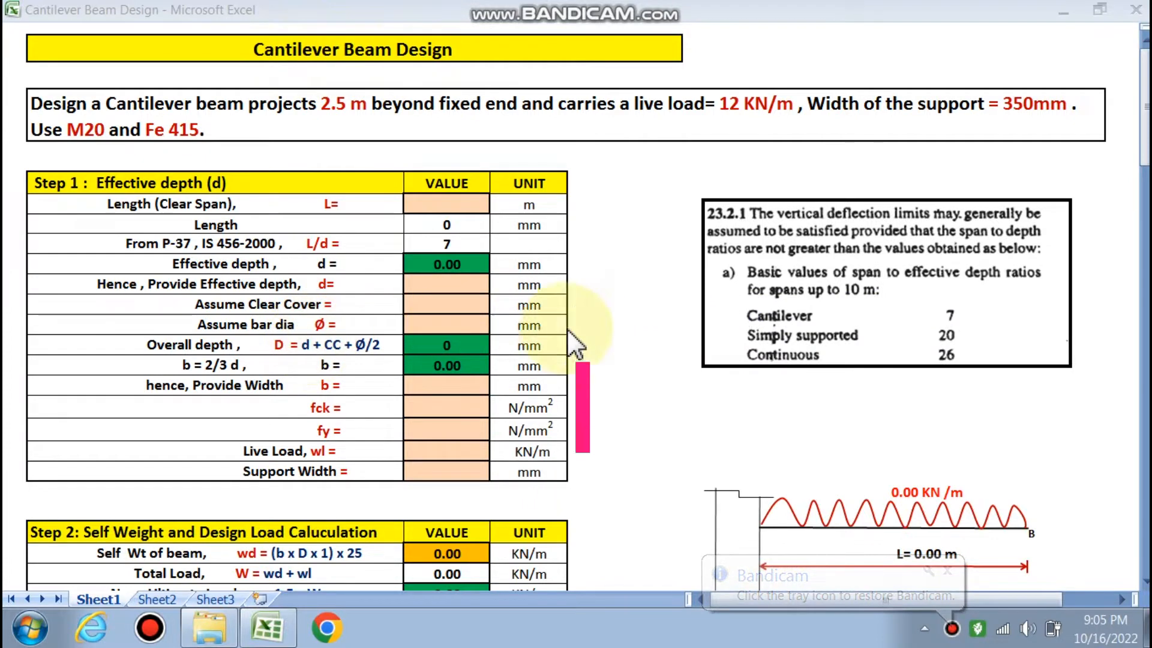
mouse_move(249, 111)
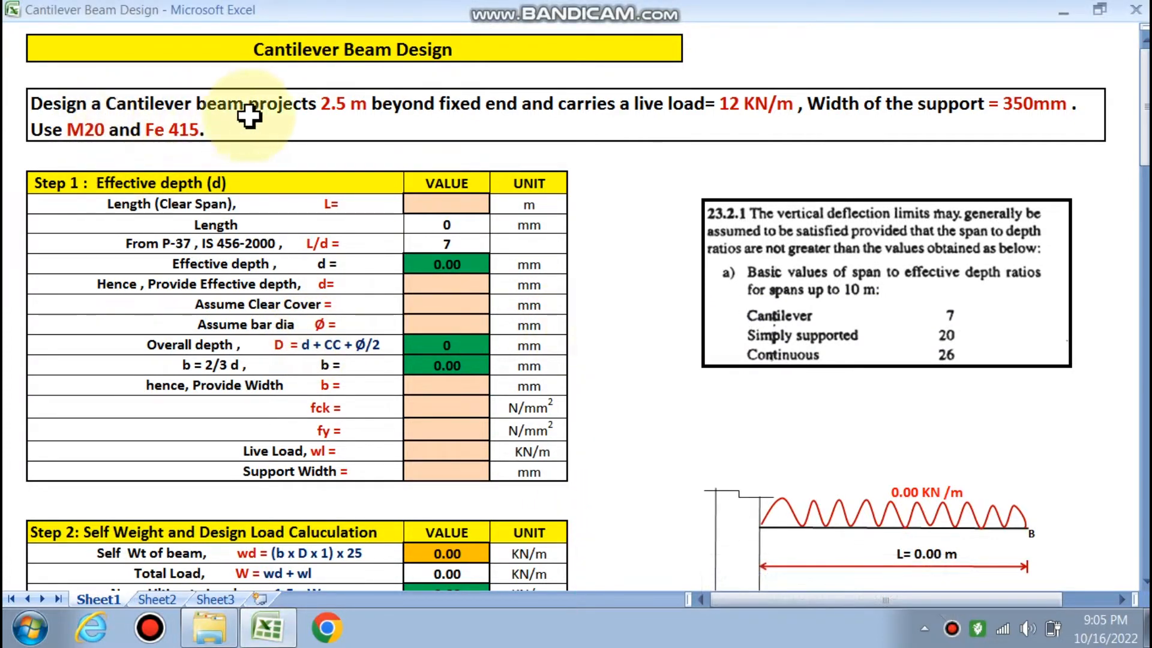
mouse_move(519, 125)
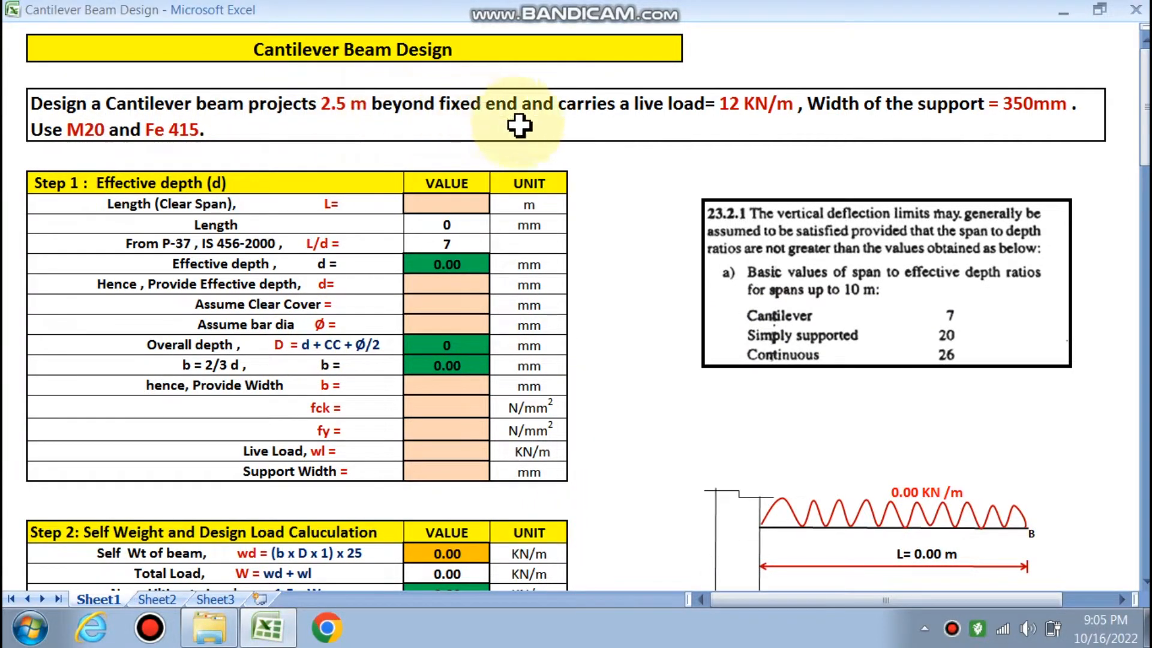
mouse_move(745, 104)
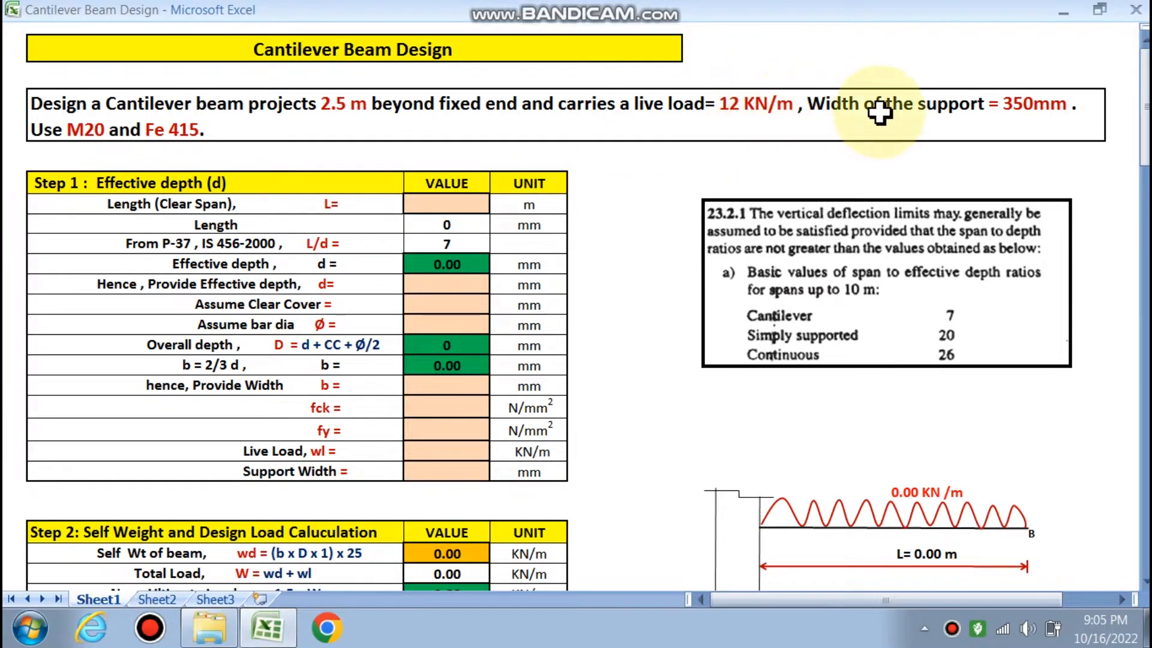
mouse_move(1021, 110)
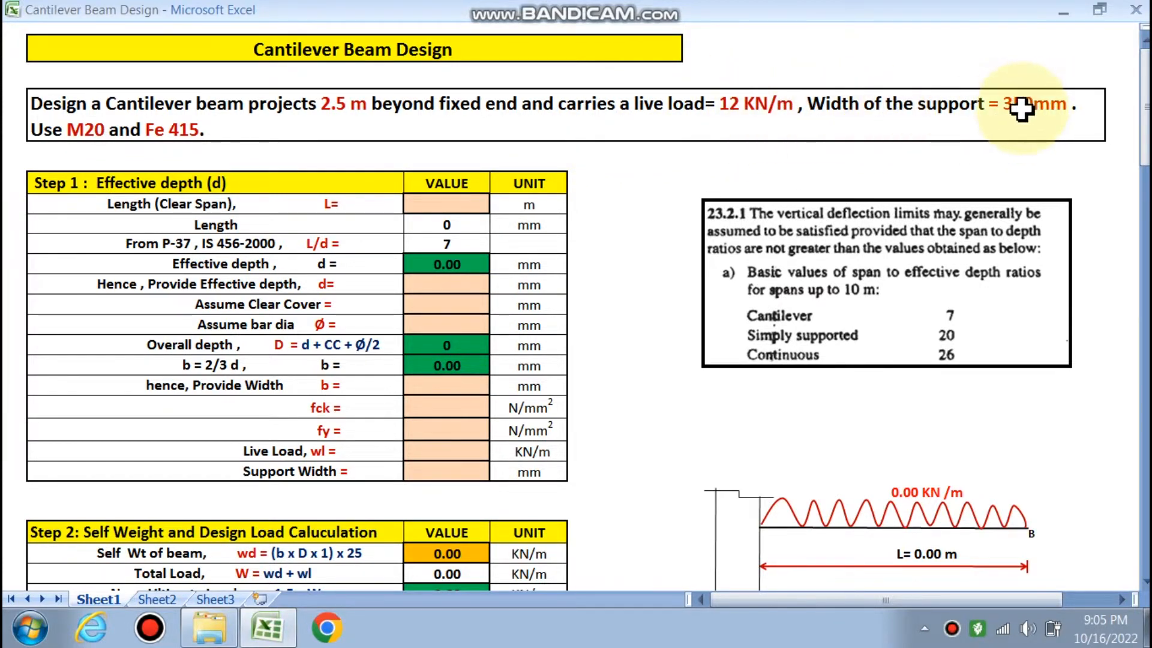
mouse_move(187, 139)
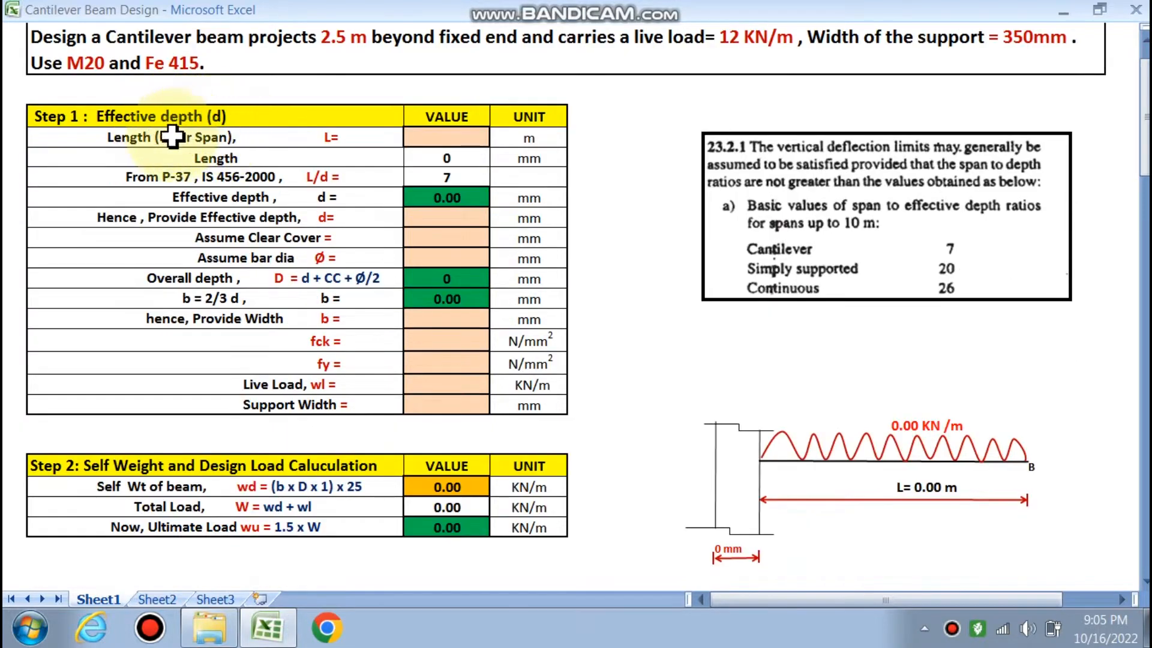
mouse_move(394, 381)
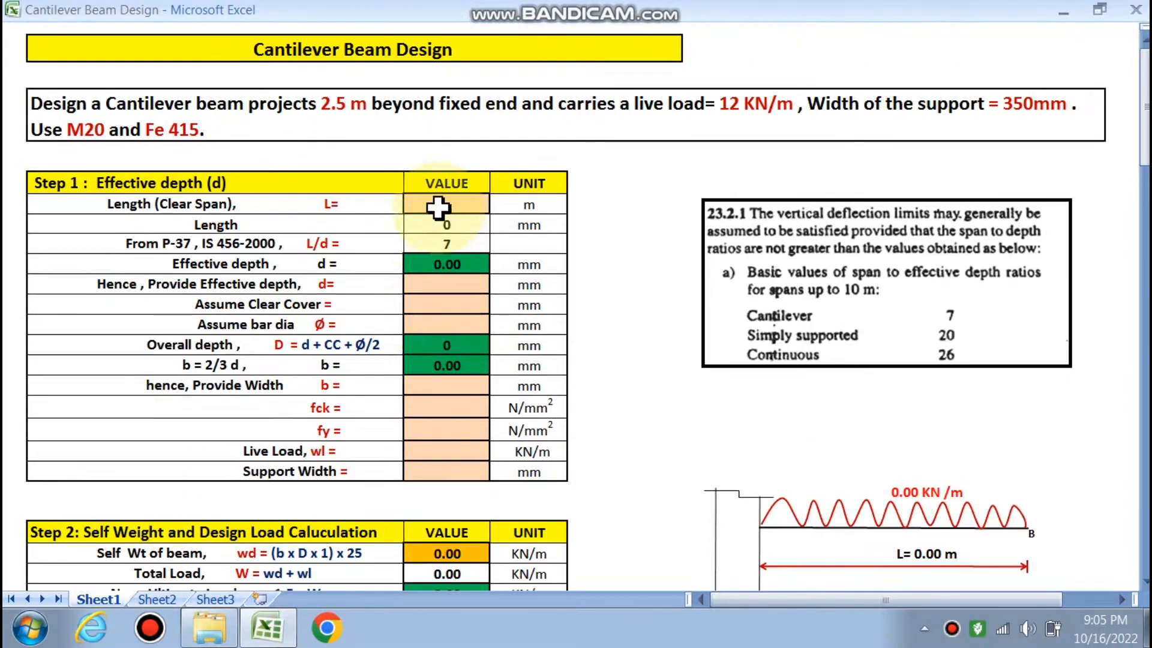
- Scroll through the cantilever beam design sheet to review its steps before entering inputs
scroll(down, 3)
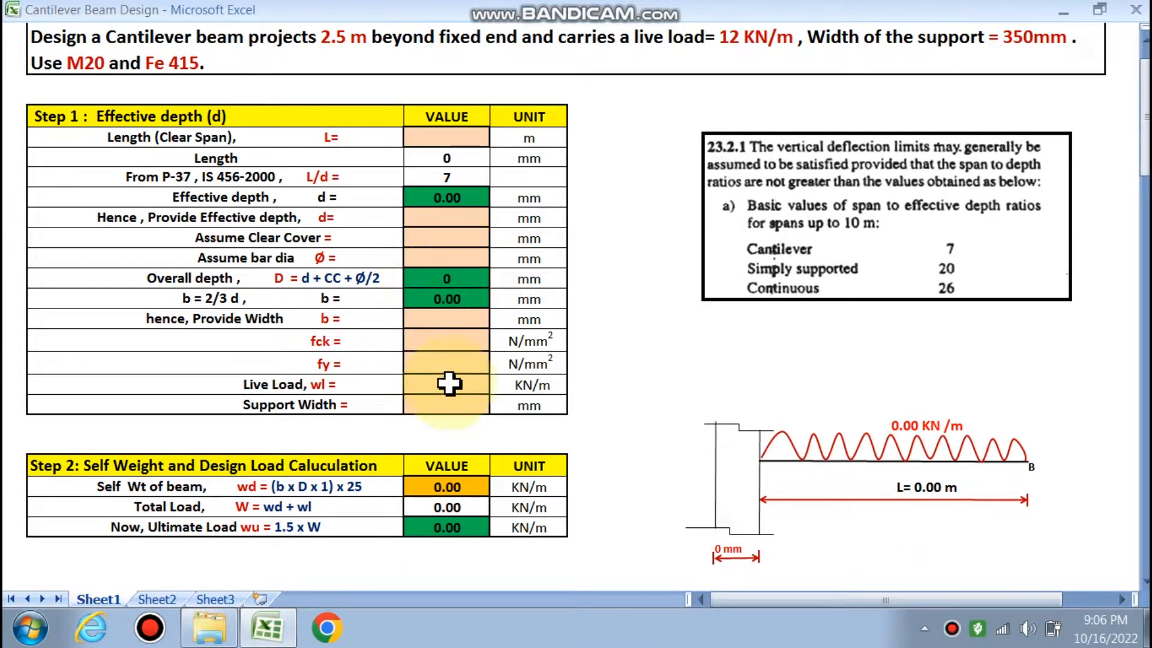
scroll(down, 3)
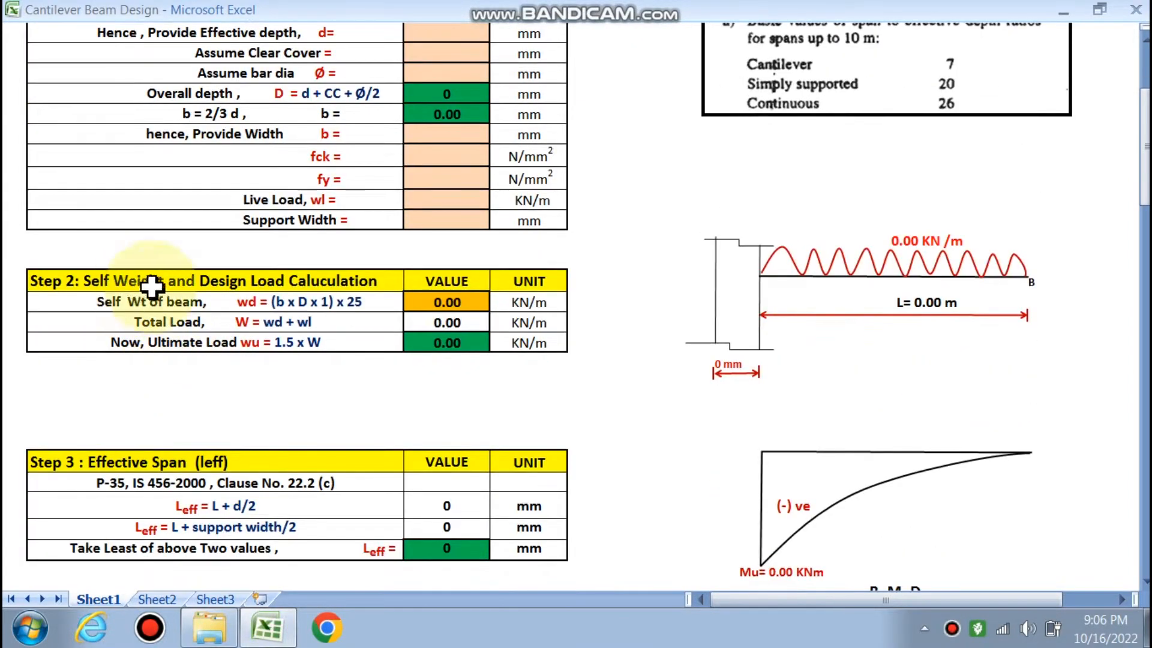
mouse_move(364, 319)
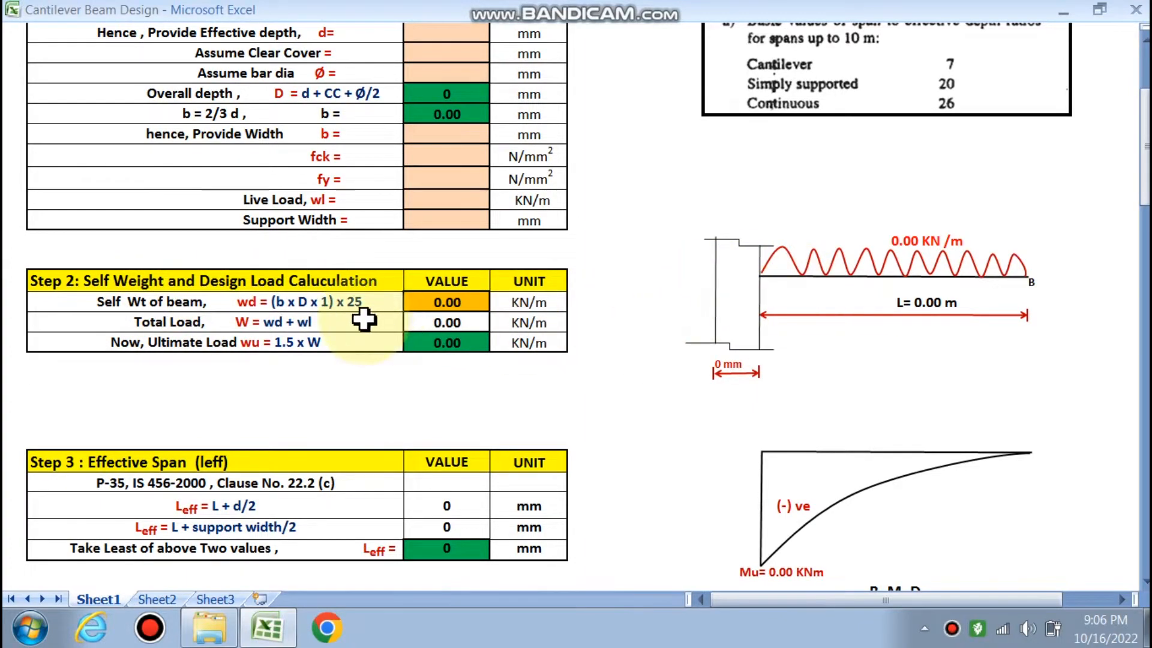
scroll(down, 3)
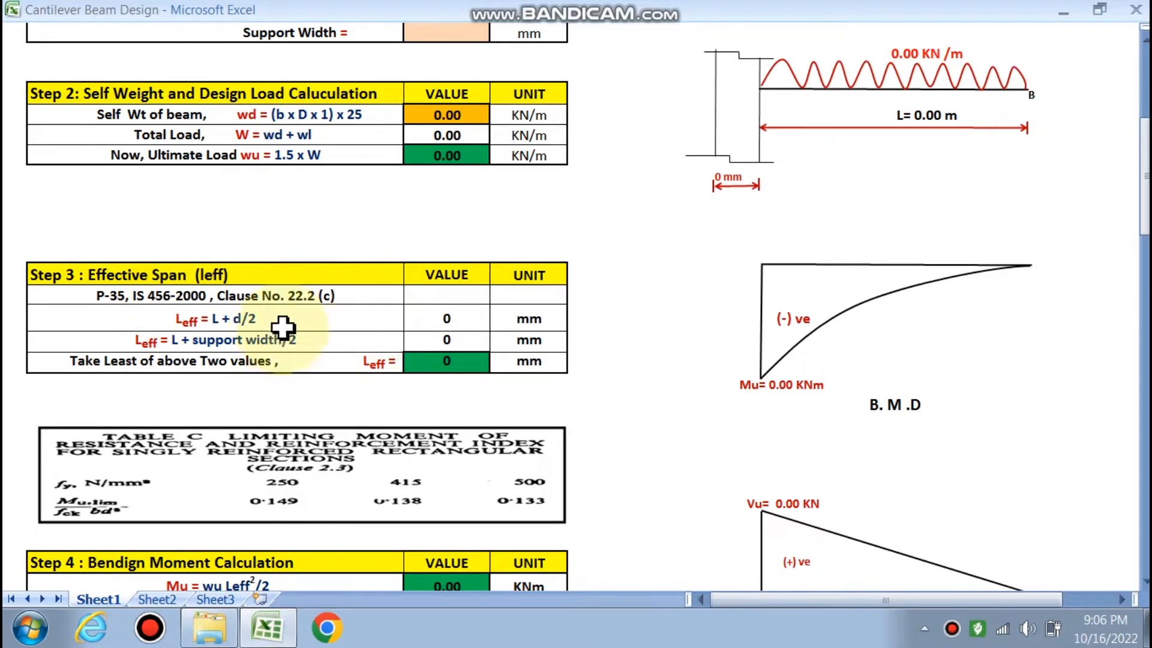
scroll(down, 3)
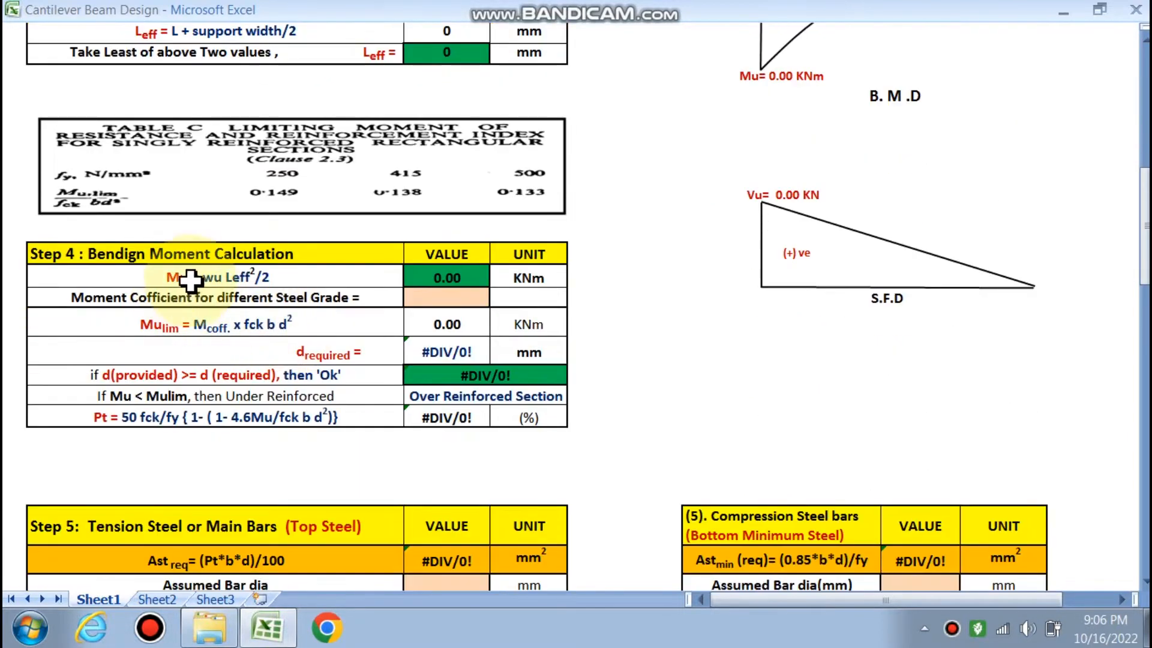
mouse_move(301, 316)
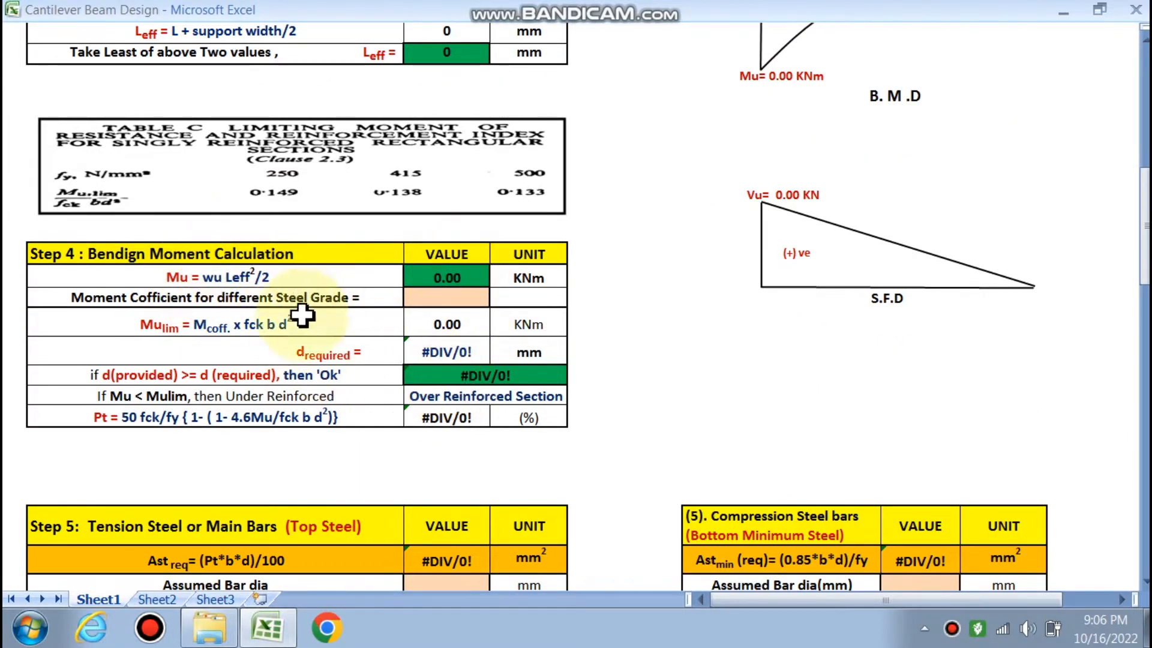
scroll(down, 3)
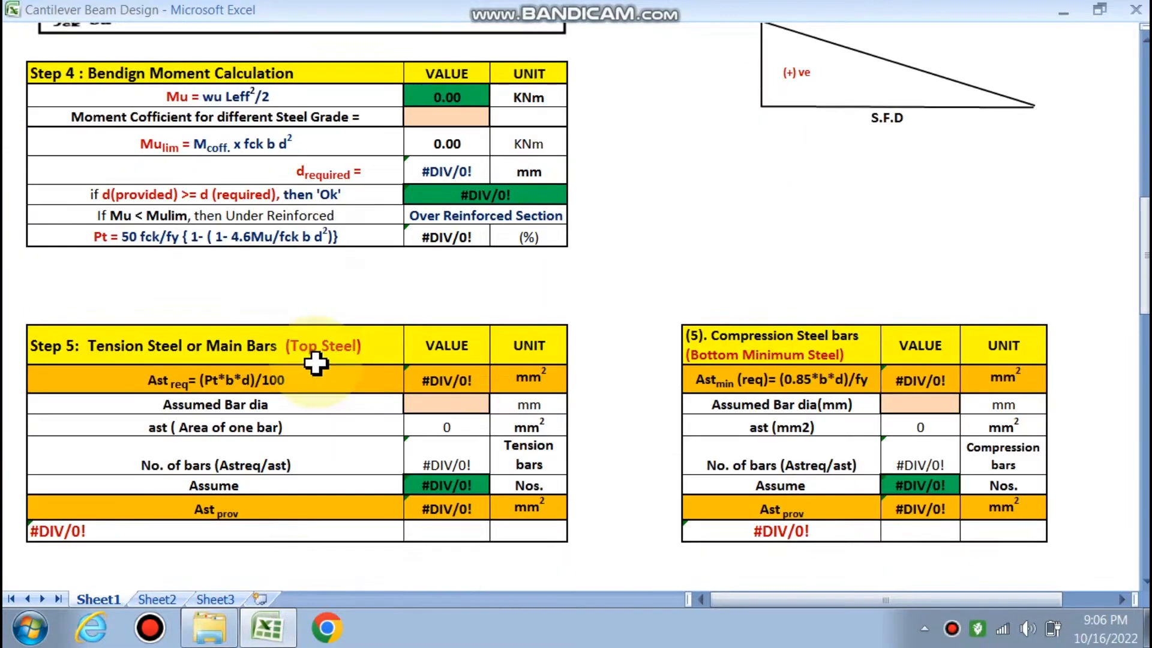
scroll(down, 3)
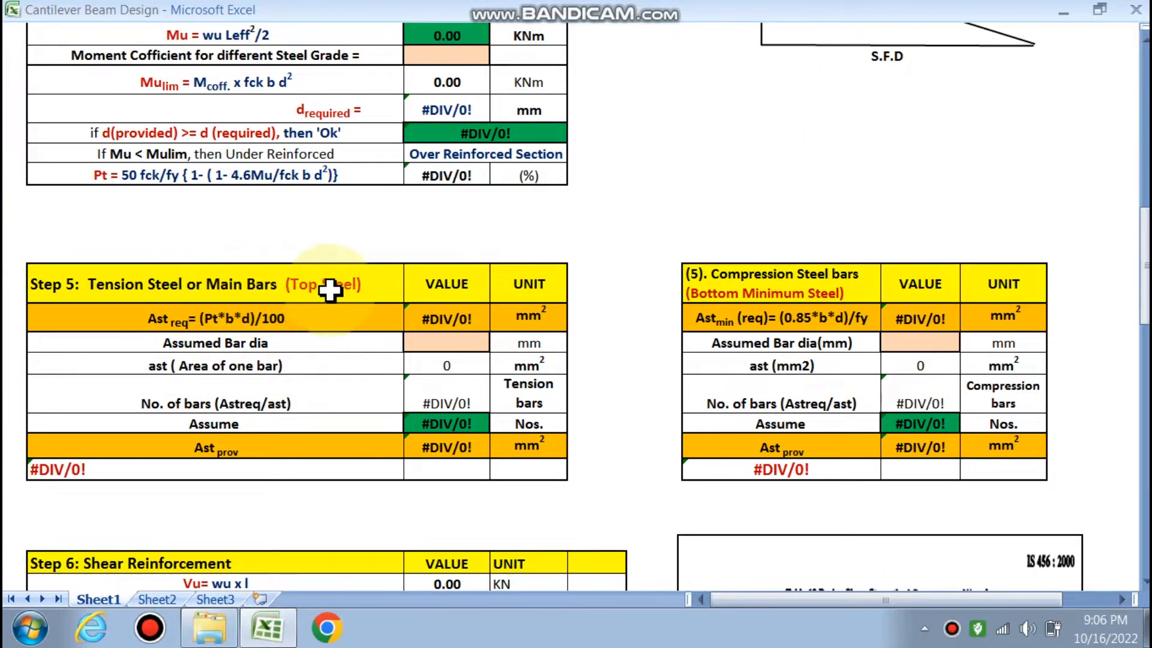
scroll(up, 3)
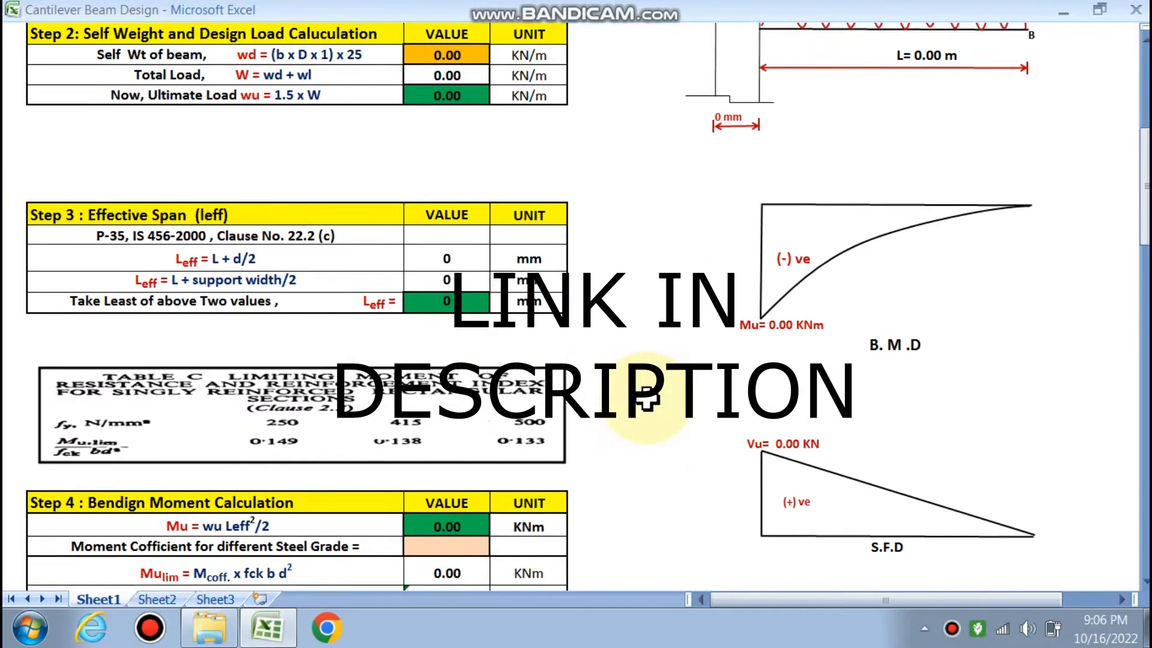
scroll(up, 3)
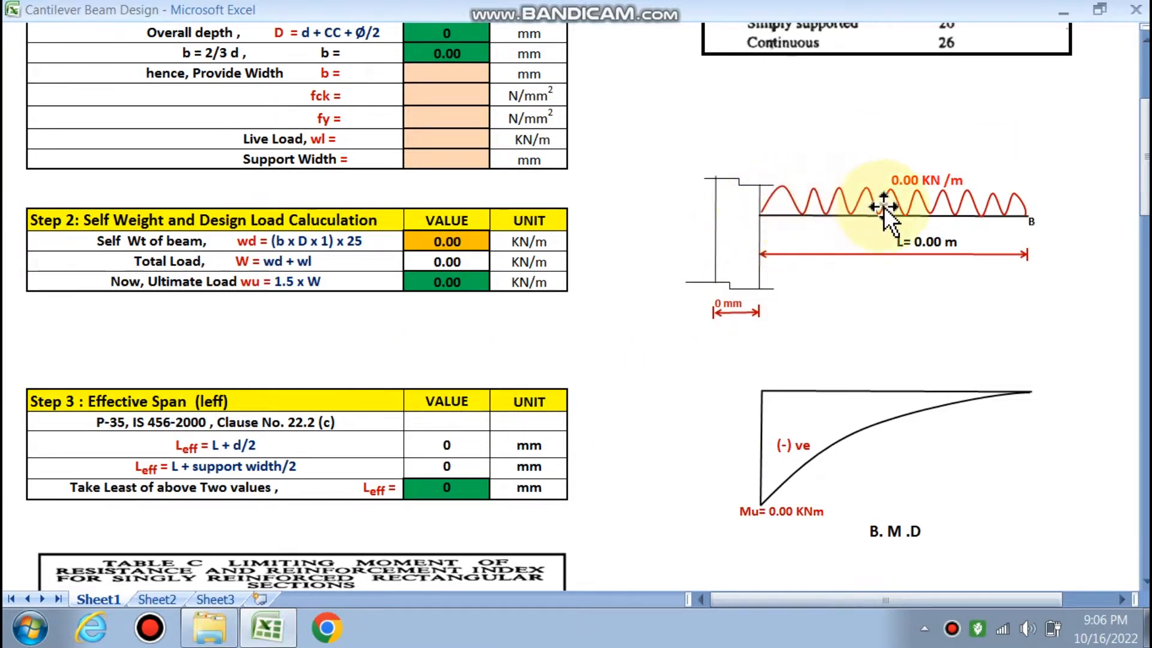
mouse_move(823, 221)
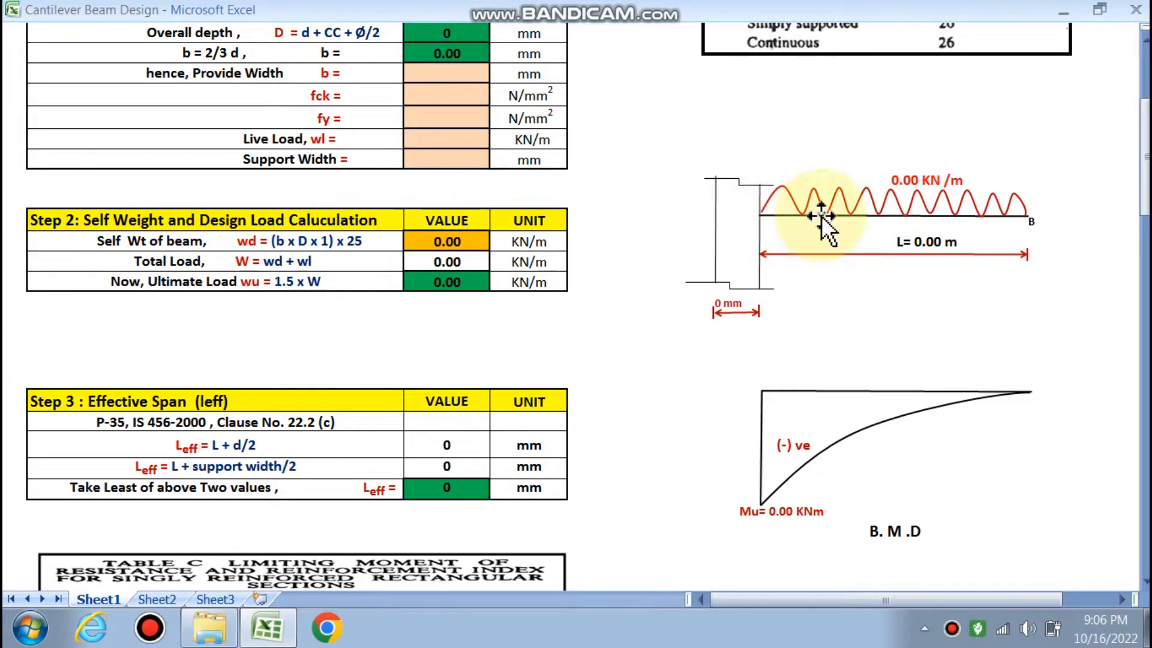
mouse_move(1010, 232)
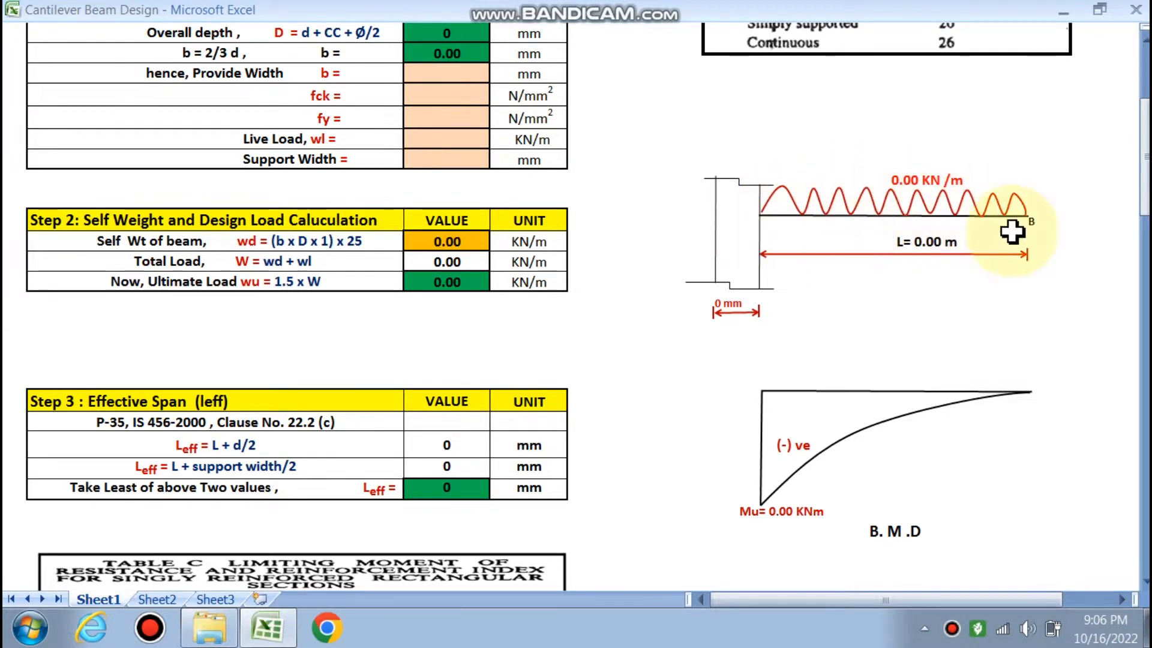
mouse_move(783, 217)
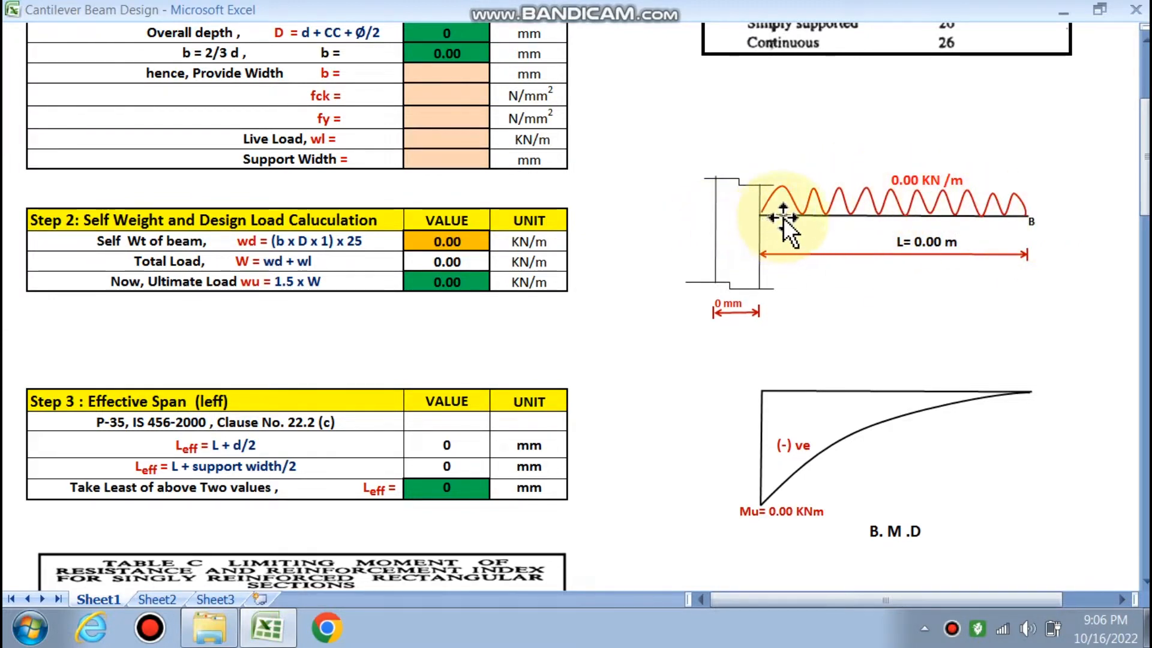
mouse_move(1003, 279)
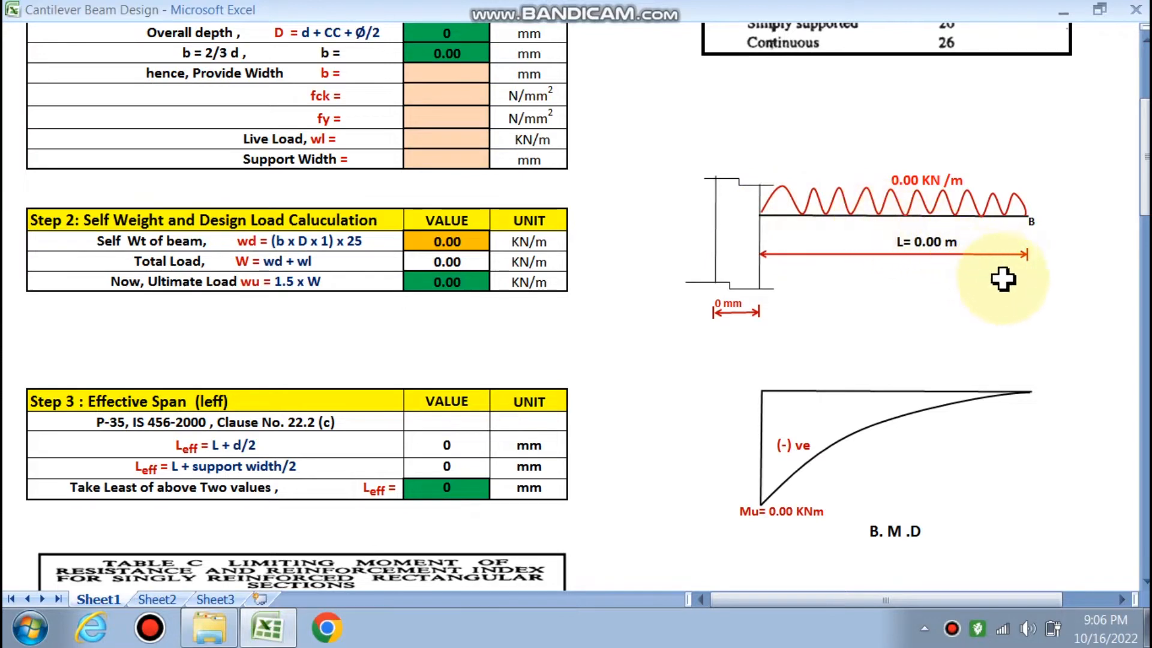
mouse_move(841, 204)
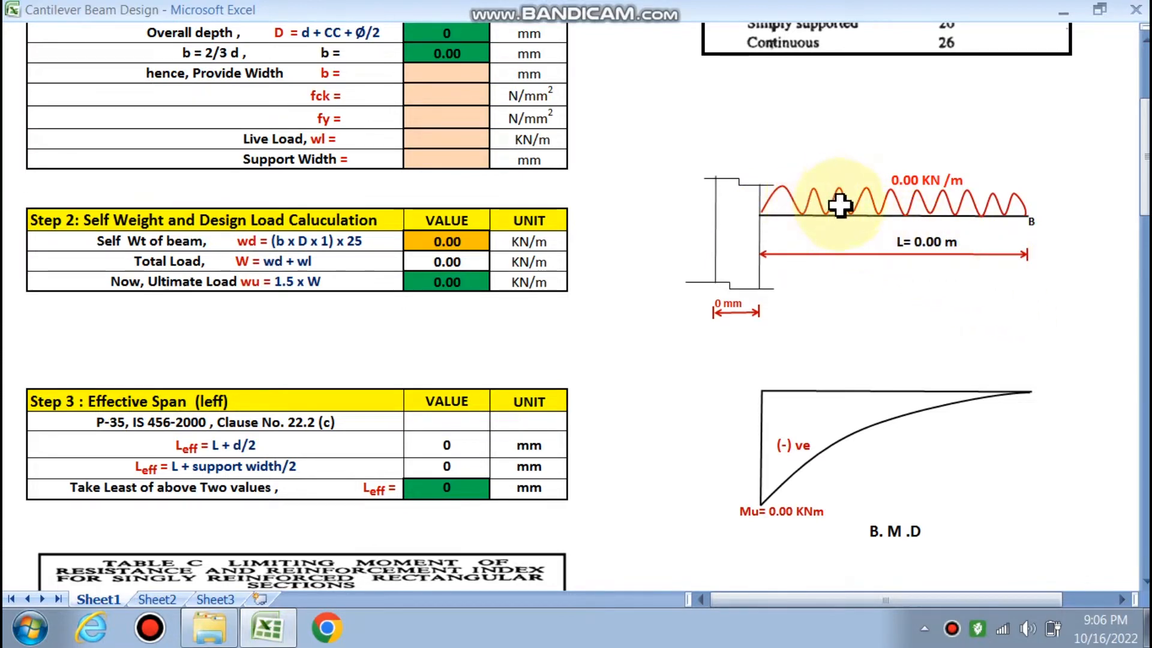
mouse_move(911, 273)
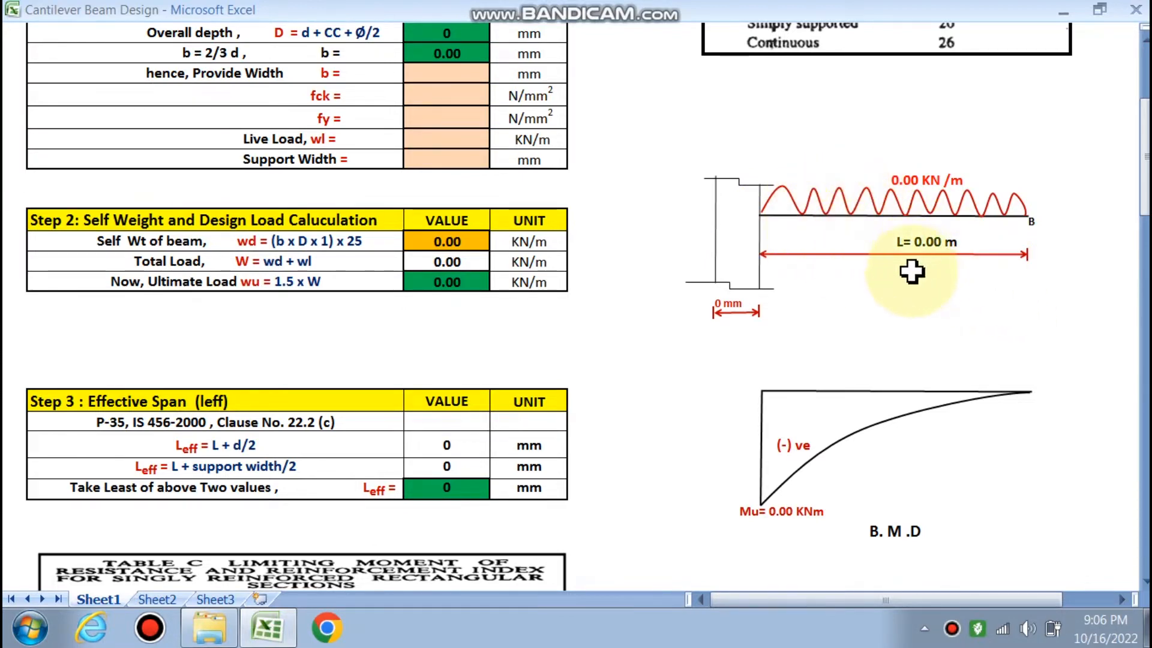
scroll(down, 3)
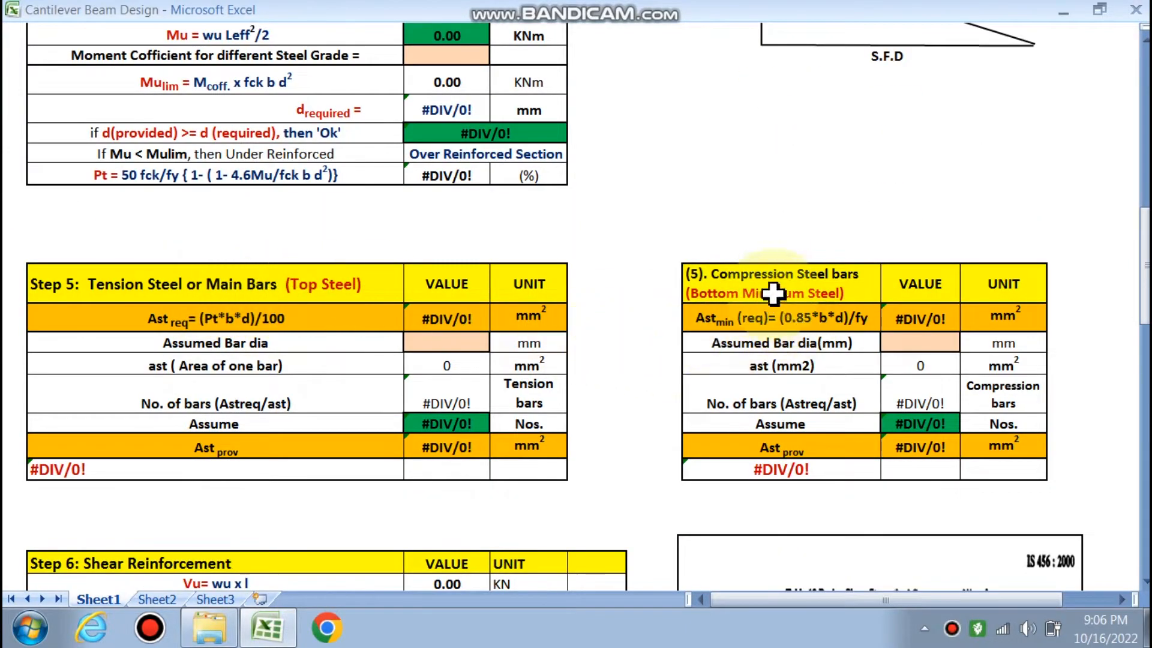
scroll(down, 3)
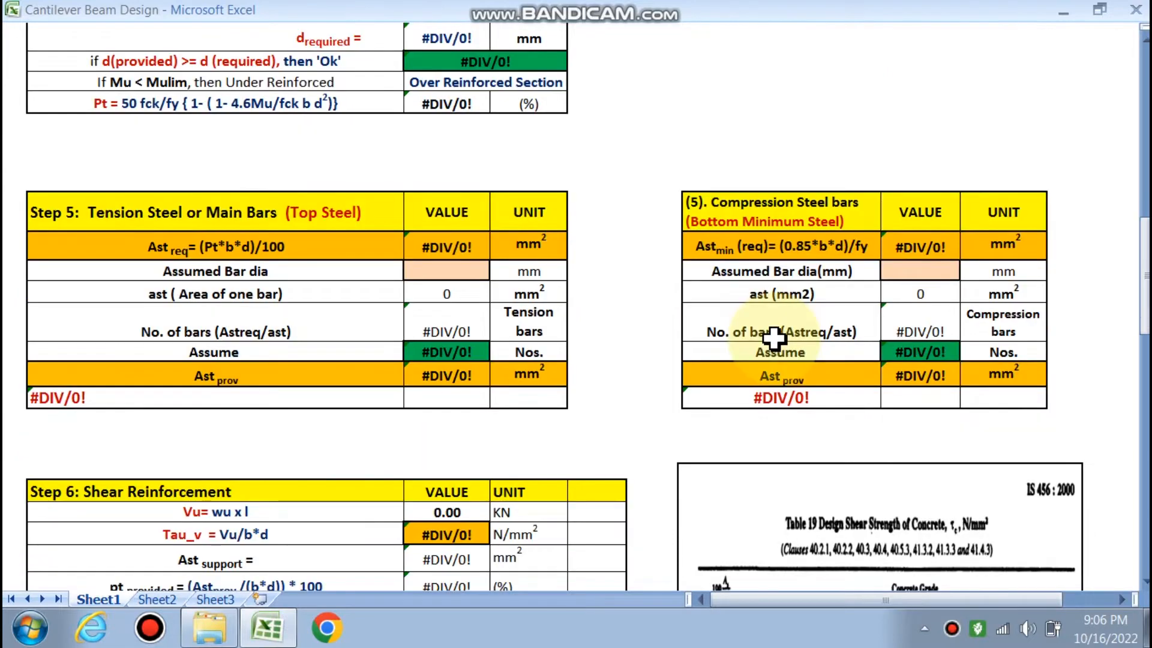
scroll(down, 3)
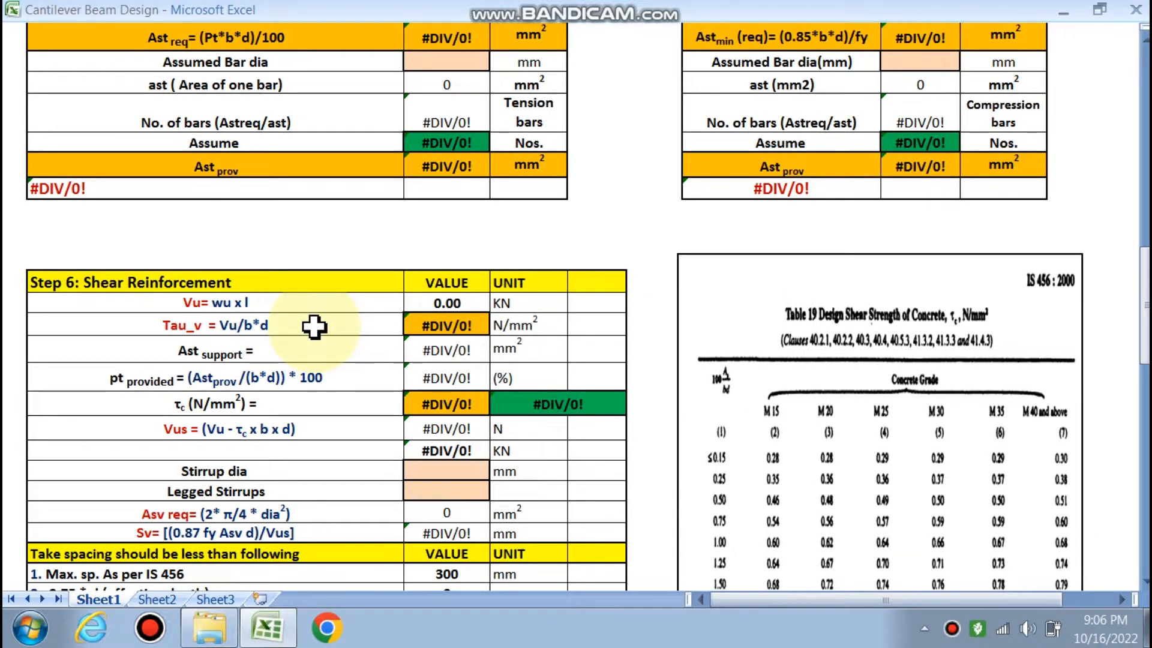
scroll(down, 3)
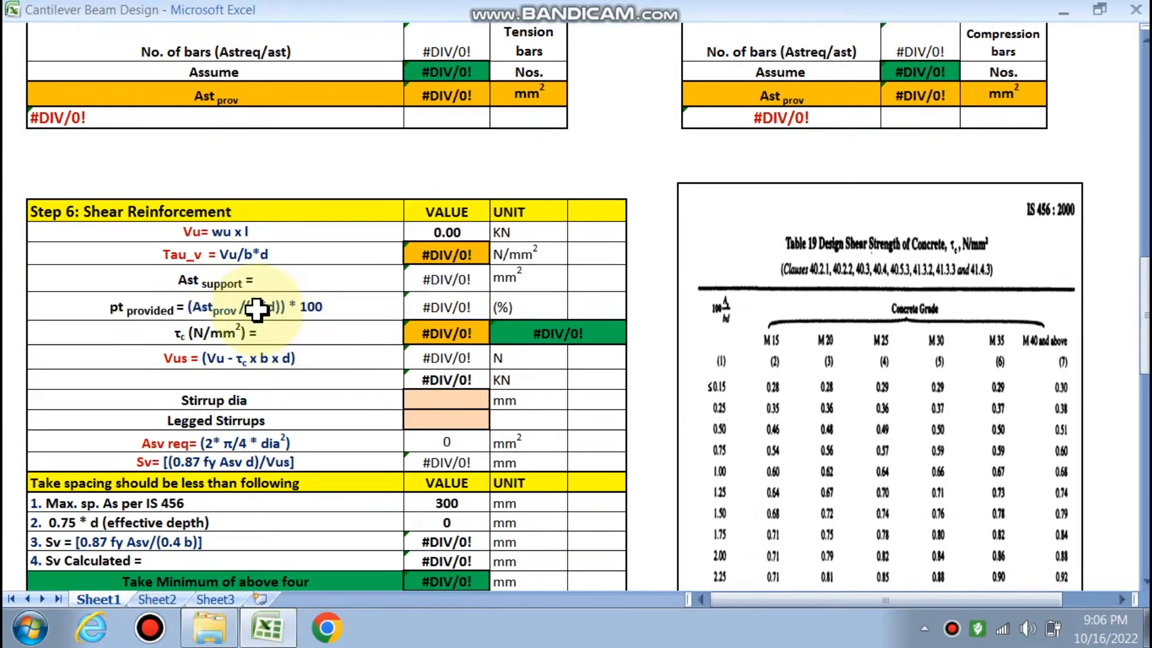
scroll(down, 3)
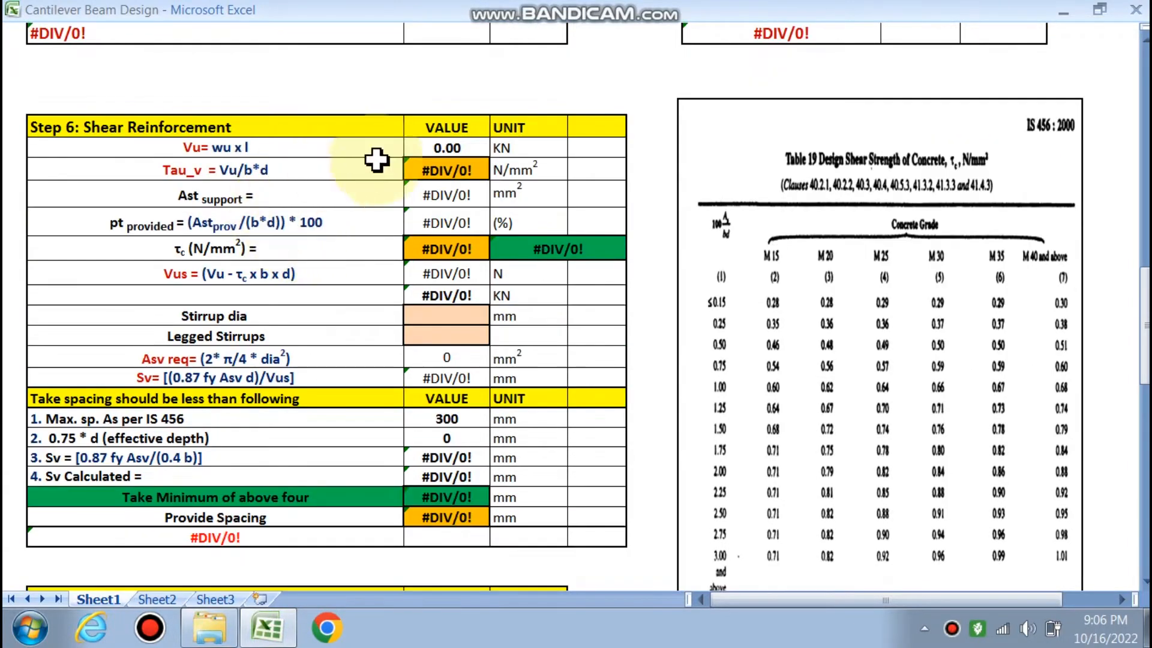
scroll(down, 3)
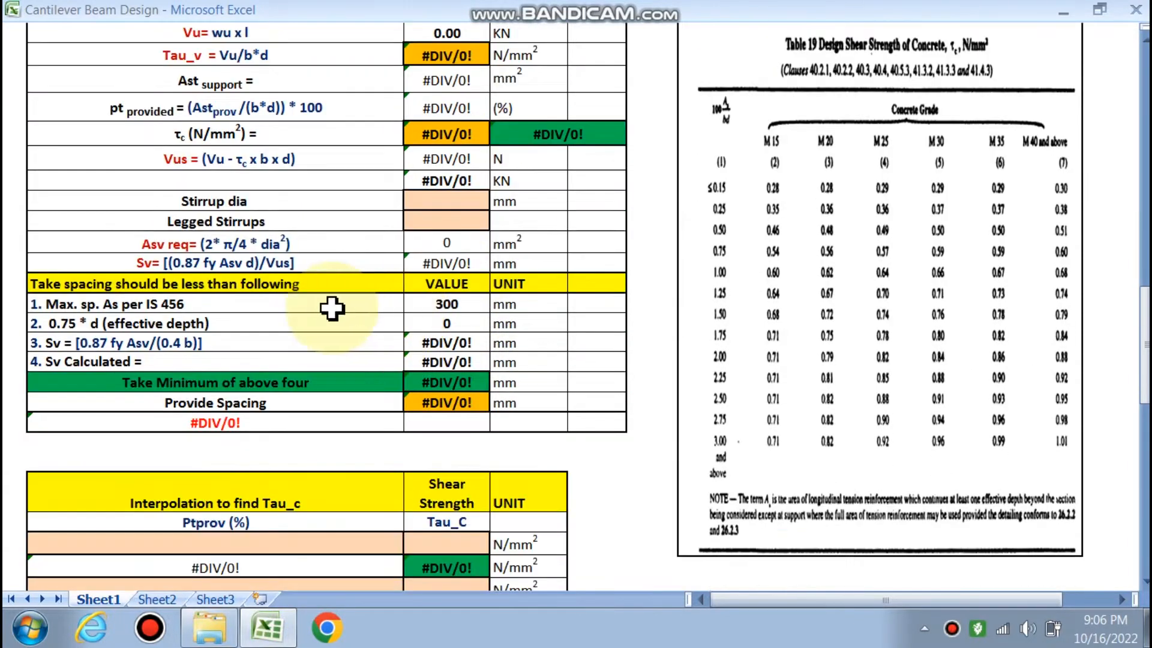
scroll(down, 3)
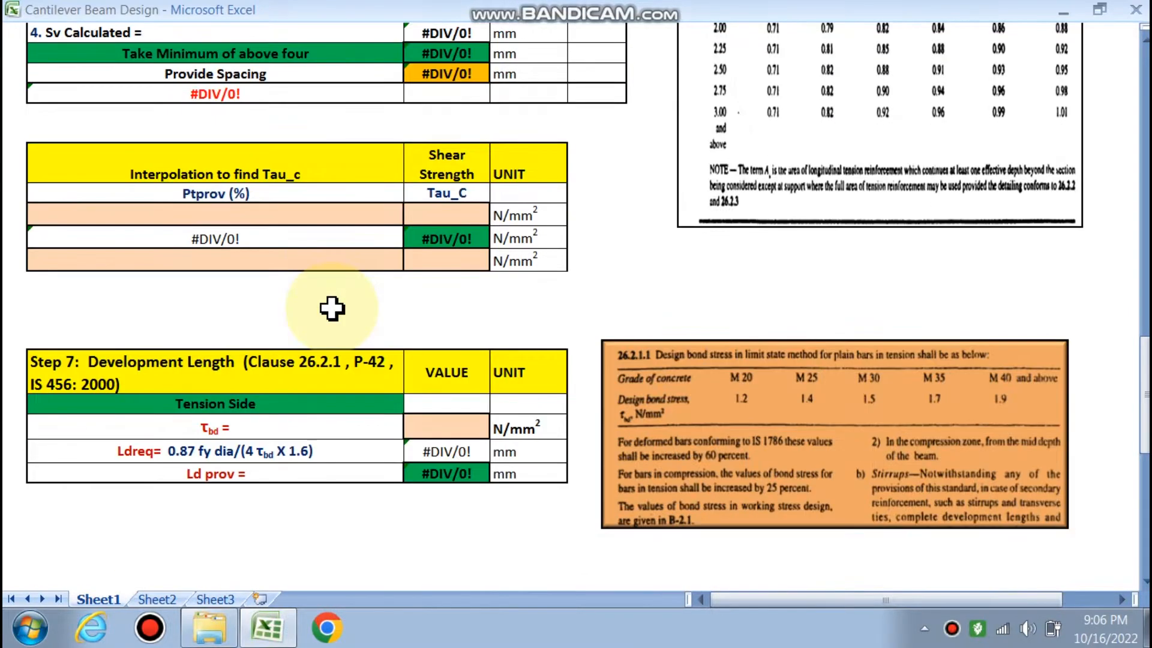
scroll(down, 3)
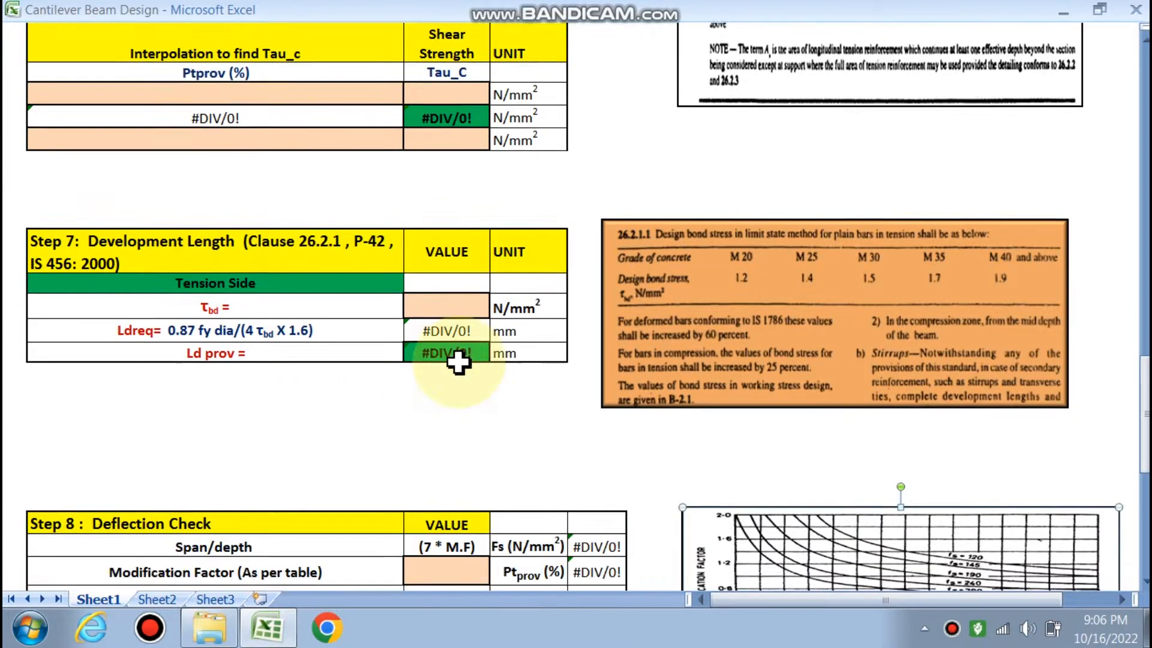
scroll(down, 3)
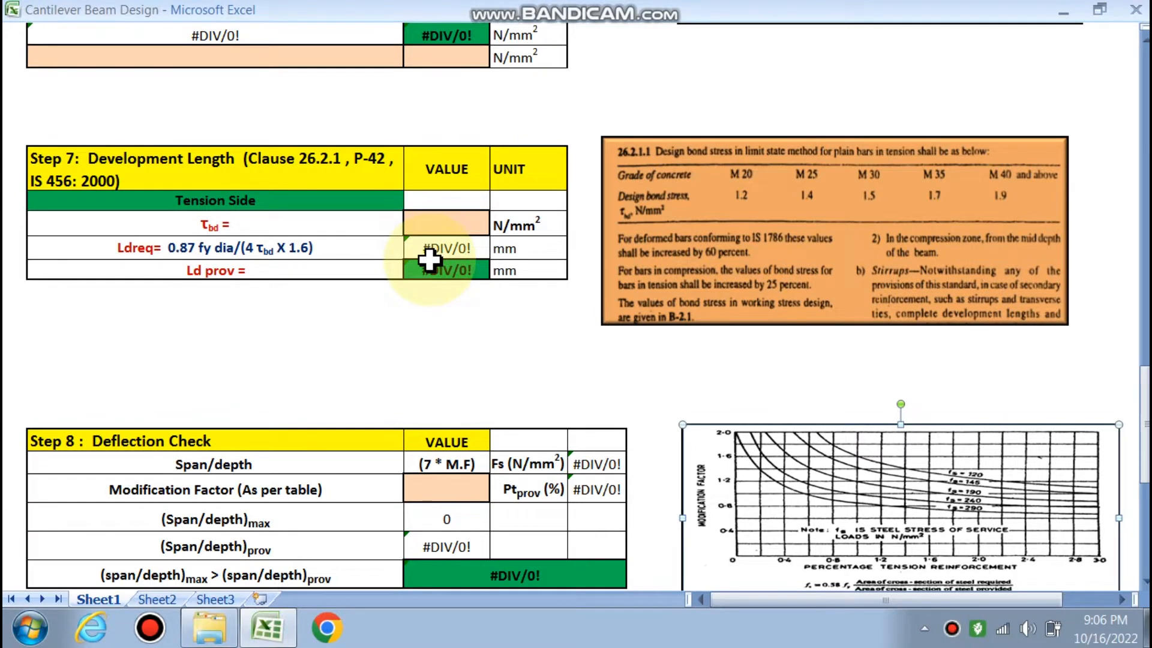
scroll(down, 3)
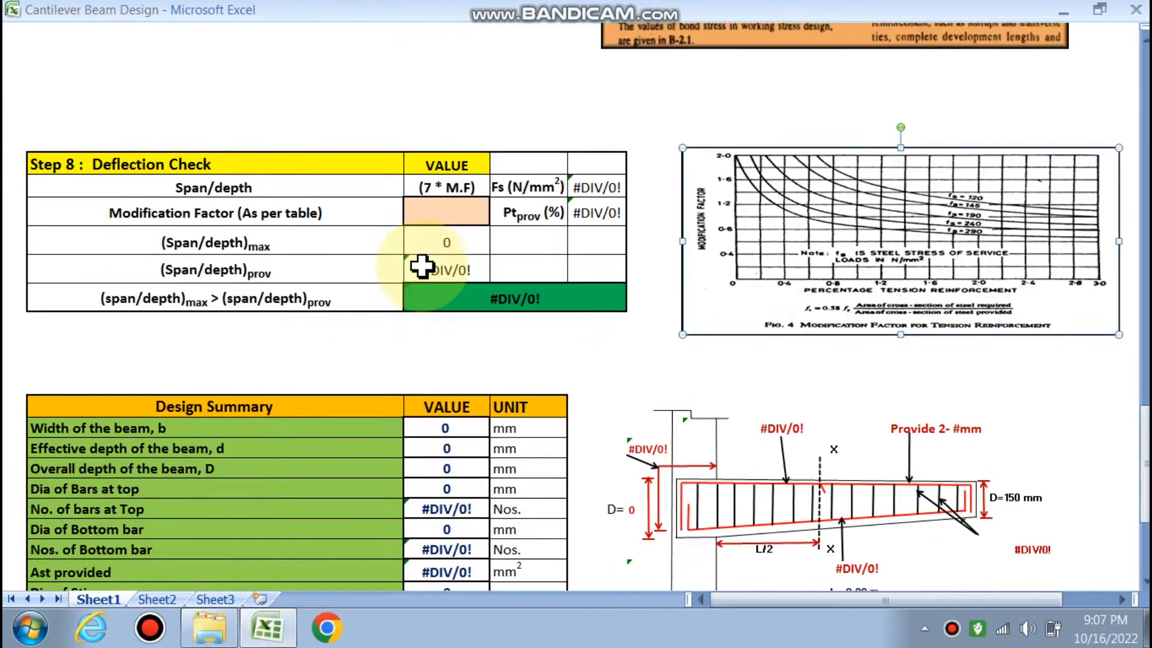
scroll(down, 3)
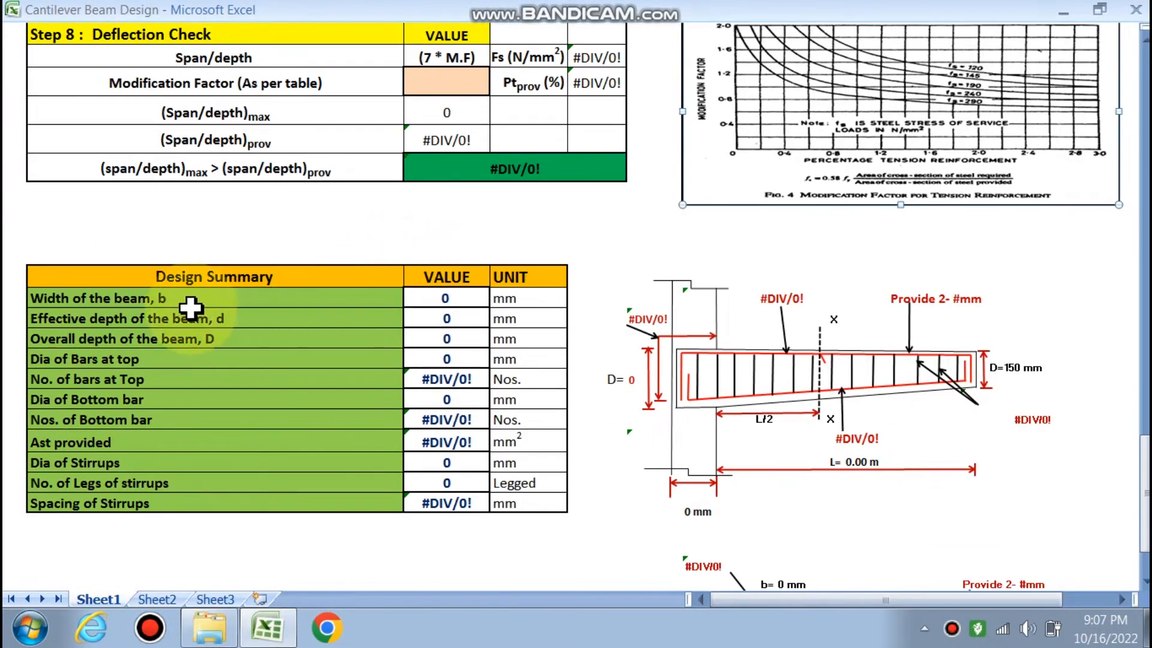
mouse_move(447, 404)
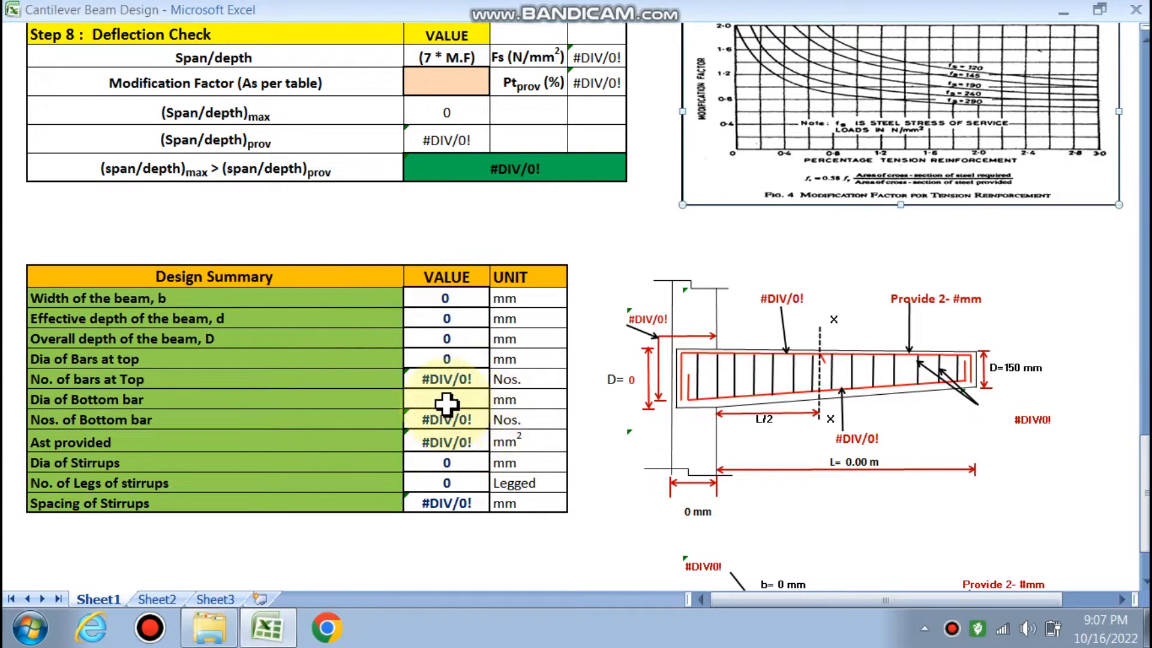
scroll(down, 3)
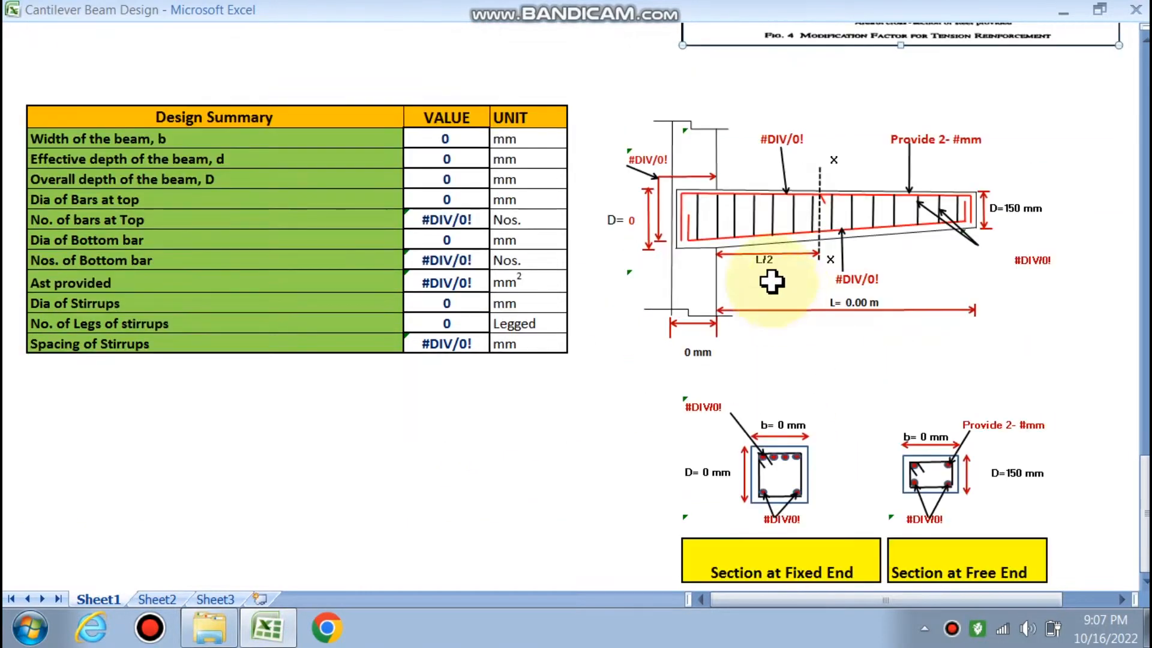
scroll(down, 3)
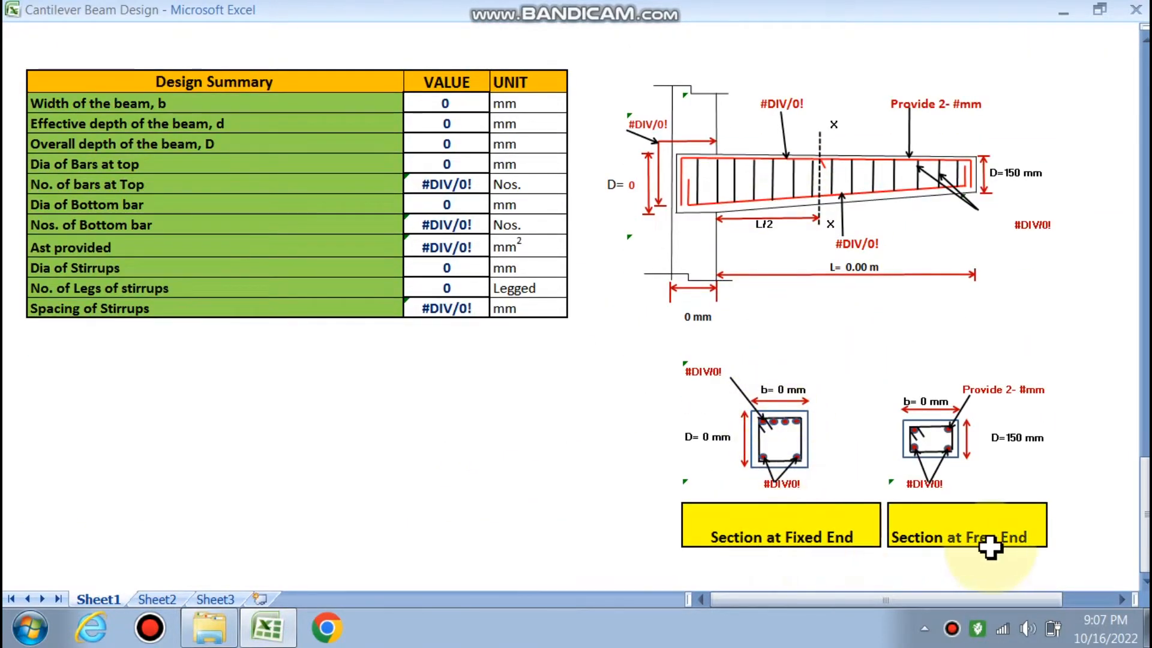
scroll(up, 3)
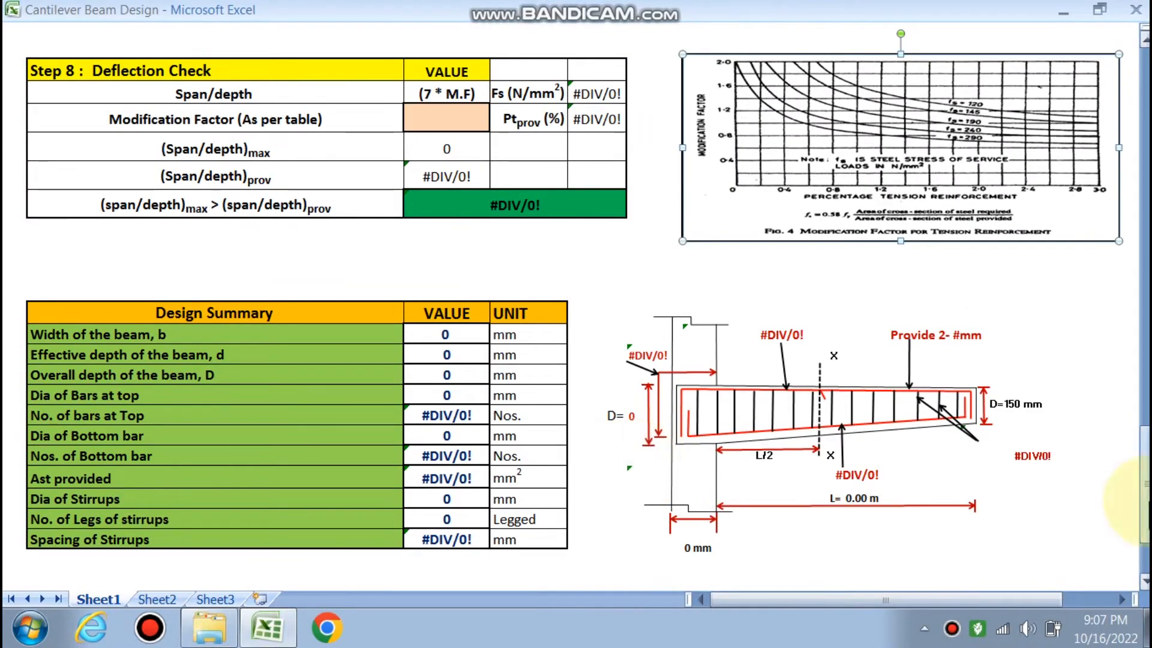
scroll(up, 3)
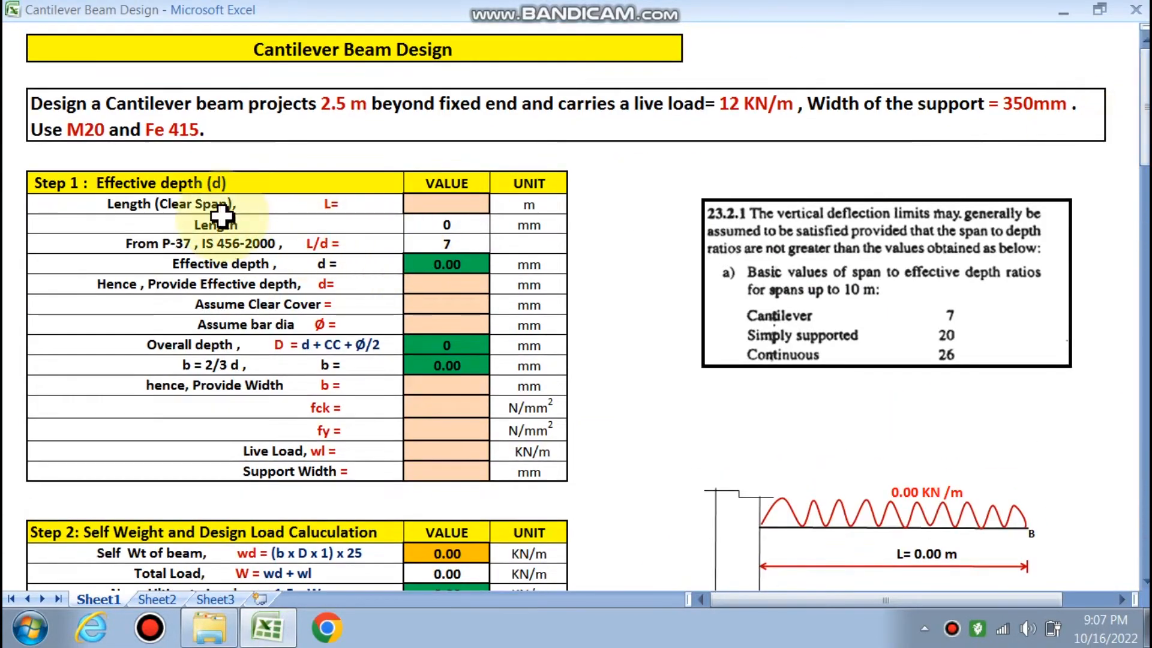
- Enter a clear span of 2.5 m in the Length cell, giving a required effective depth of 357.14 mm
click(446, 204)
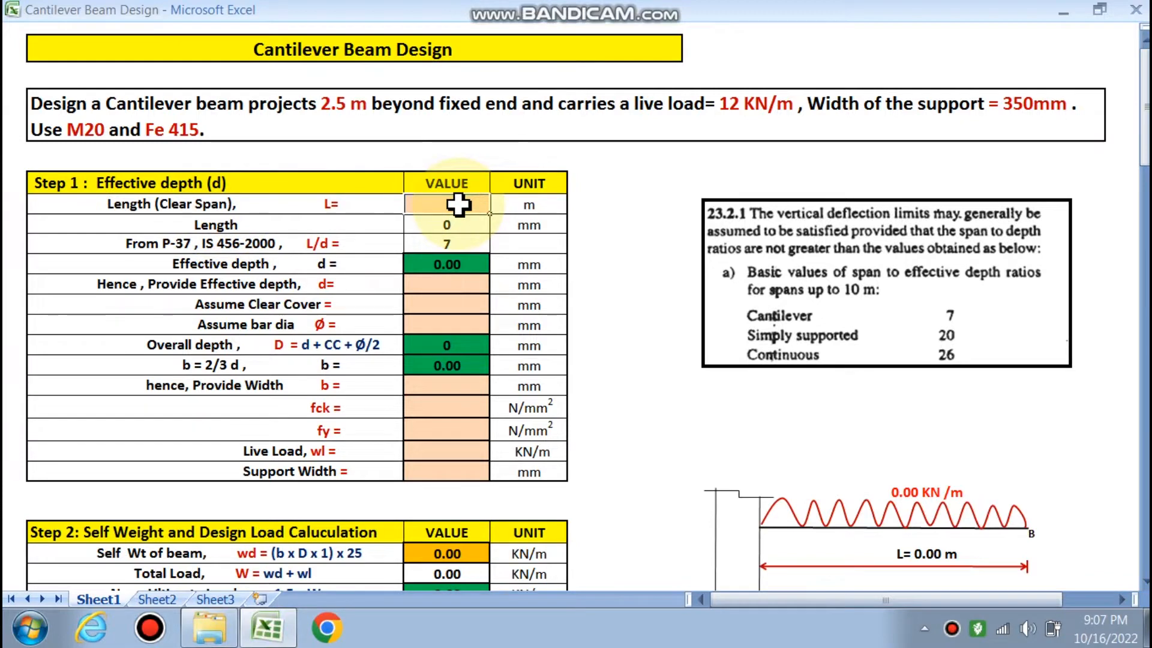
text(2.5)
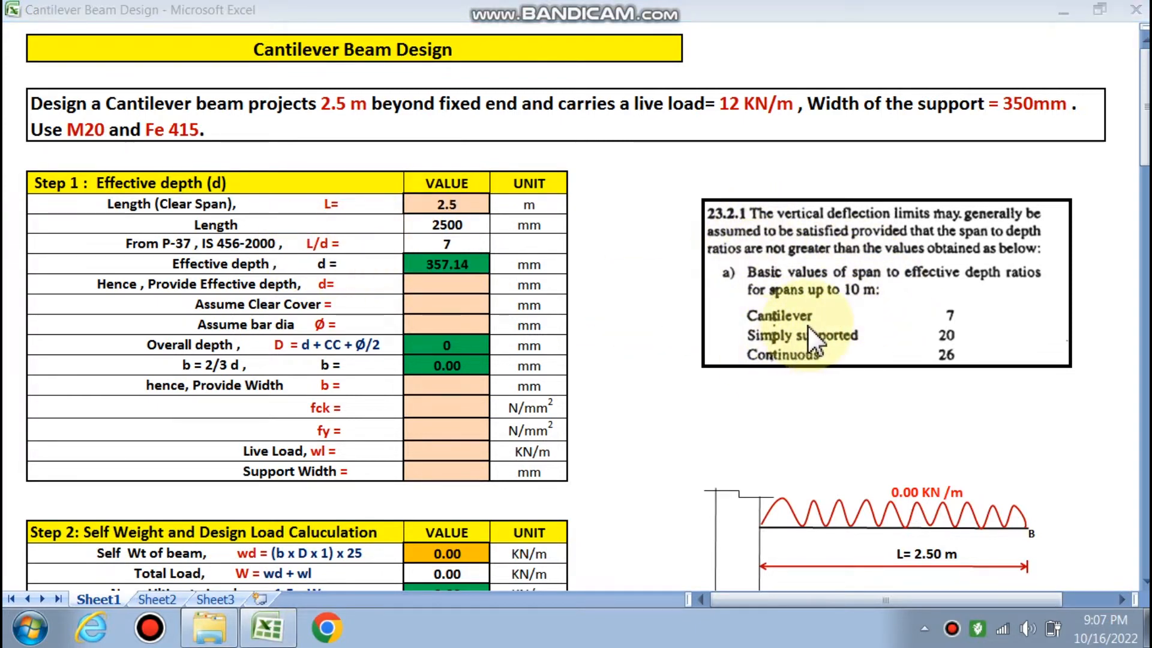
mouse_move(911, 335)
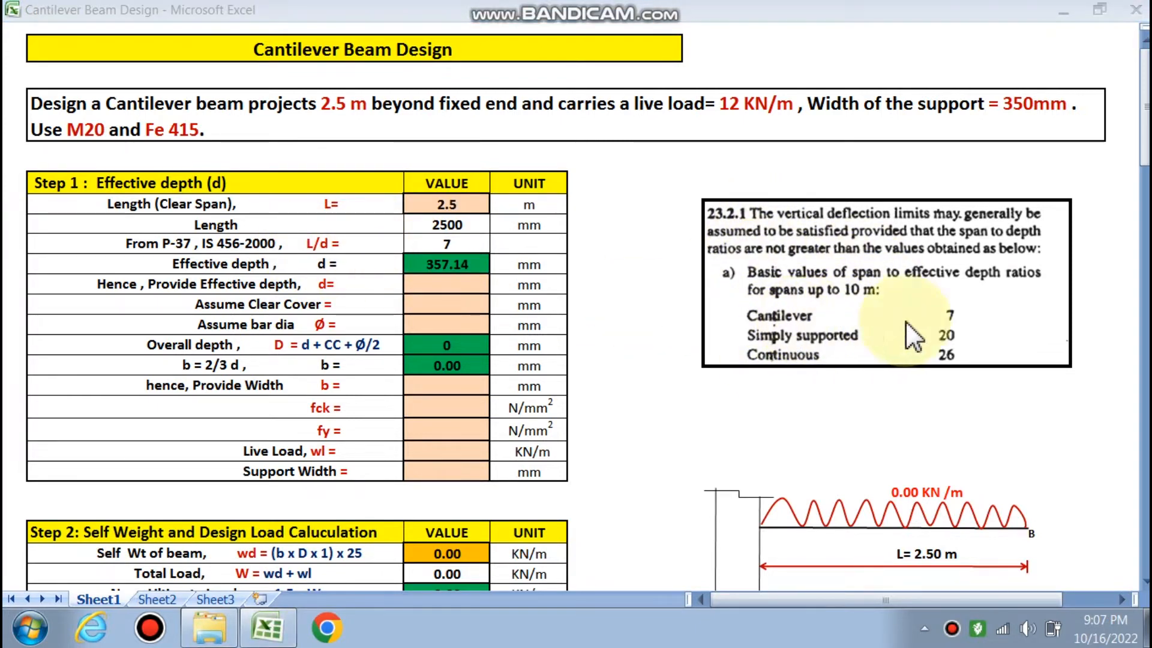
mouse_move(911, 331)
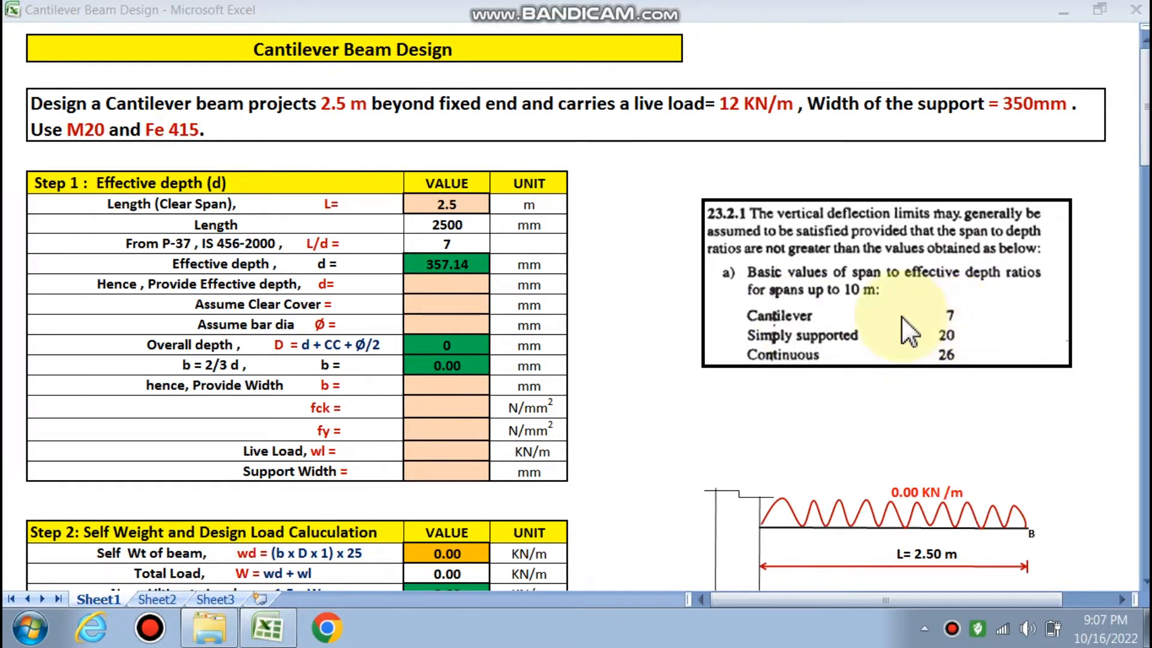
mouse_move(945, 357)
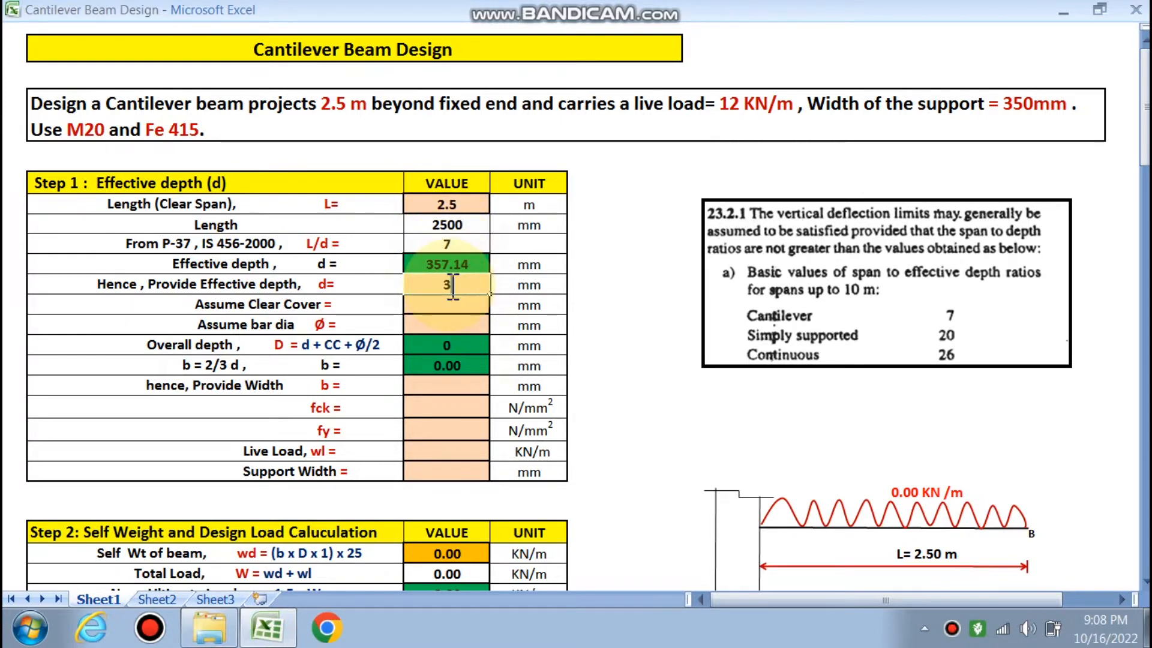
- Enter effective depth 370, cover 20, bar dia 20 and width 250 mm in Step 1
text(370)
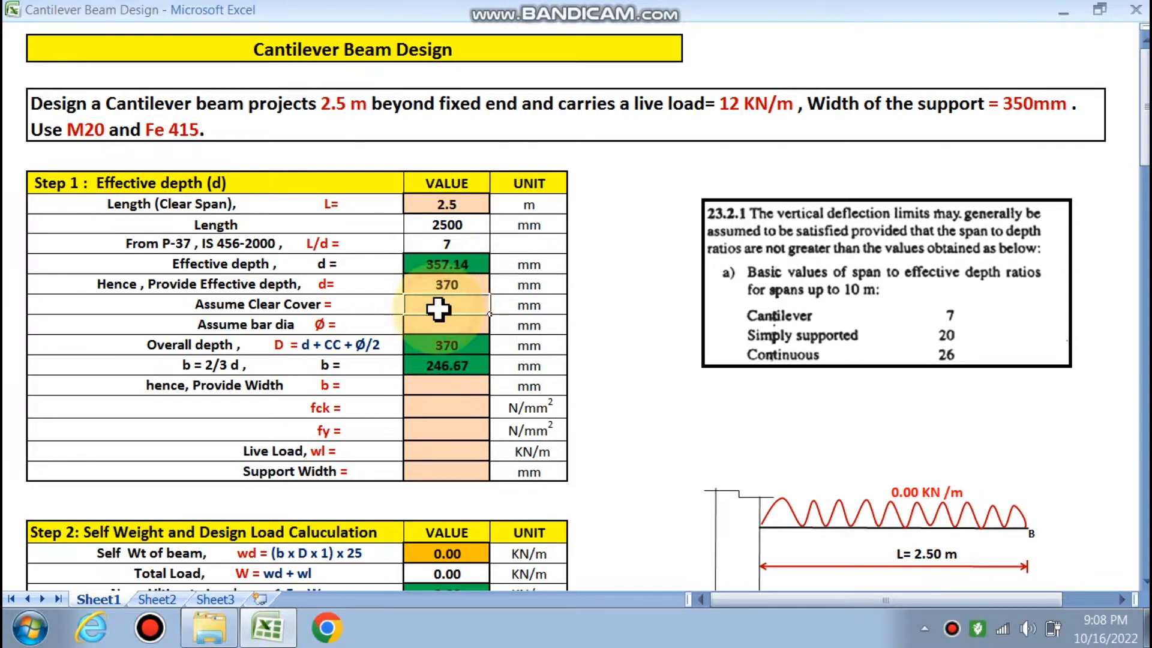
text(20)
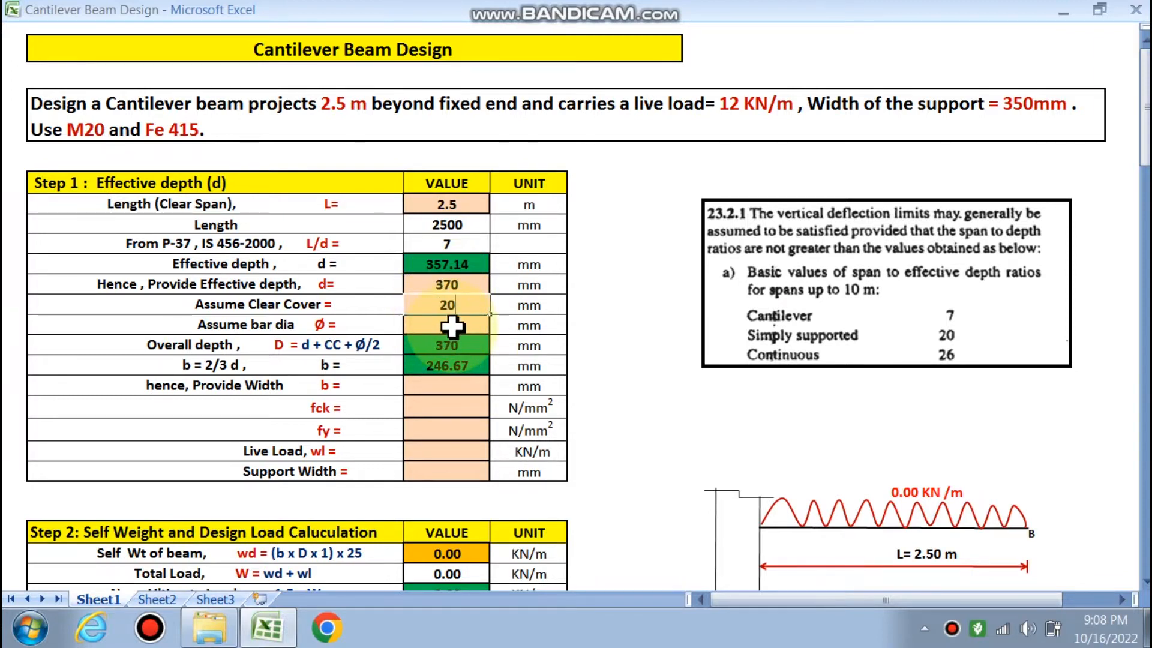
text(20)
click(447, 386)
text(2)
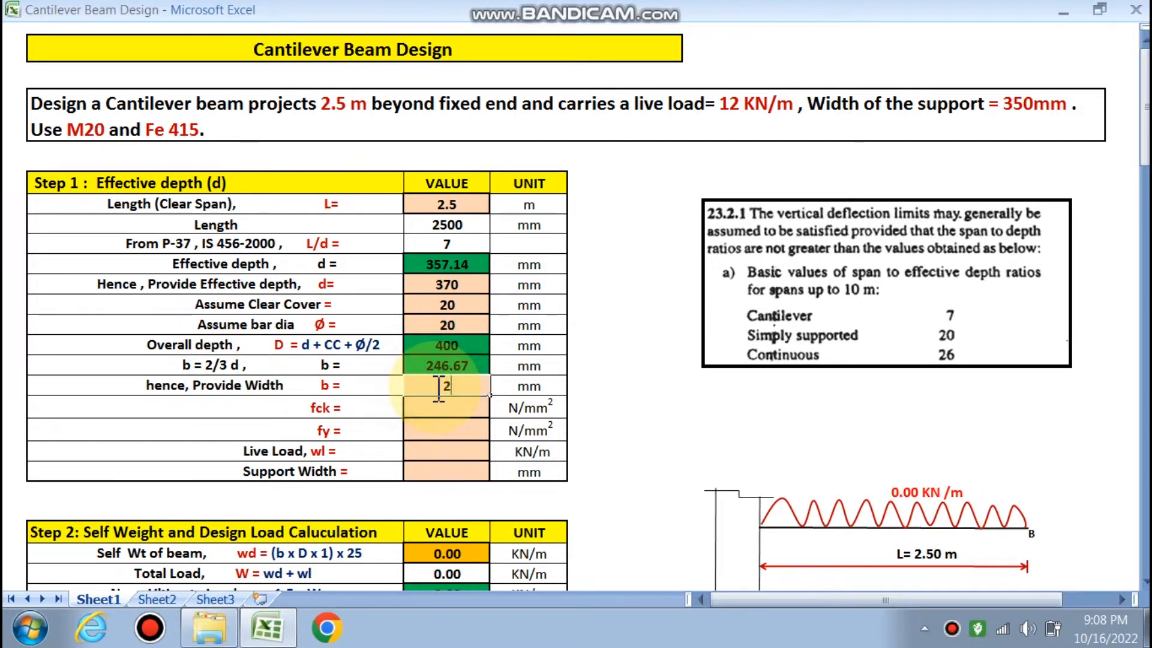
key(Return)
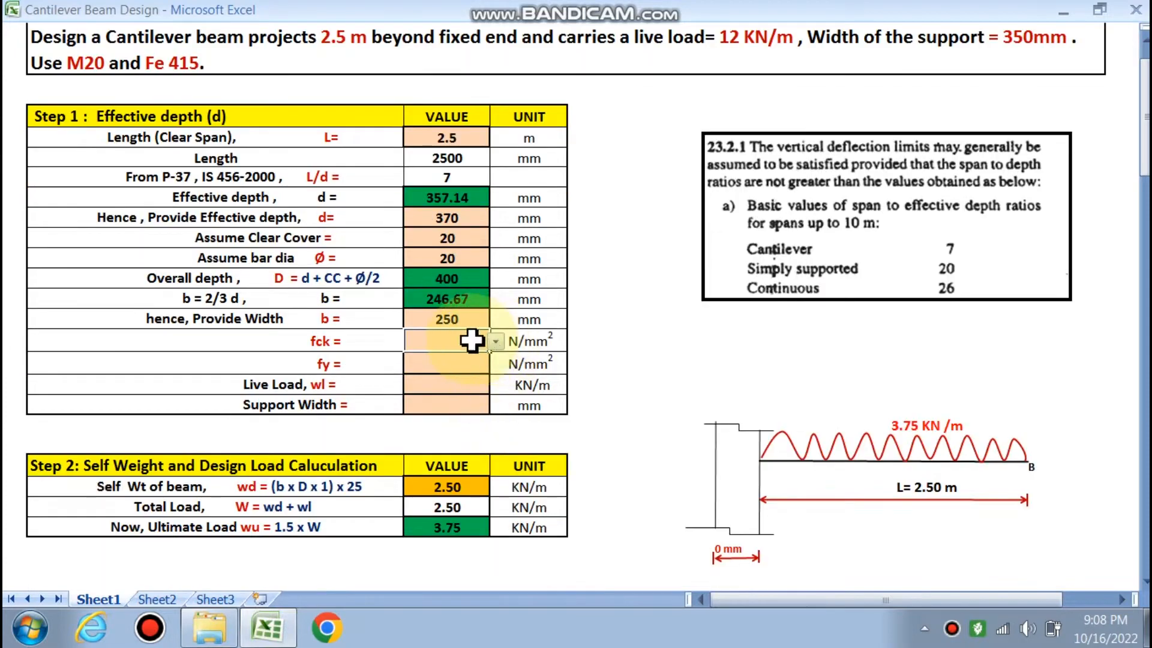
- Set fck 20, fy 415, live load 12 and support 350, giving ultimate load 21.75 kN/m
click(447, 341)
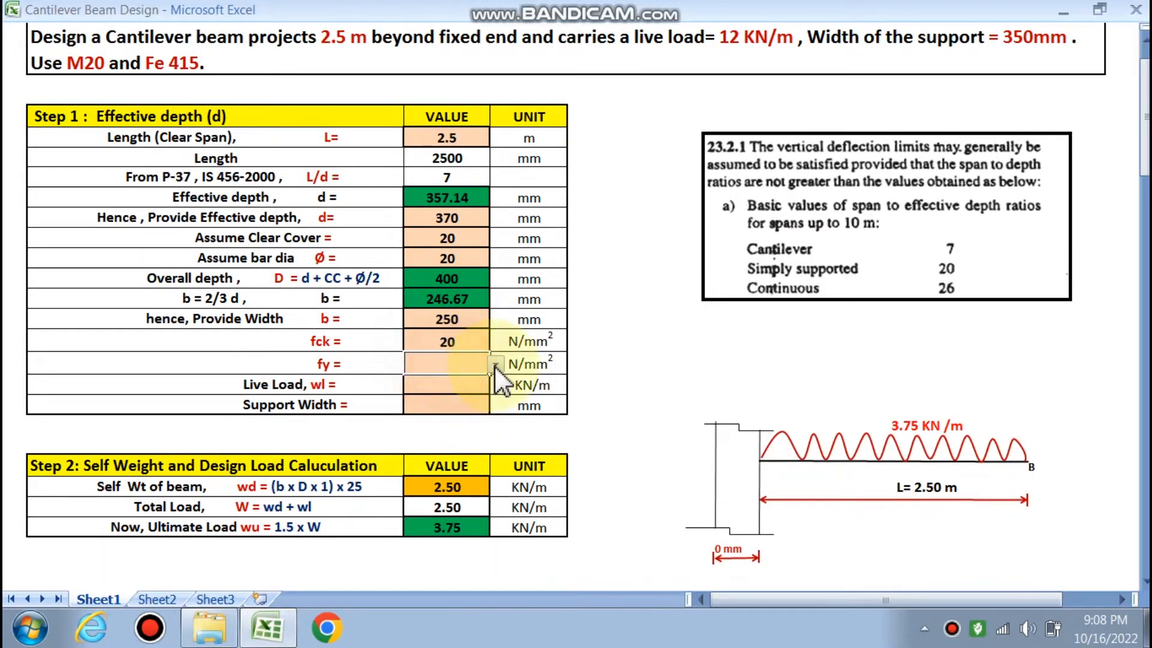
text(415)
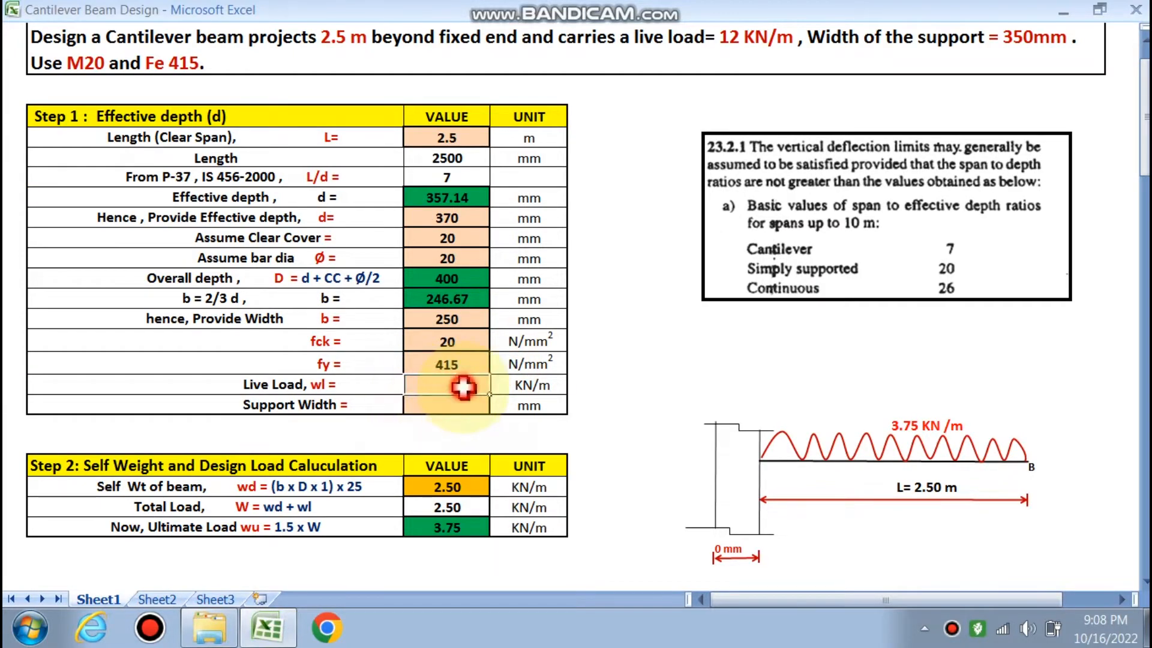
scroll(up, 3)
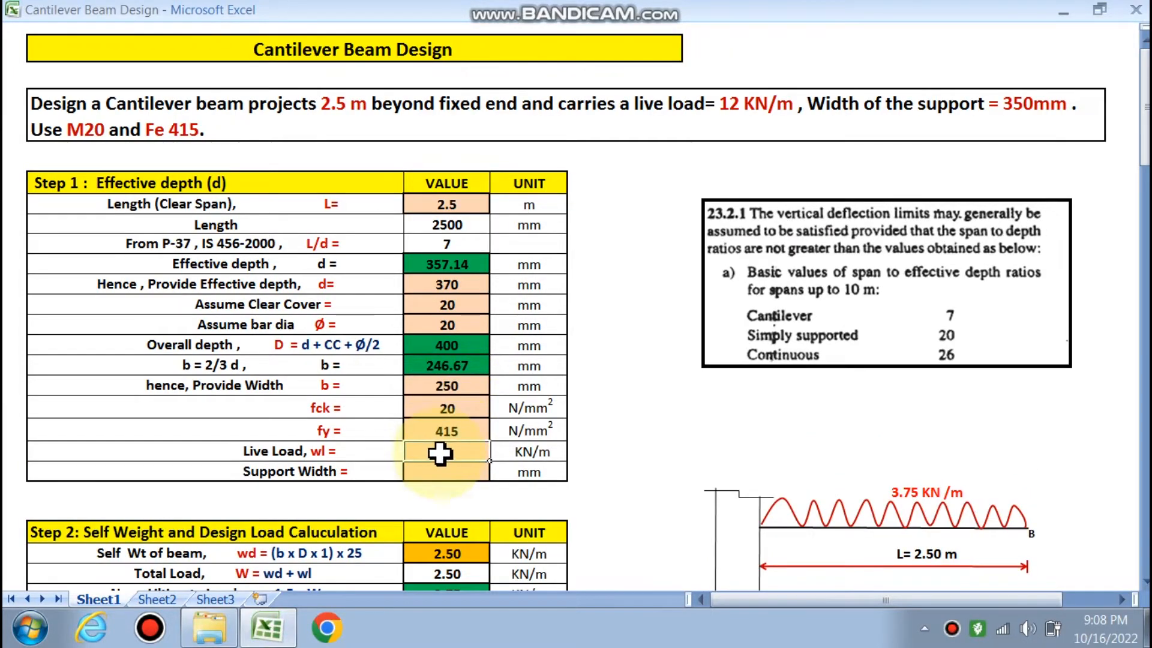
text(12)
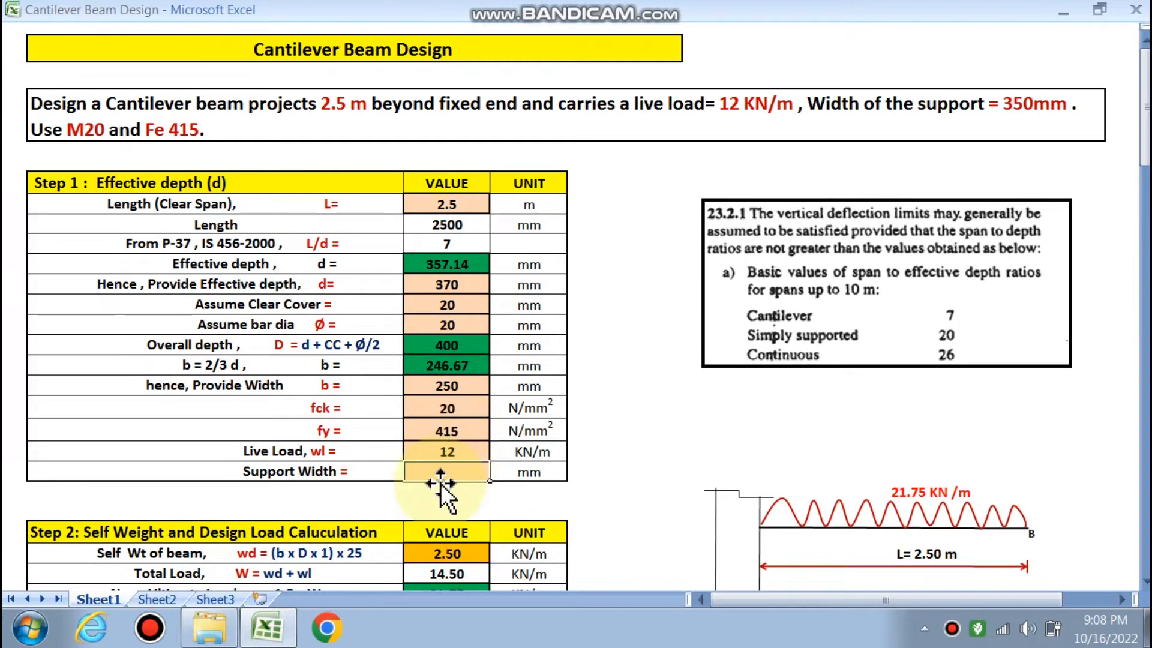
text(35)
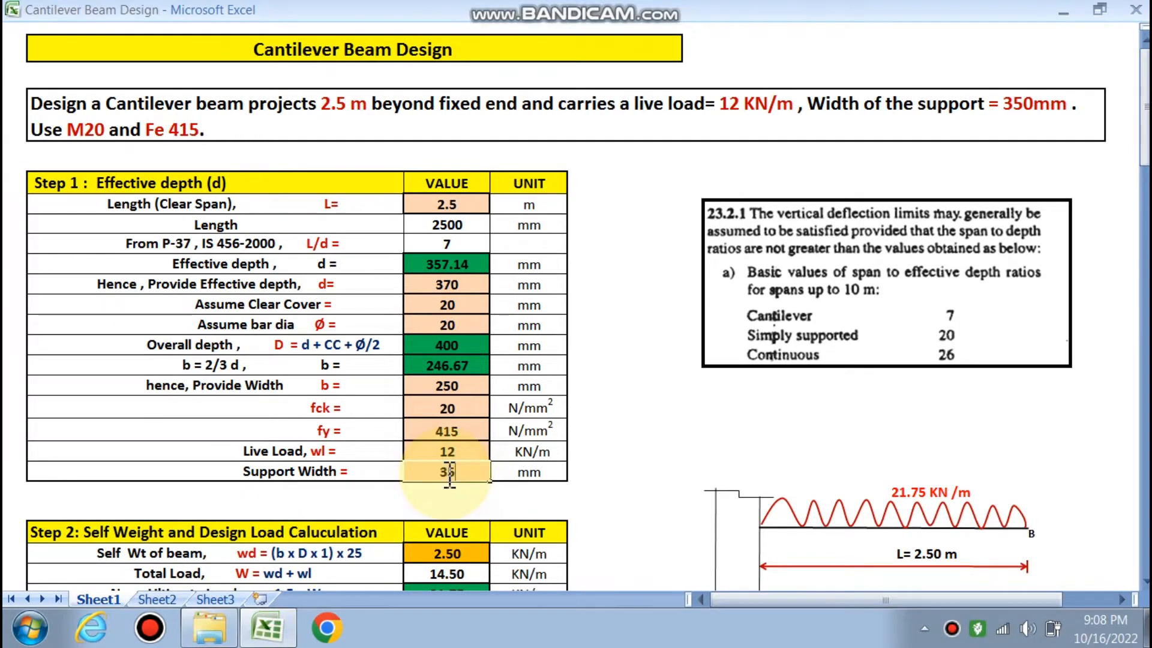
scroll(down, 3)
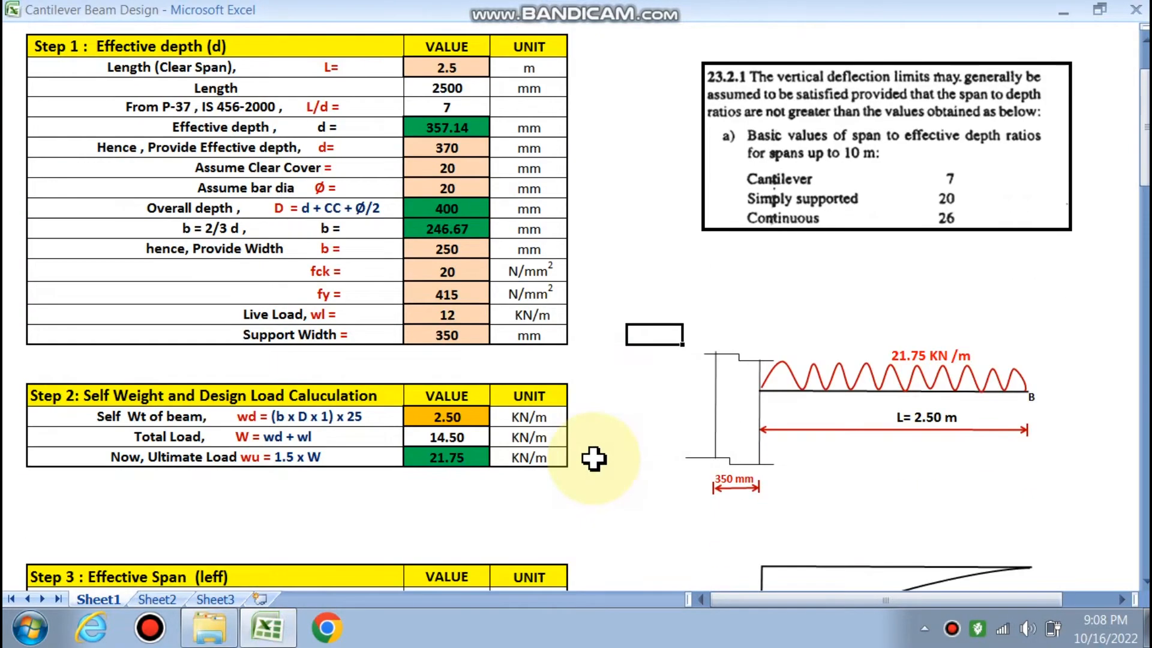
scroll(down, 3)
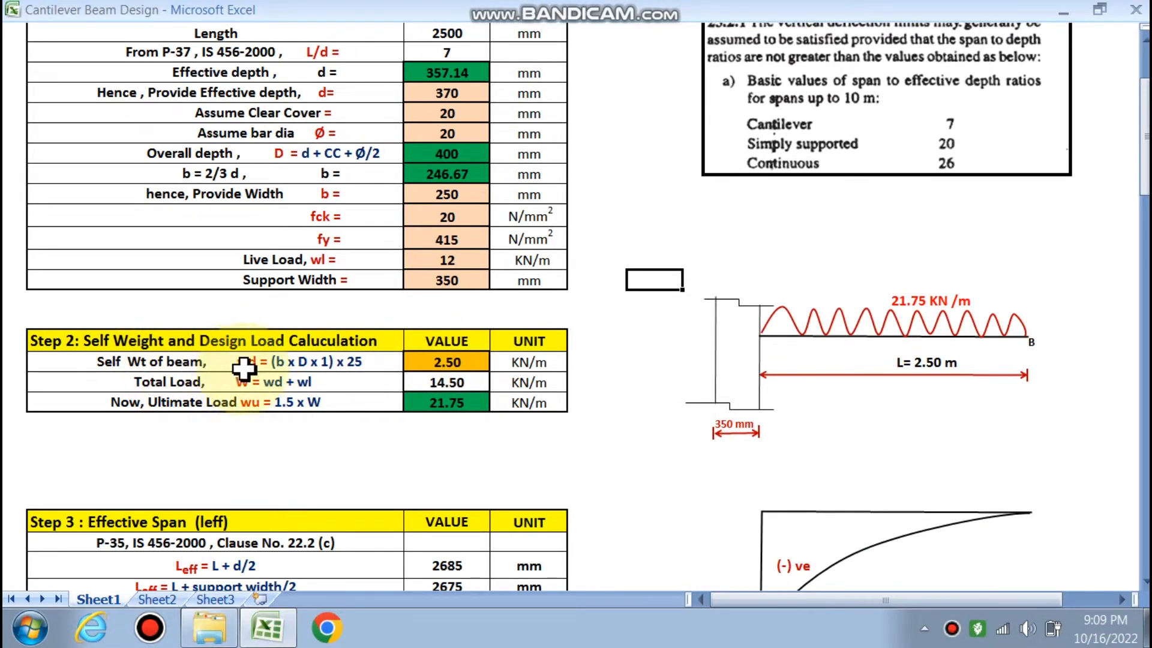
scroll(up, 3)
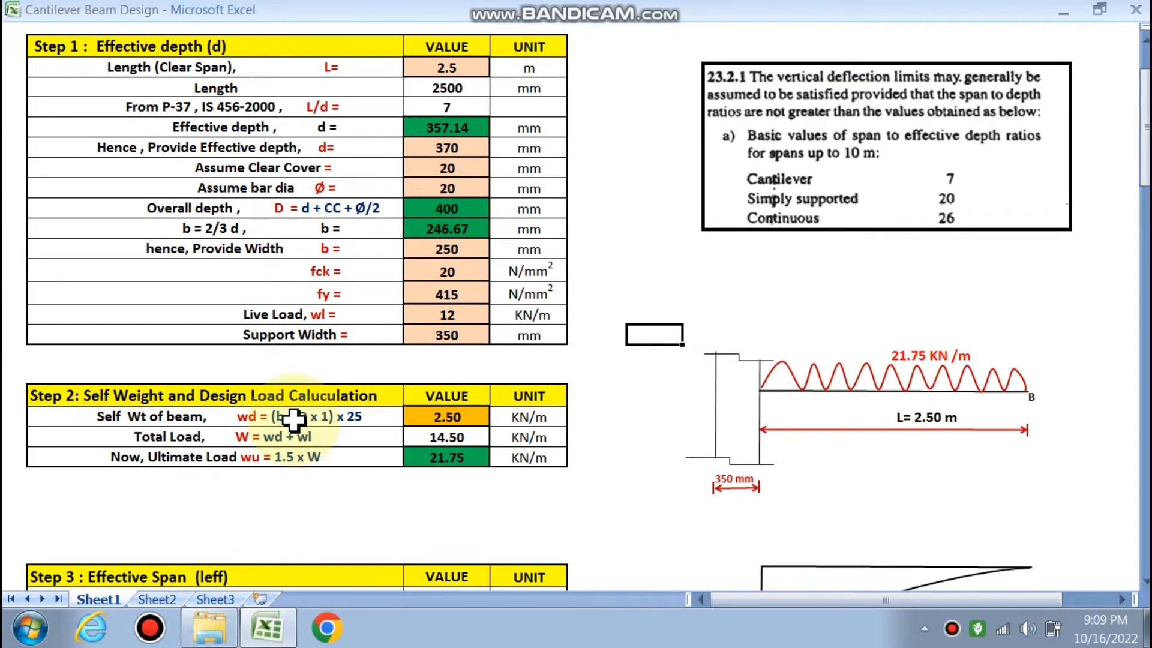
mouse_move(302, 448)
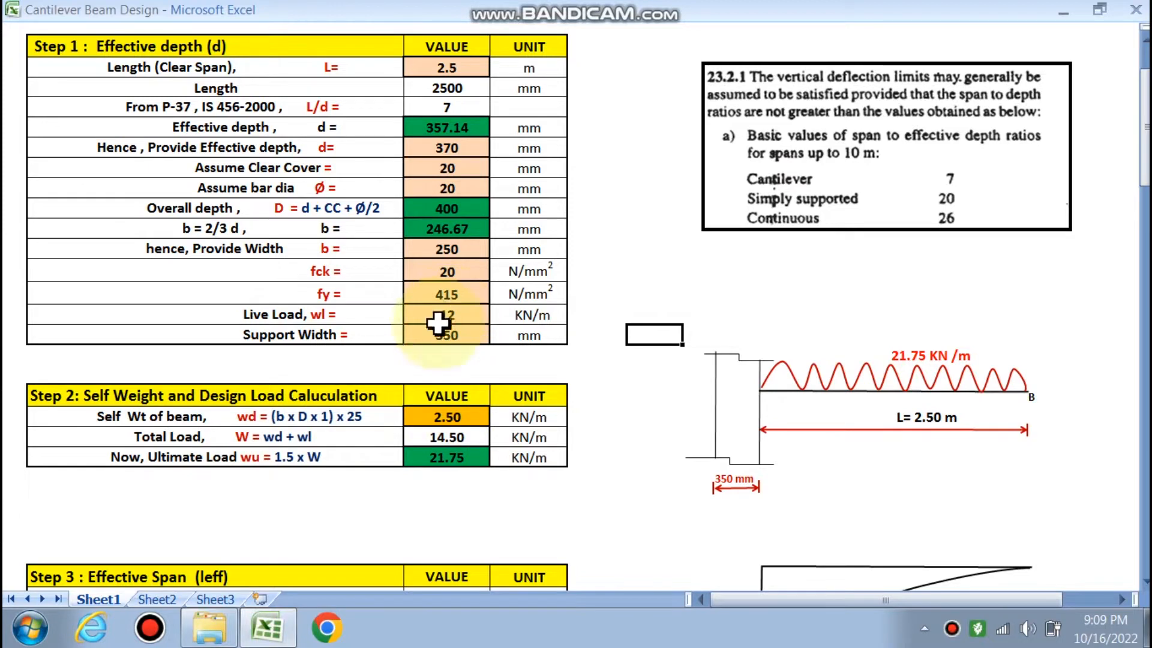
mouse_move(413, 463)
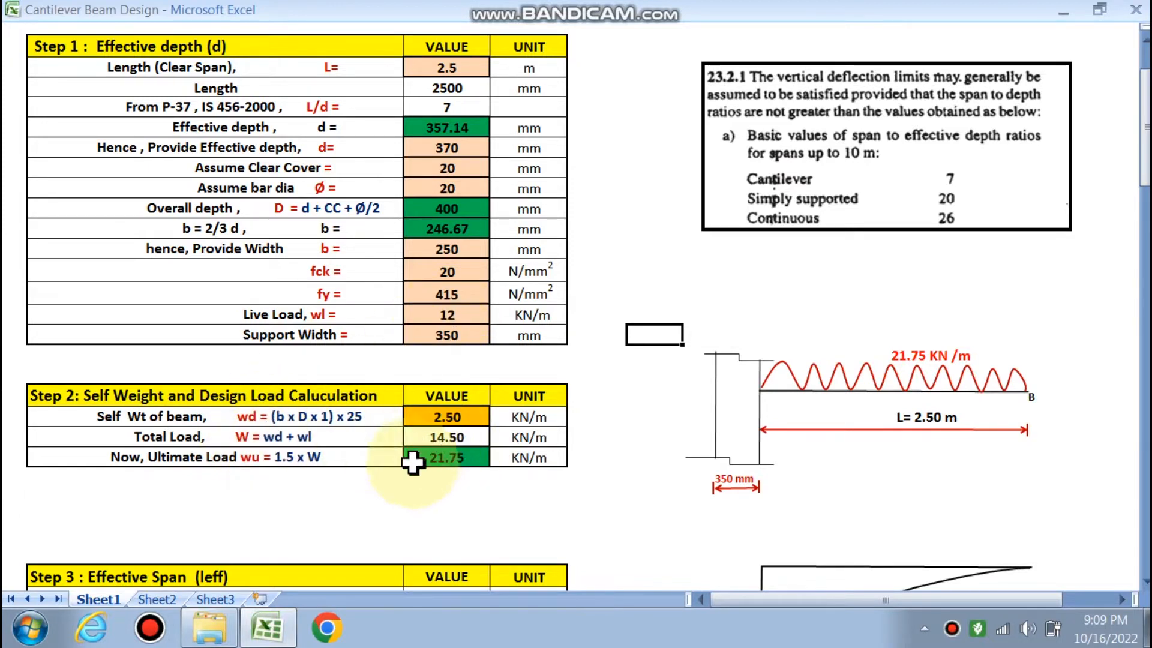
mouse_move(453, 463)
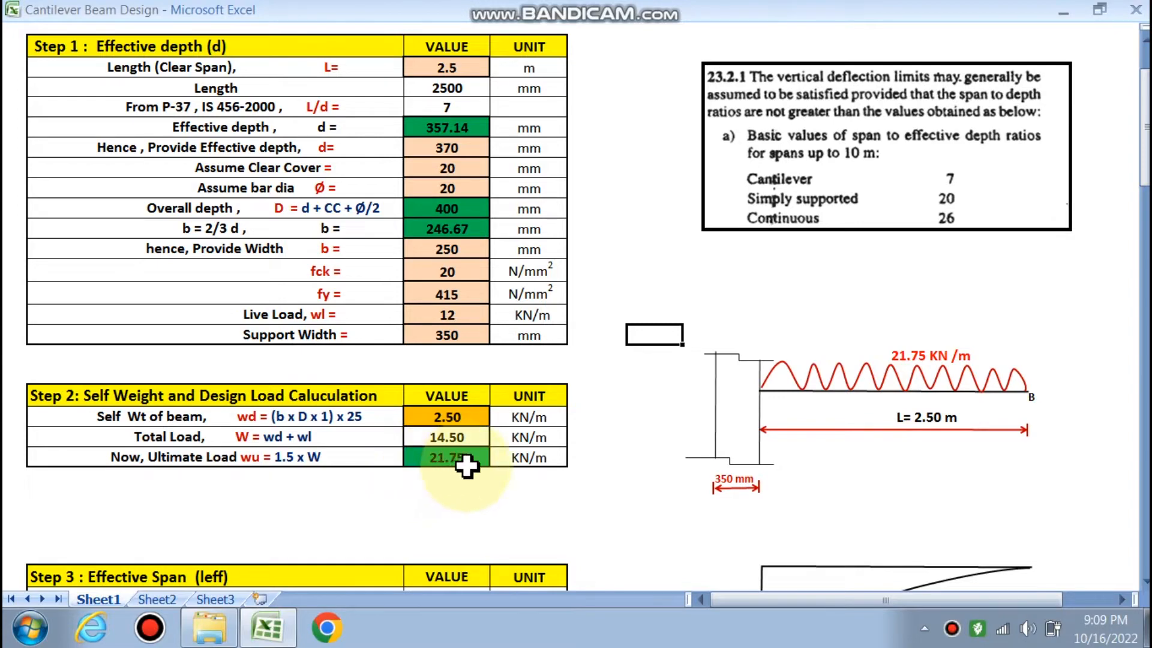
mouse_move(900, 426)
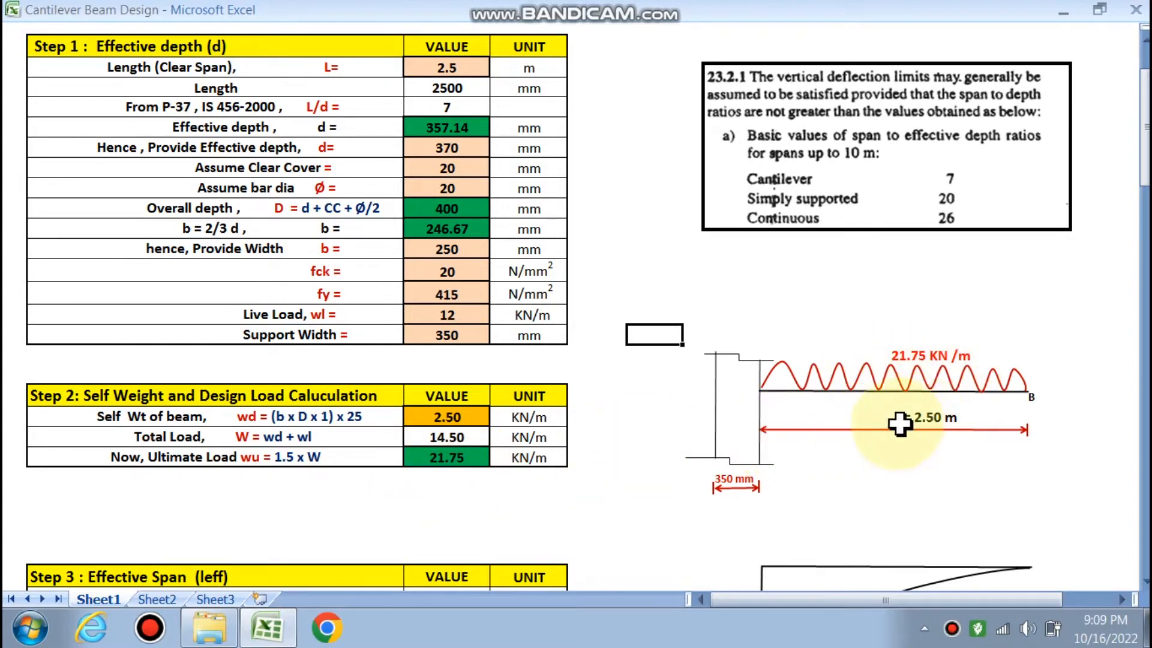
scroll(down, 3)
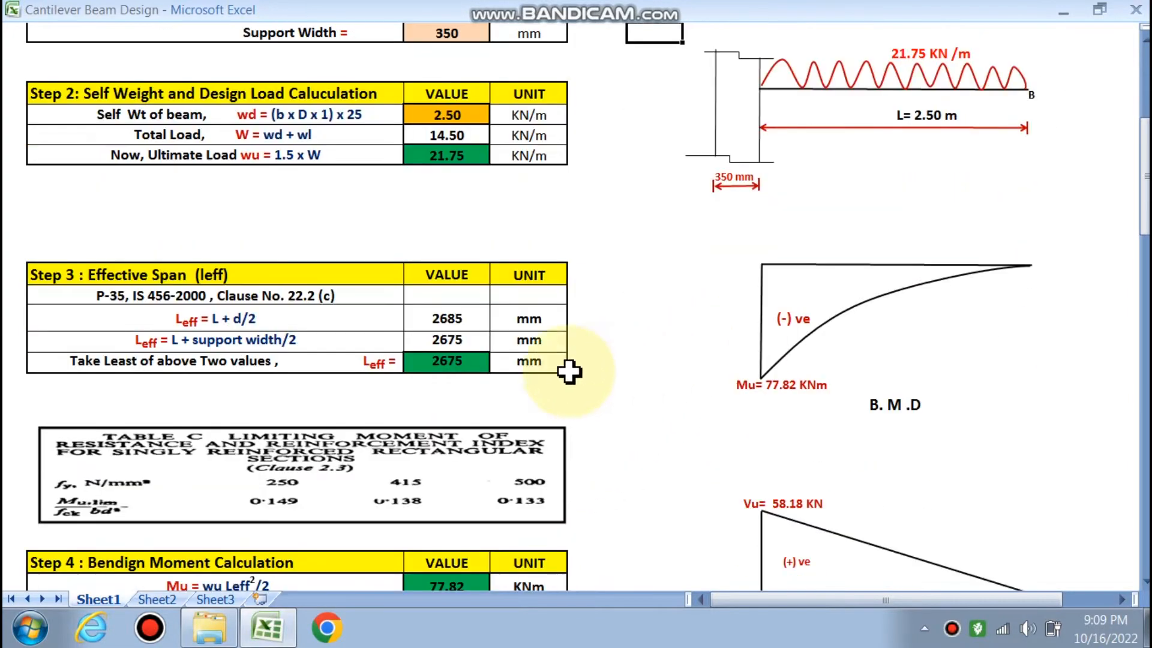
mouse_move(301, 339)
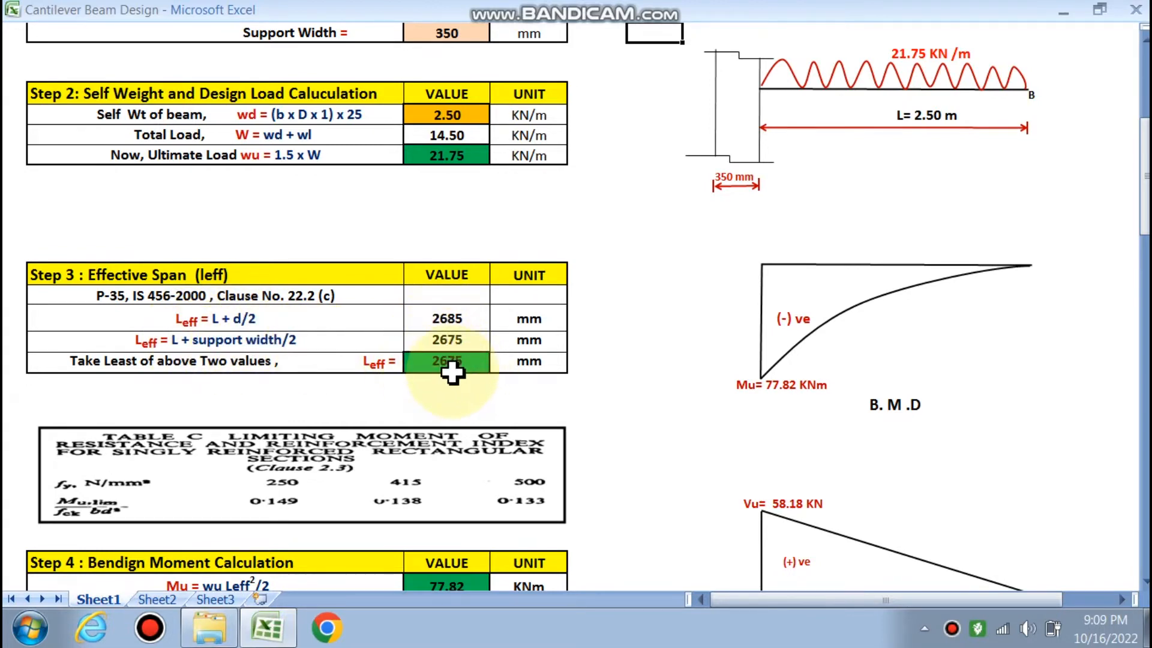
scroll(down, 3)
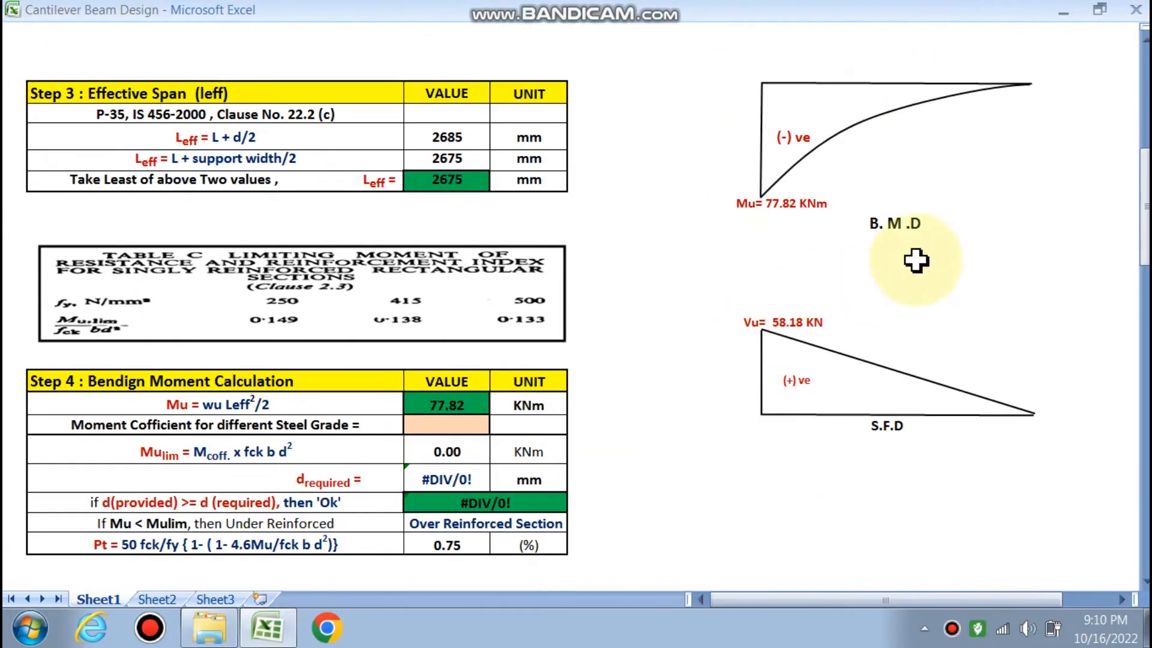
mouse_move(790, 214)
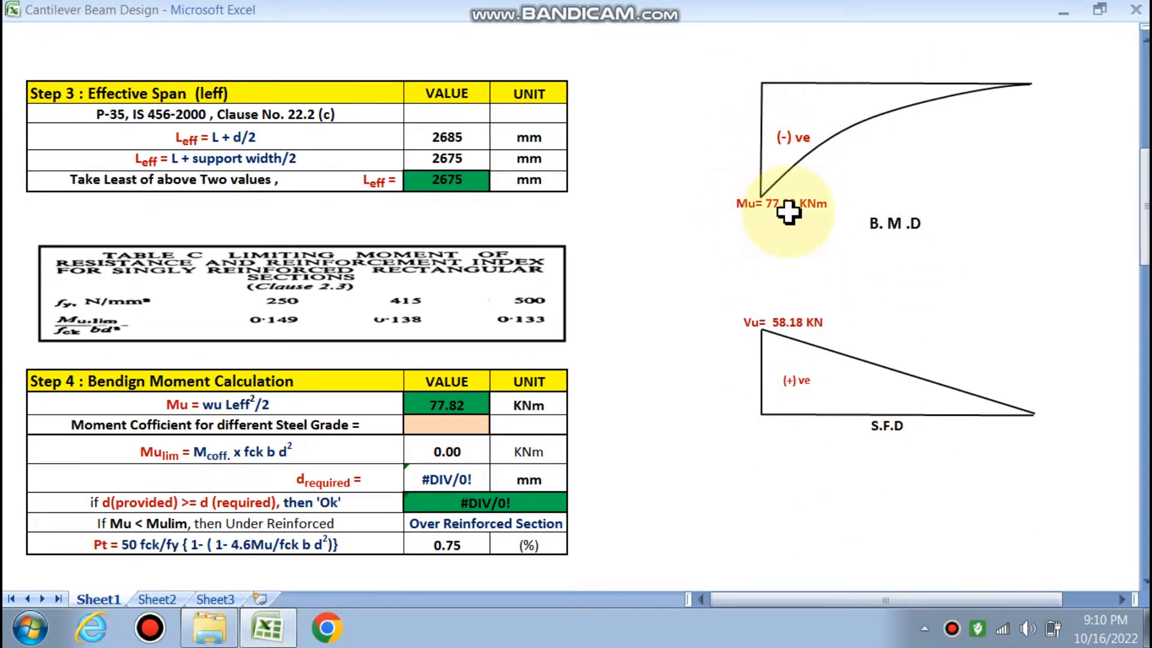
mouse_move(731, 381)
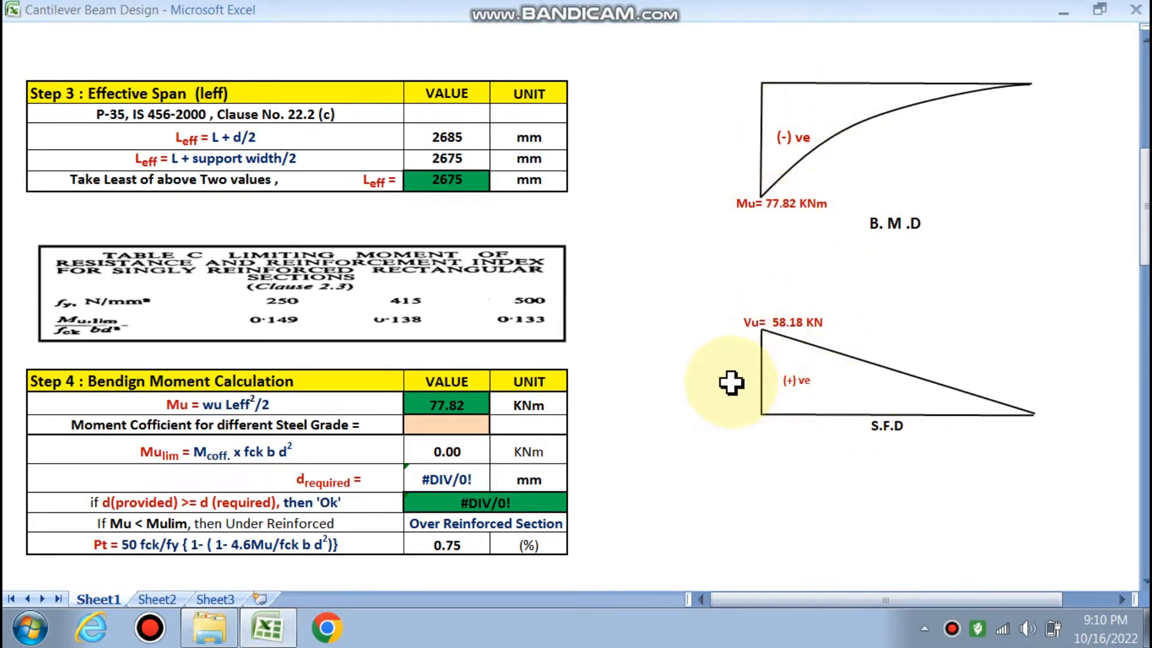
scroll(down, 3)
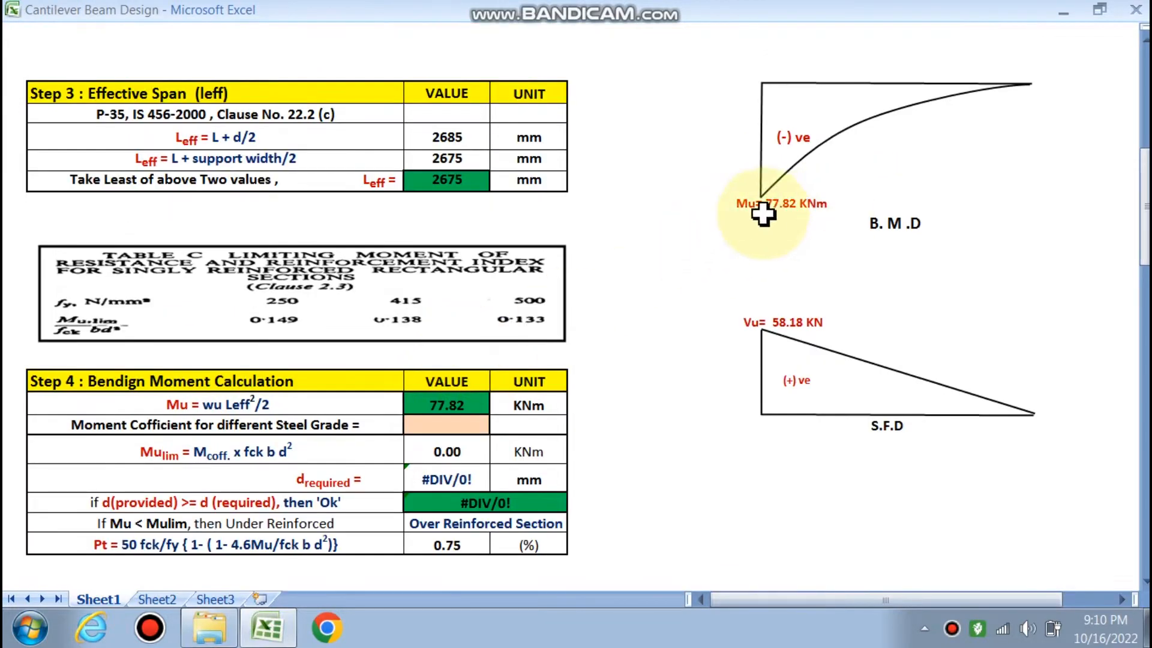
mouse_move(243, 410)
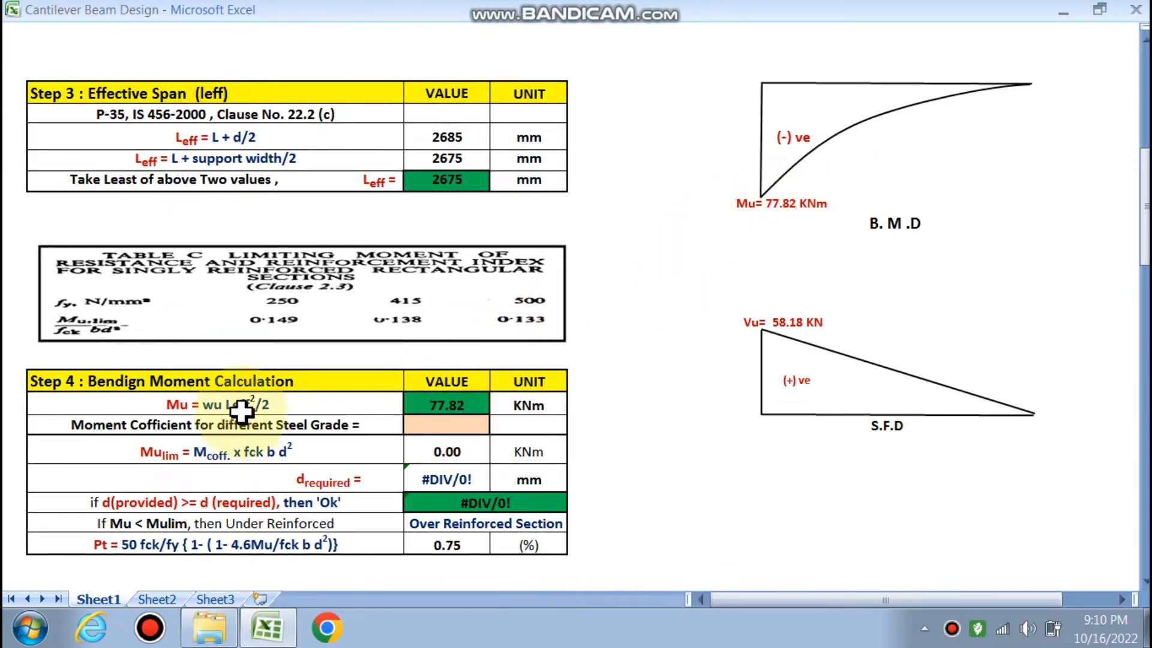
scroll(down, 3)
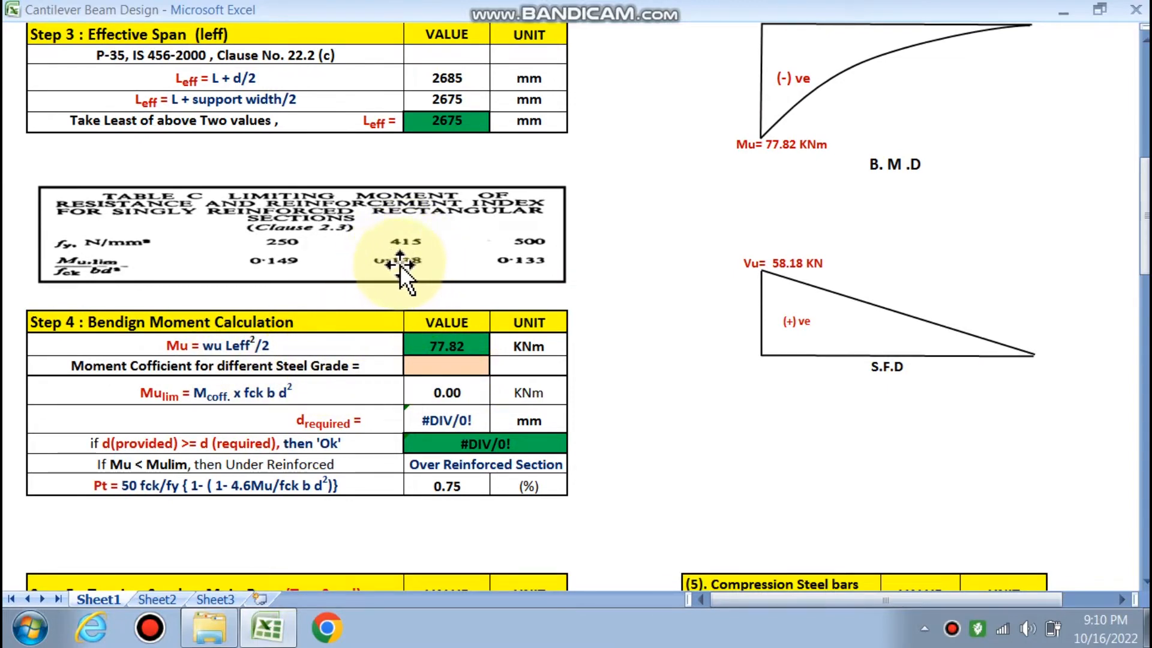
- Choose moment coefficient 0.138 for 415 steel, giving Mulim 94.46 kNm and Pt 0.75% under-reinforced
click(495, 366)
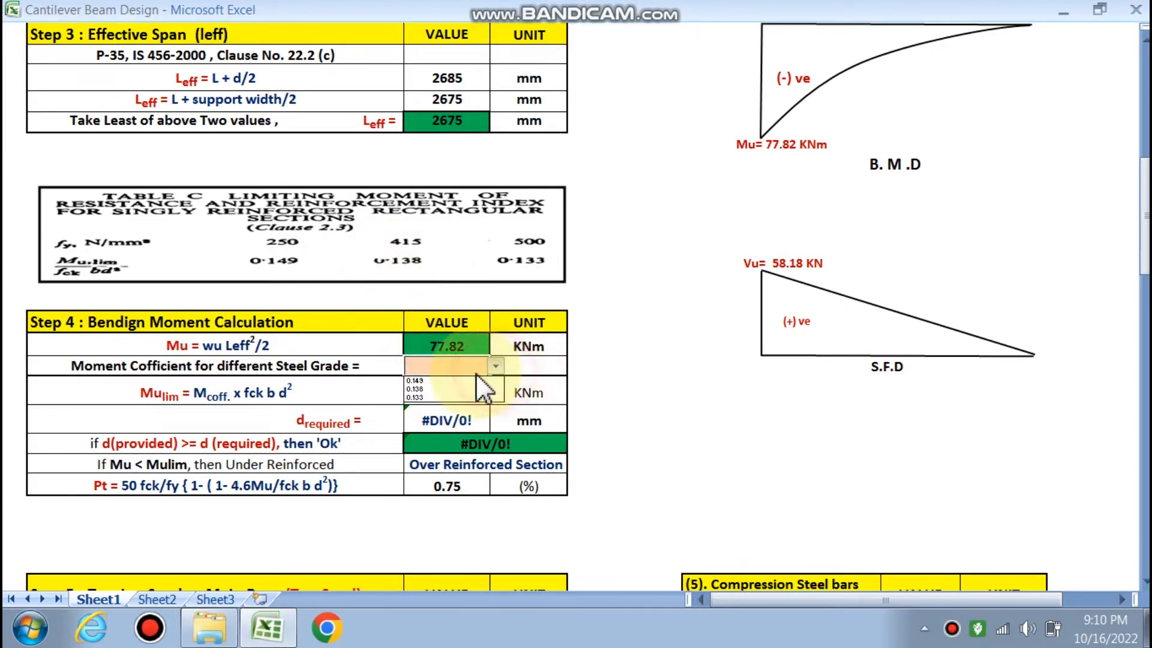
click(415, 388)
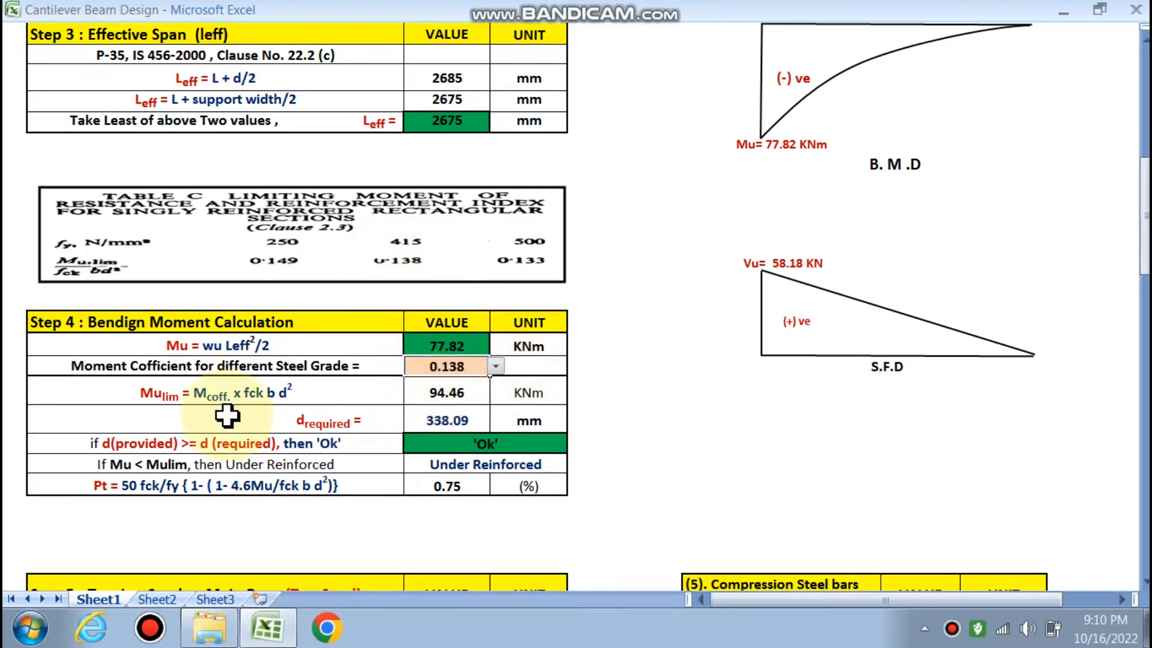
mouse_move(277, 397)
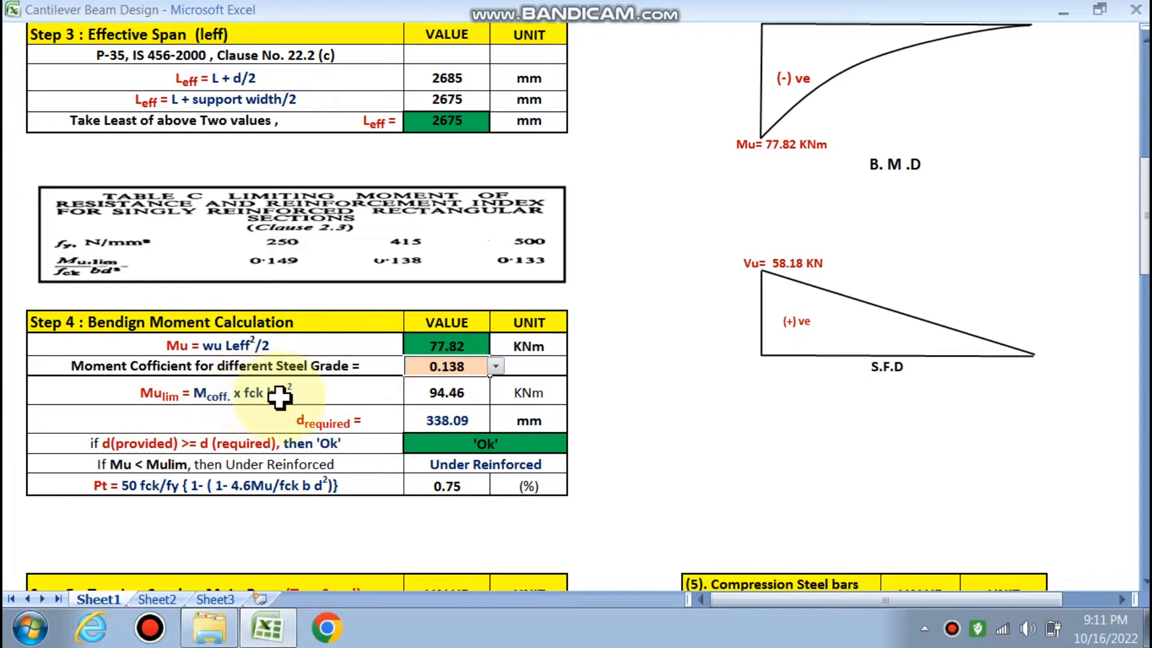
mouse_move(346, 430)
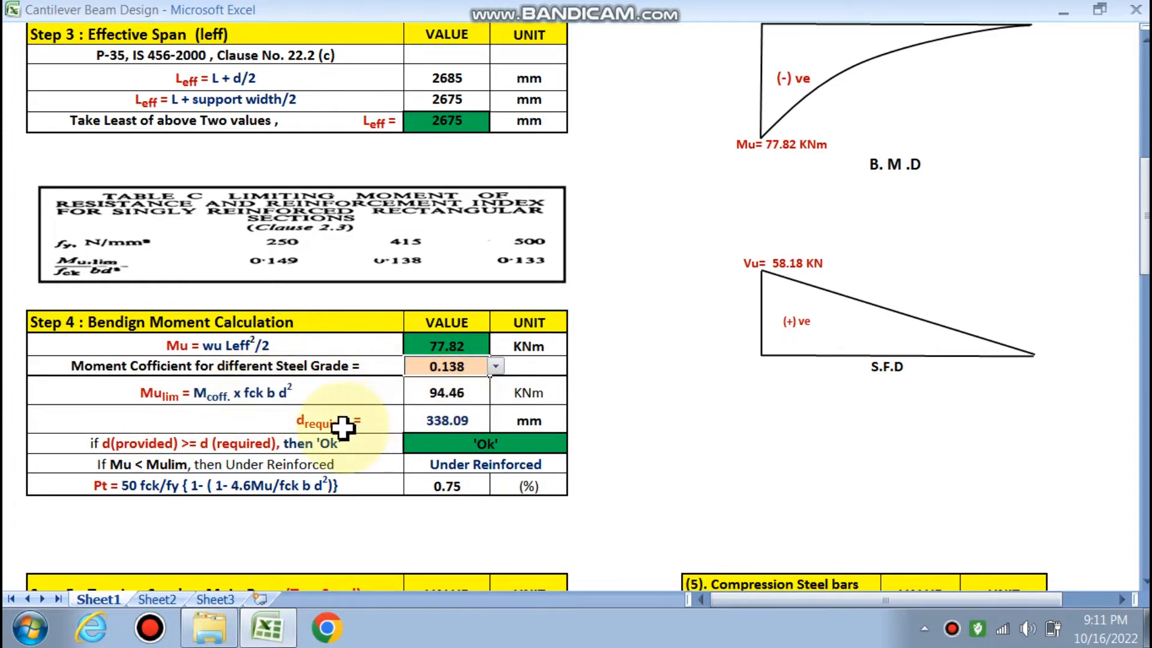
mouse_move(287, 393)
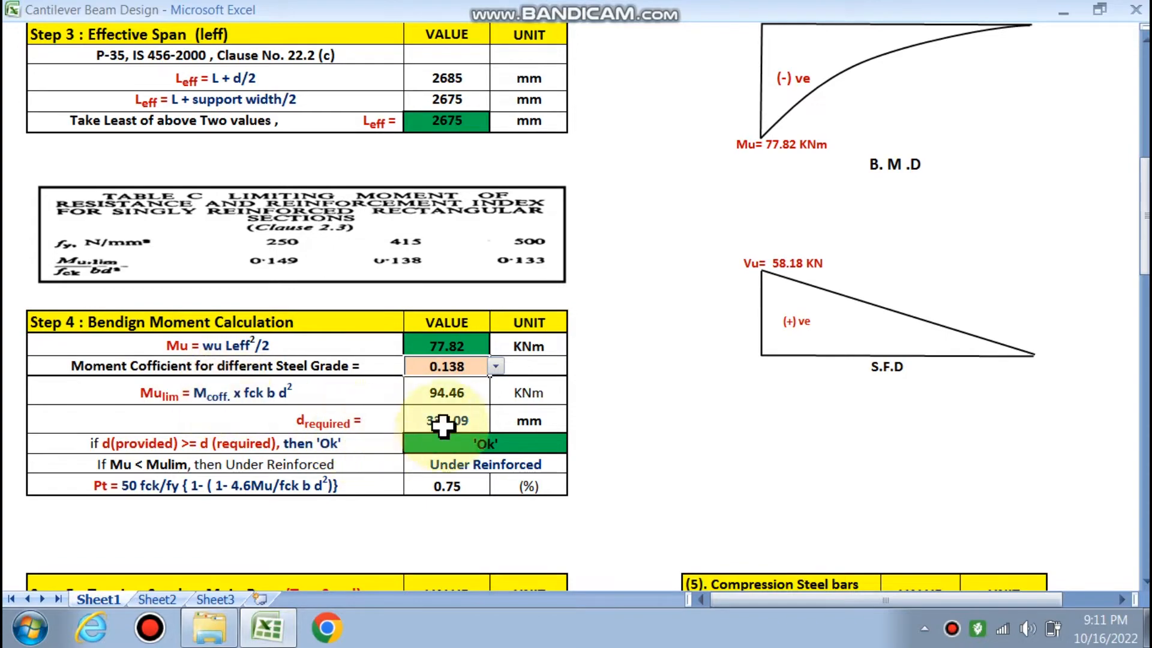
scroll(up, 3)
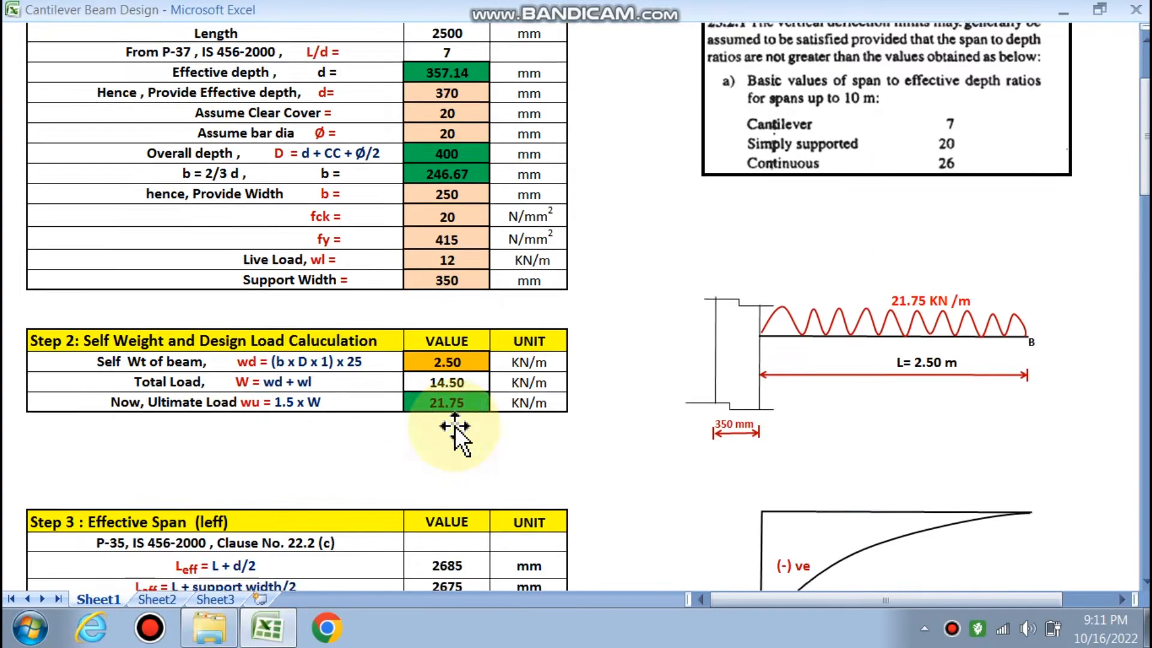
scroll(down, 3)
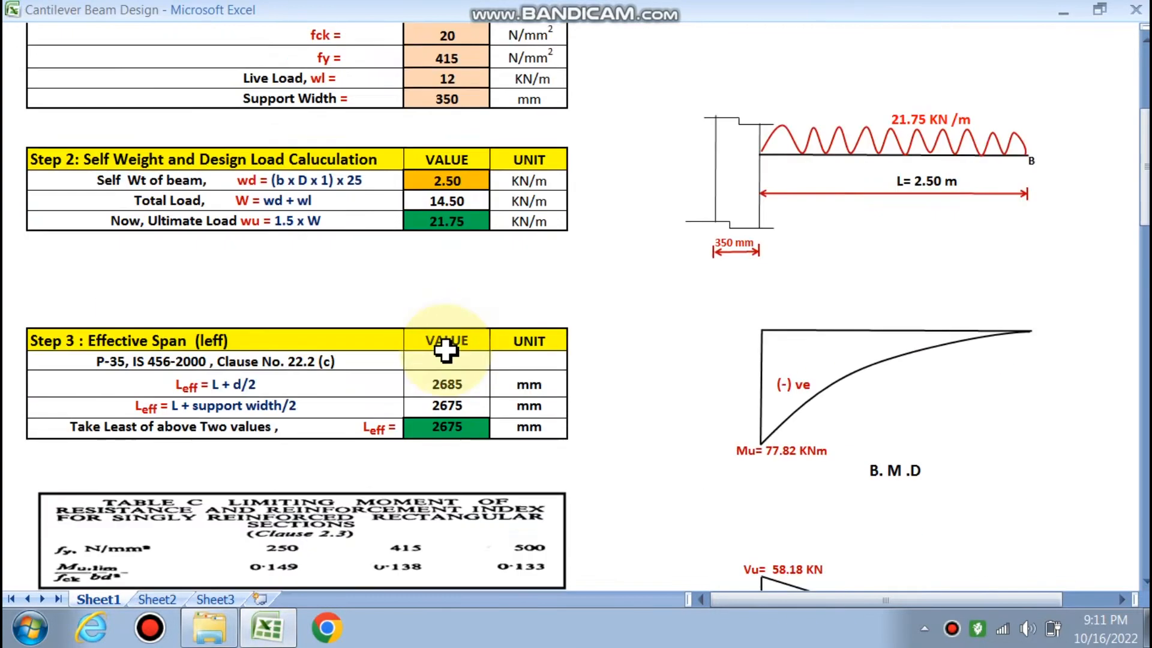
scroll(down, 3)
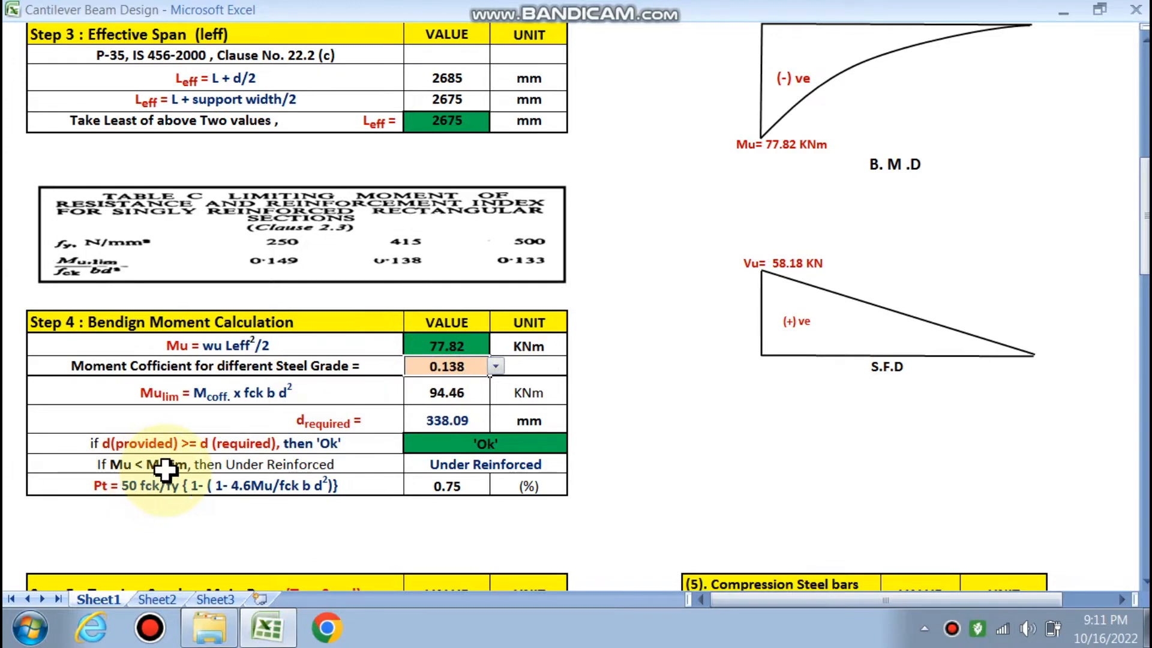
scroll(down, 3)
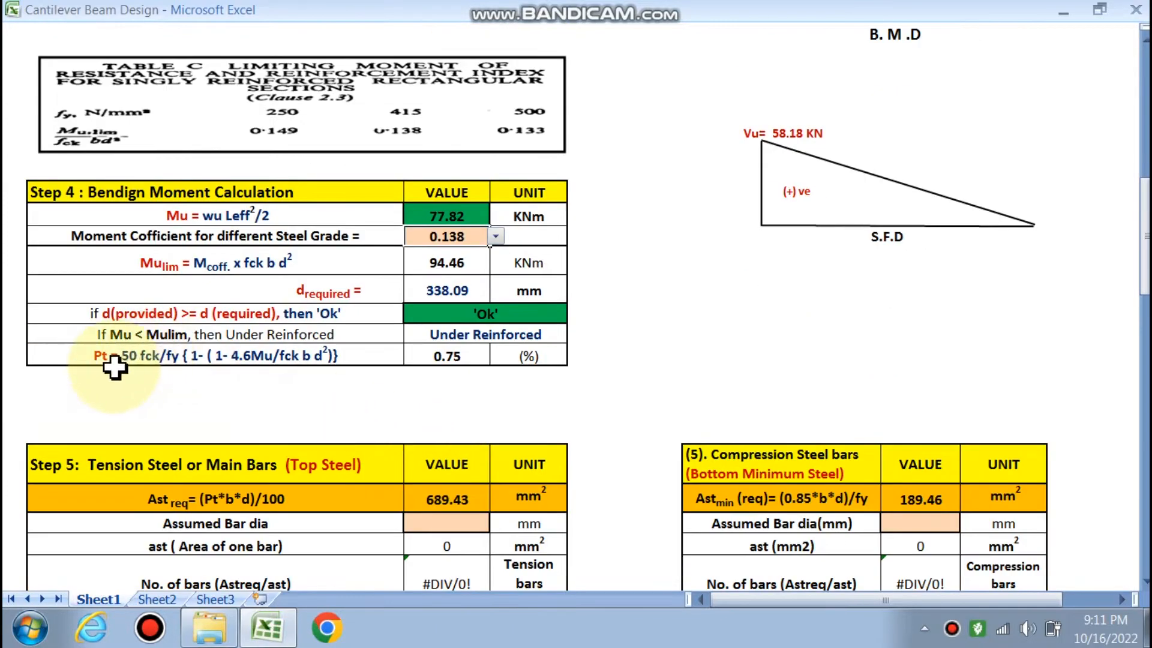
mouse_move(460, 364)
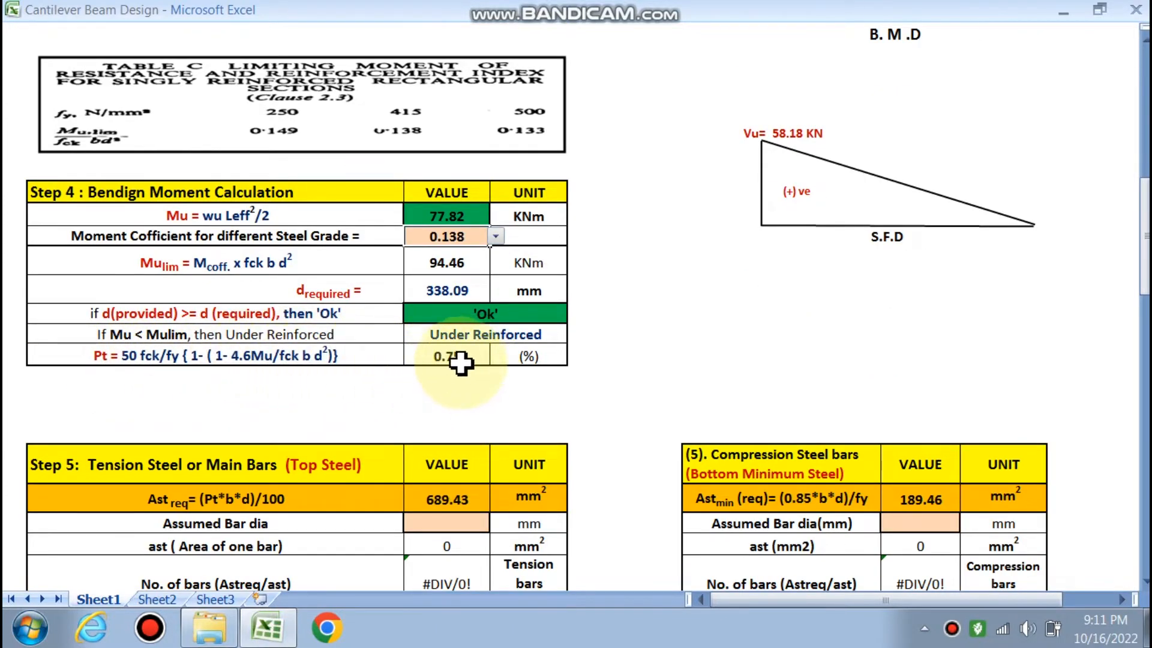
scroll(down, 3)
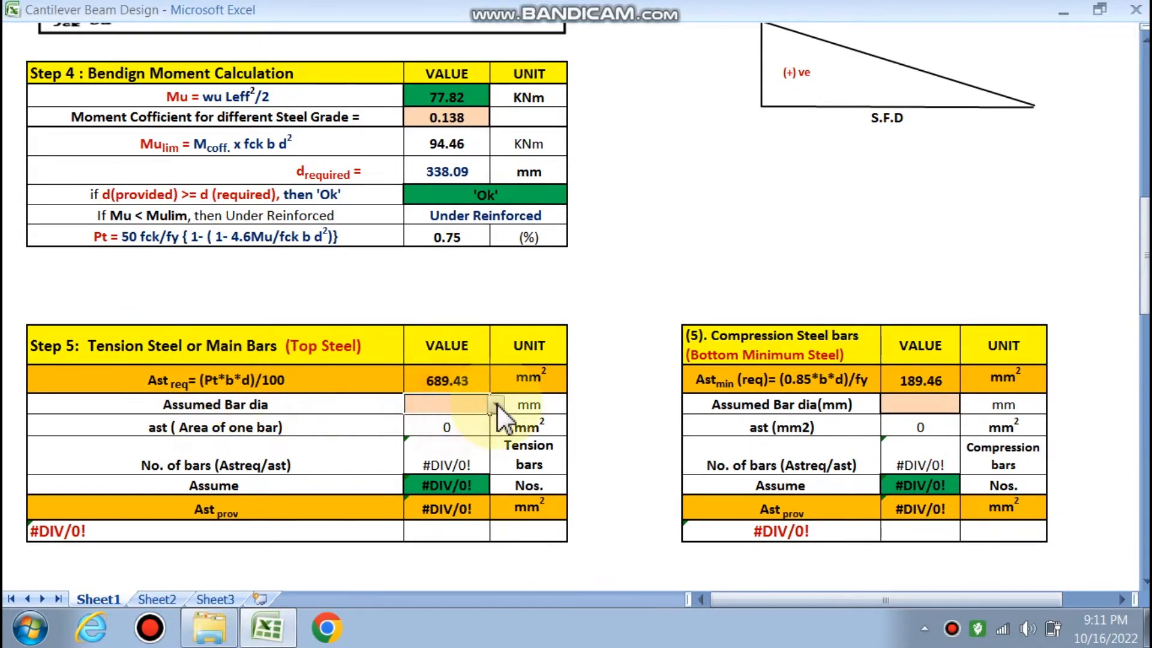
click(496, 405)
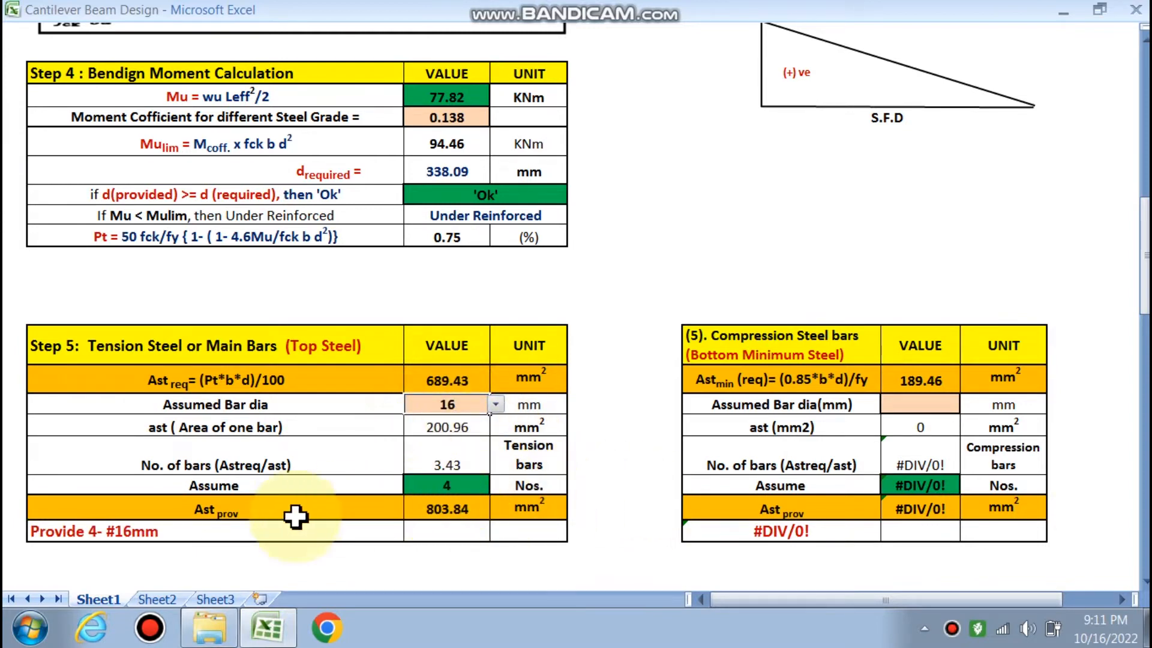
mouse_move(323, 359)
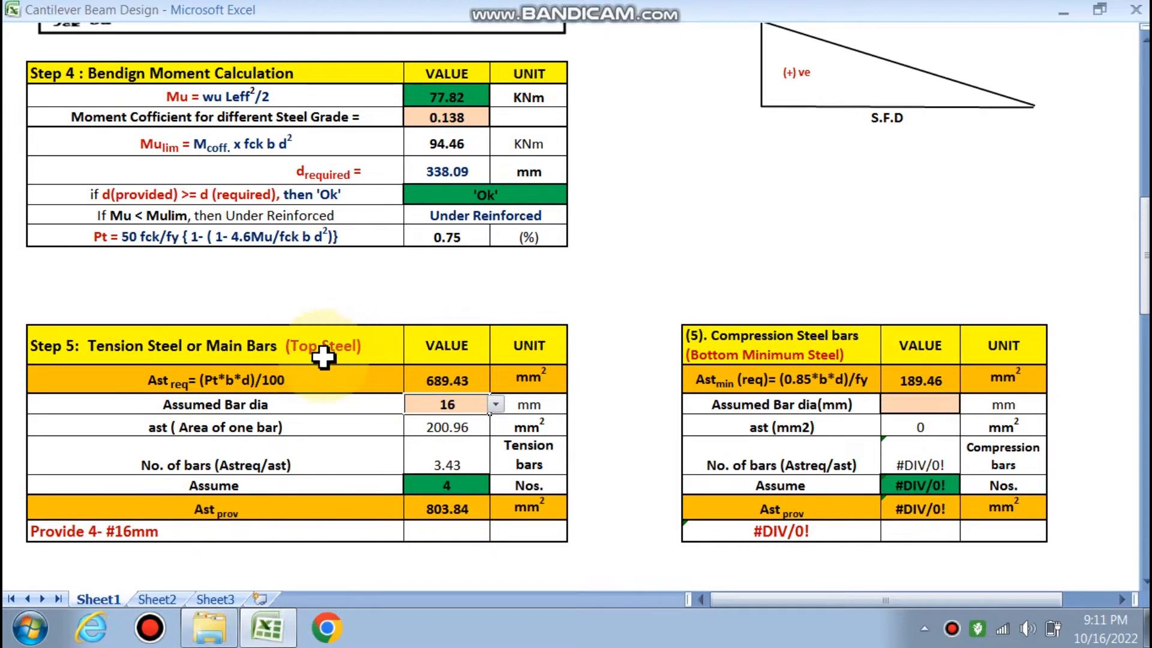
scroll(down, 3)
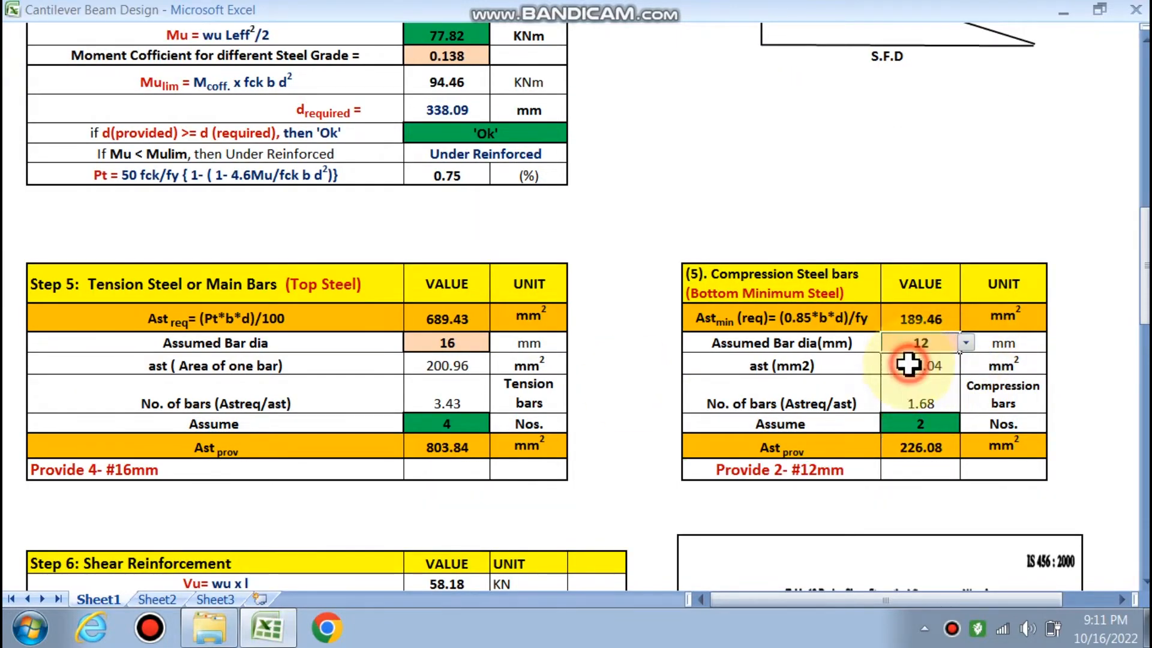
scroll(down, 3)
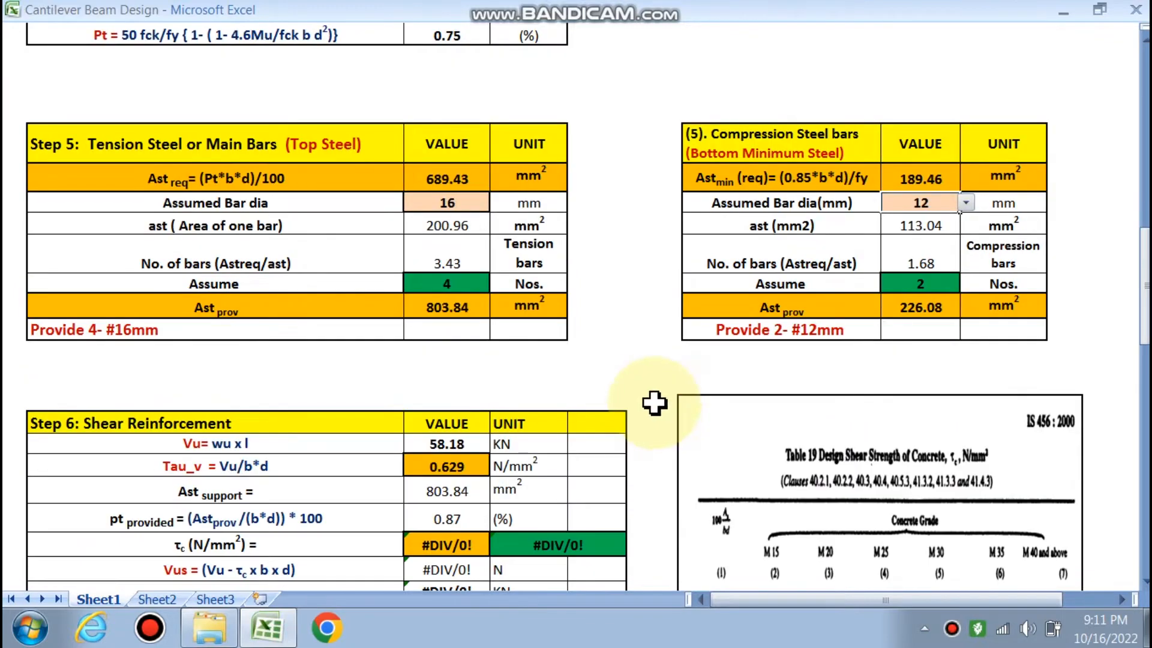
click(495, 203)
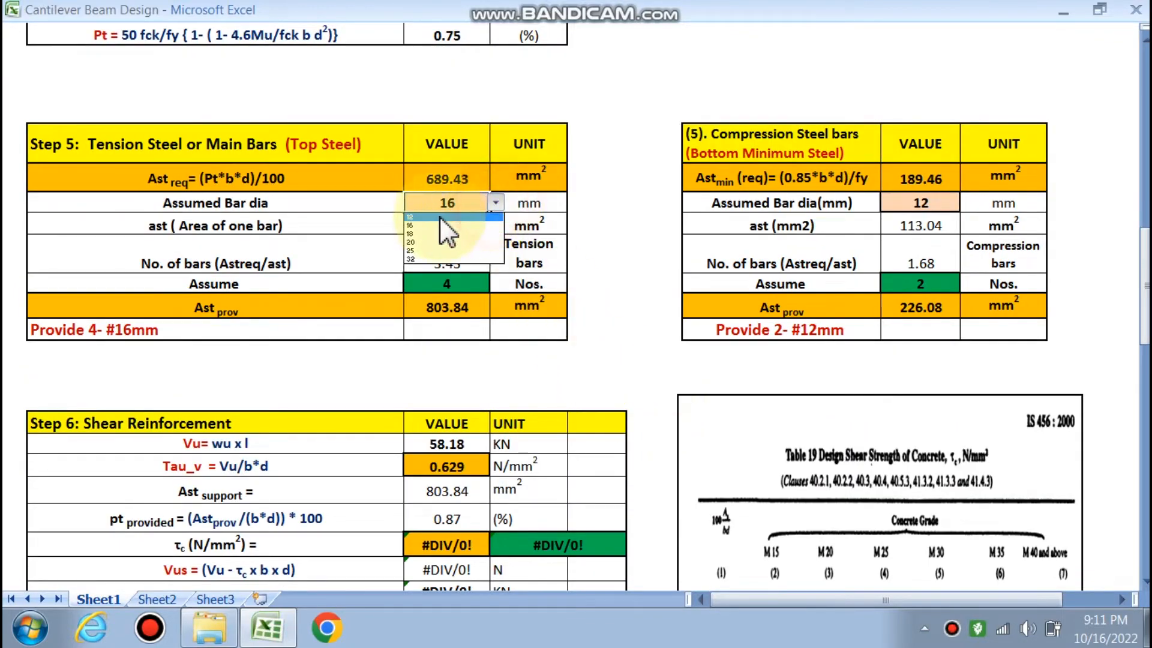
click(410, 240)
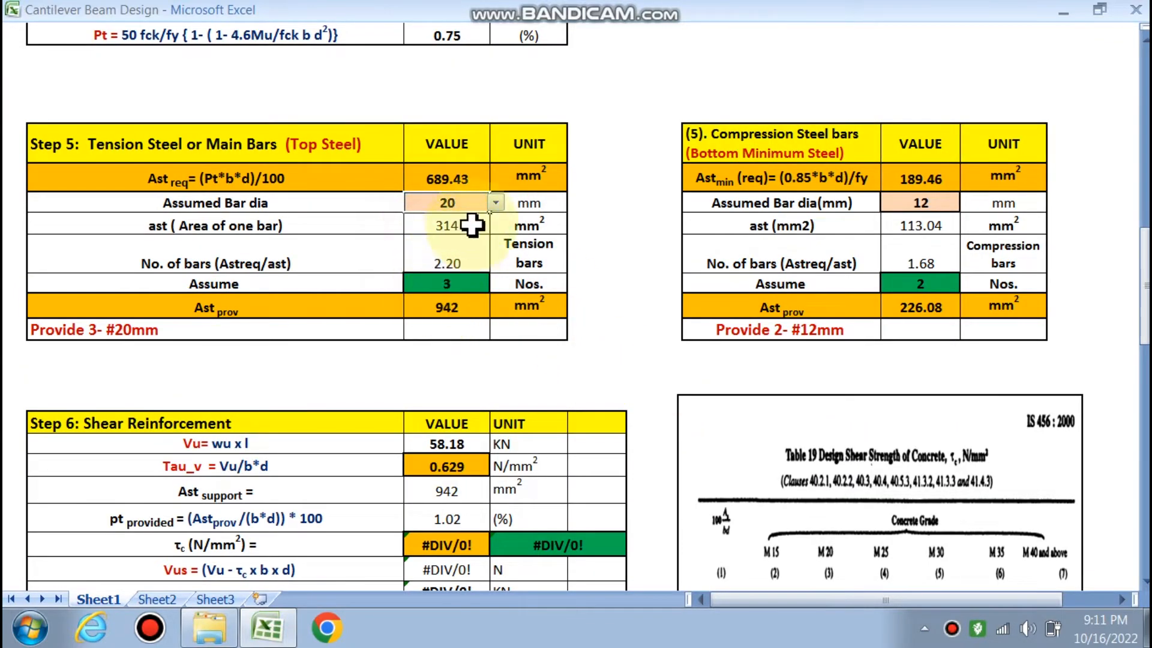
click(495, 203)
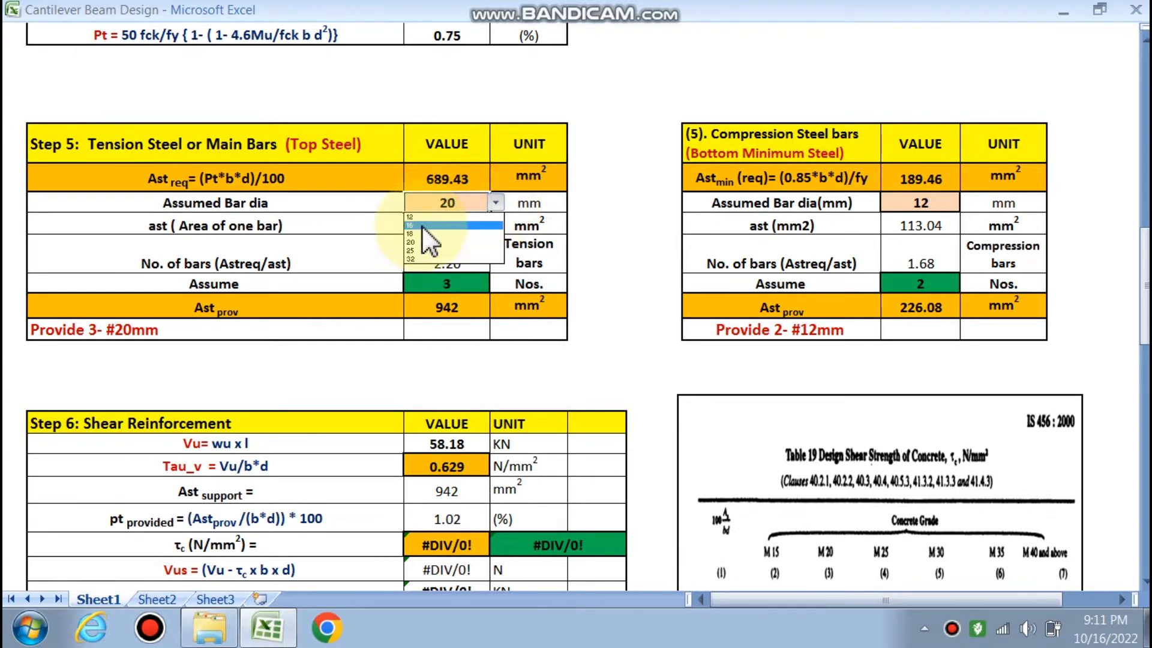
click(441, 225)
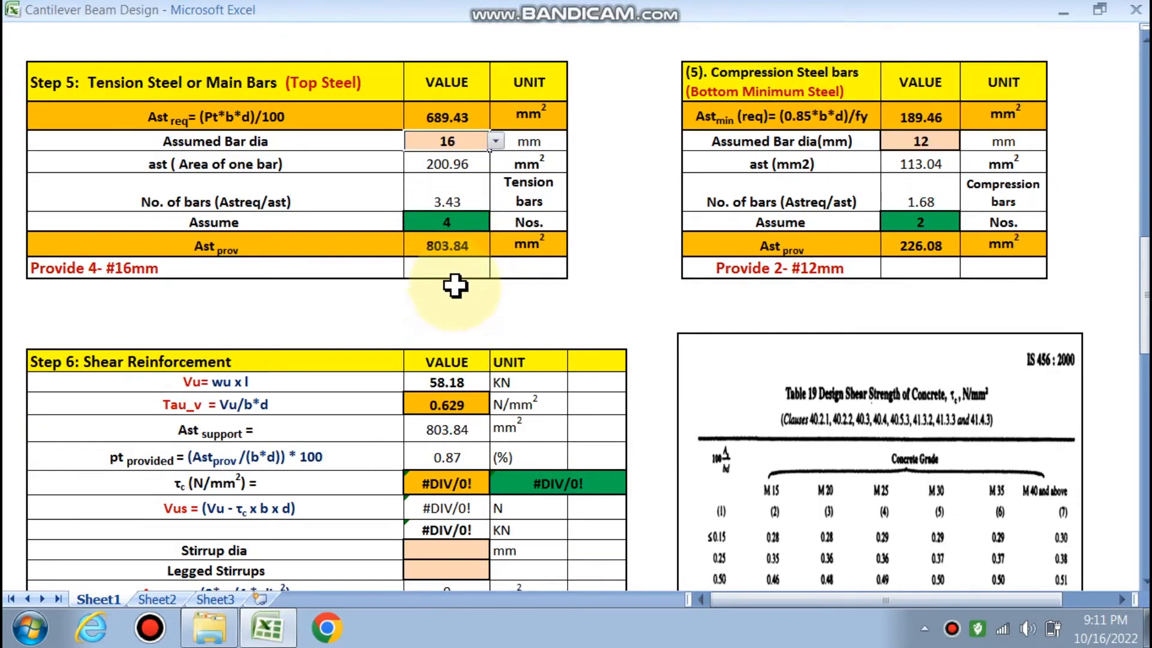
scroll(down, 3)
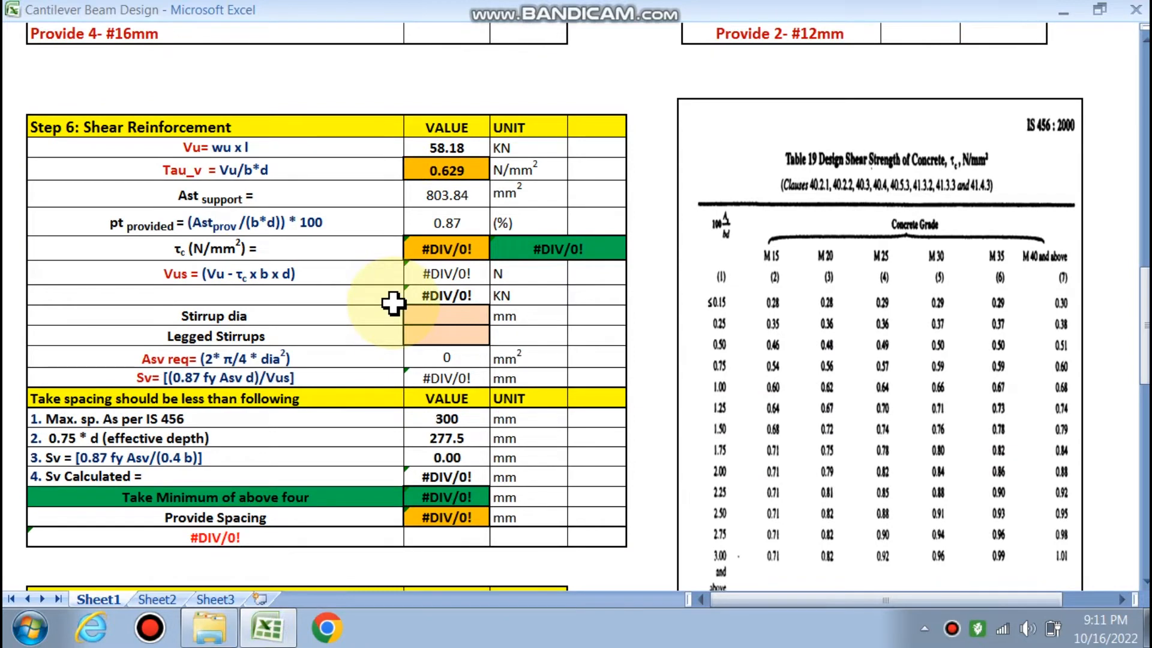
mouse_move(232, 149)
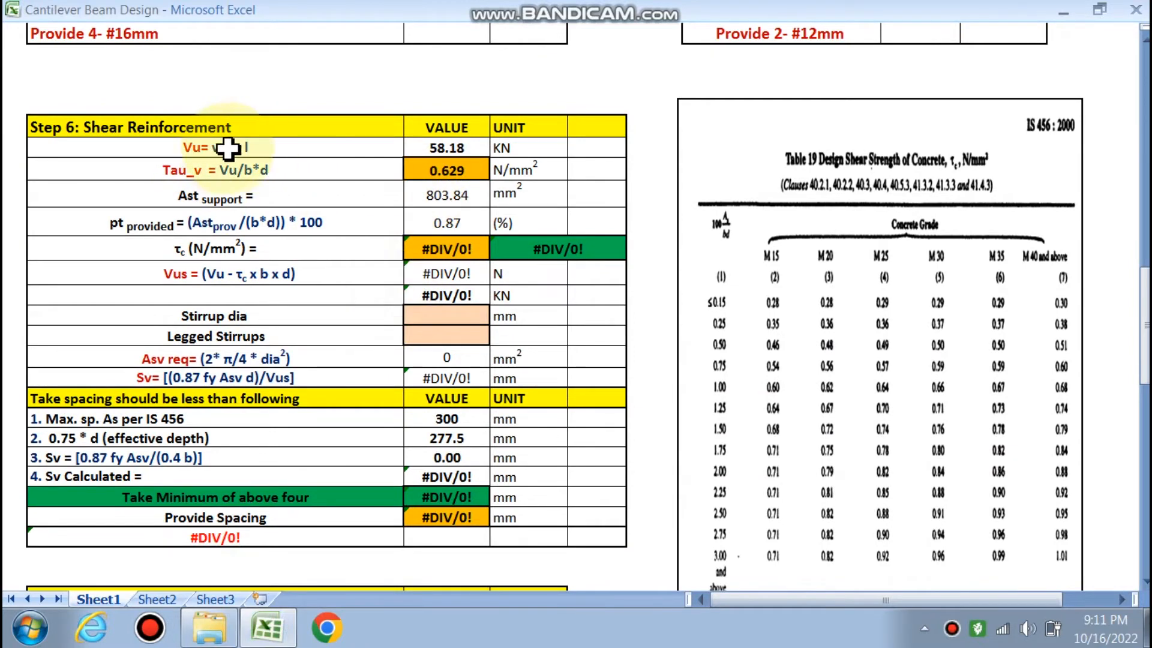
mouse_move(446, 148)
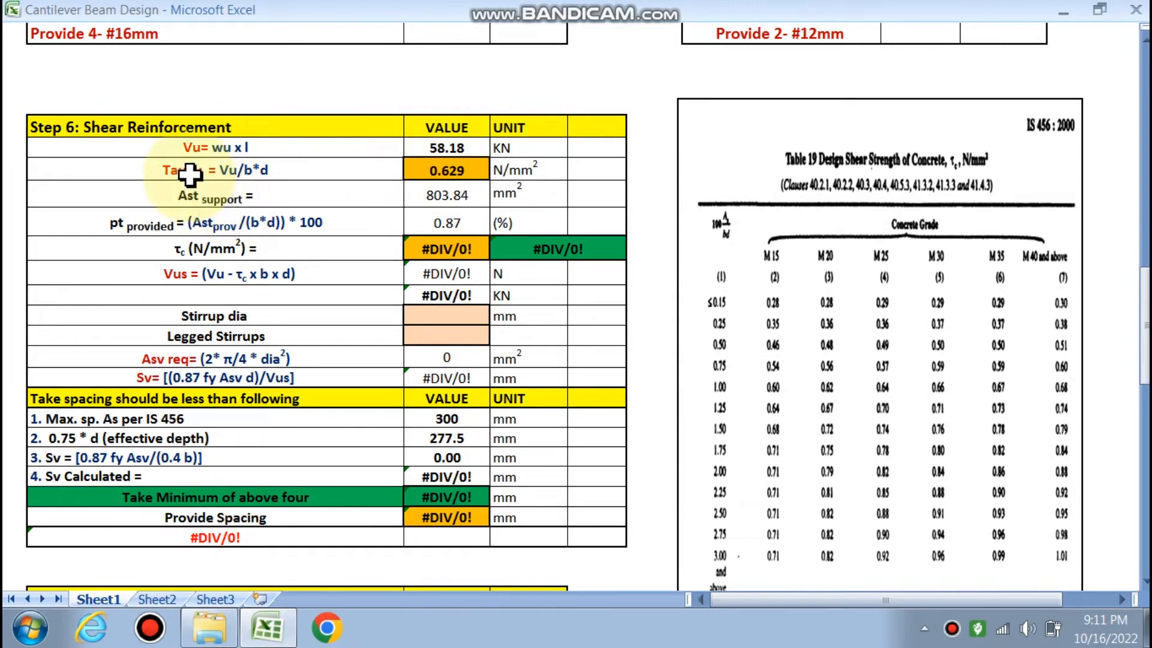
mouse_move(256, 205)
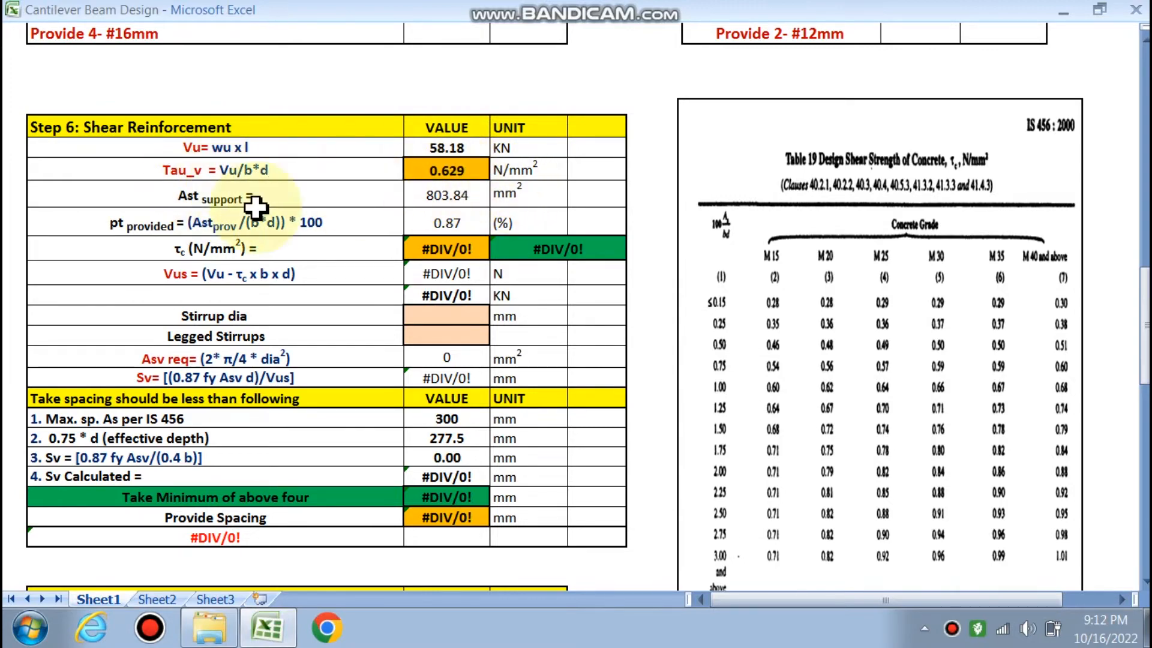
- Set Tau_c interpolation bounds 0.75% and 1% with strengths 0.56 and 0.62, giving τc 0.589 N/mm²
scroll(up, 3)
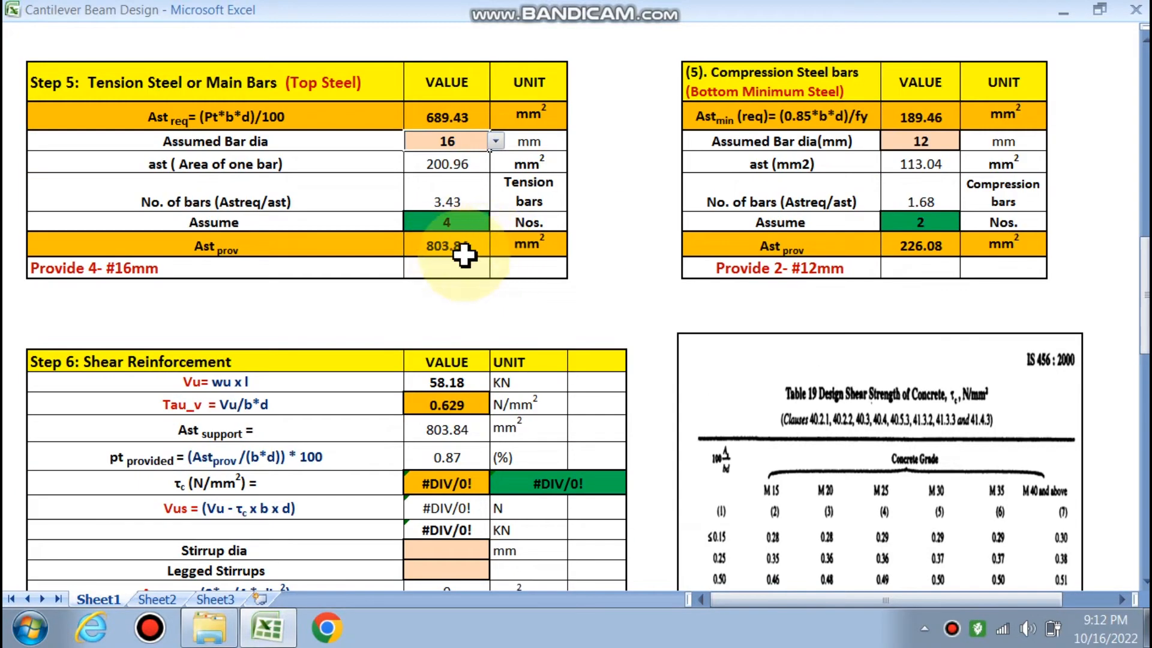
scroll(down, 3)
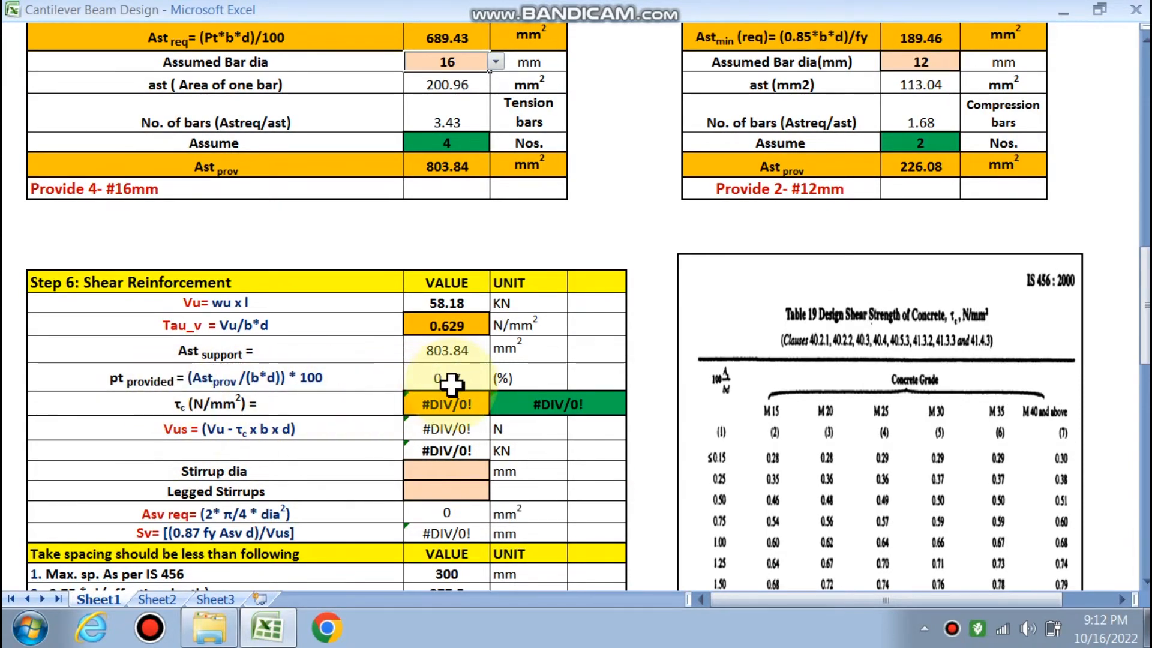
scroll(down, 3)
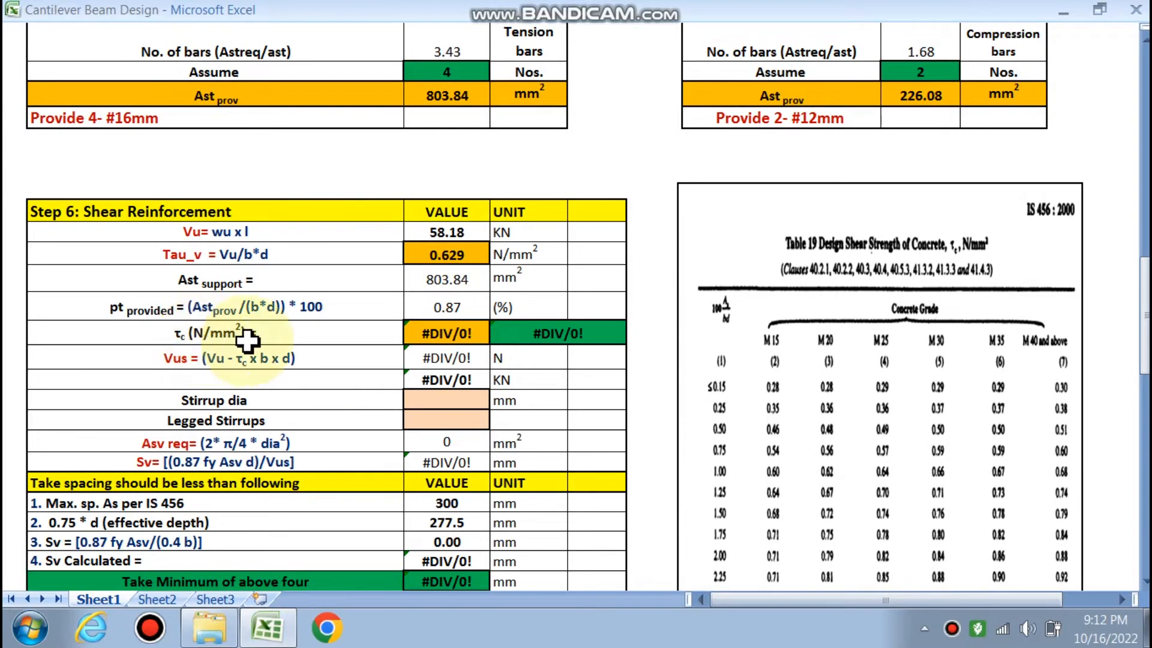
scroll(down, 3)
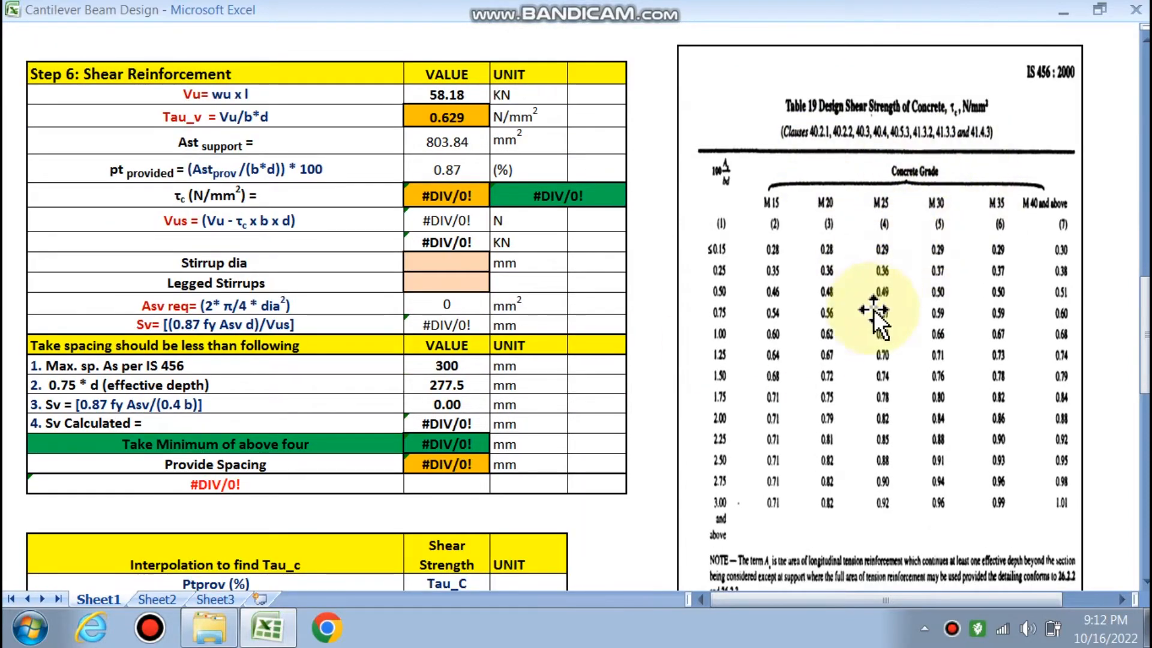
scroll(down, 3)
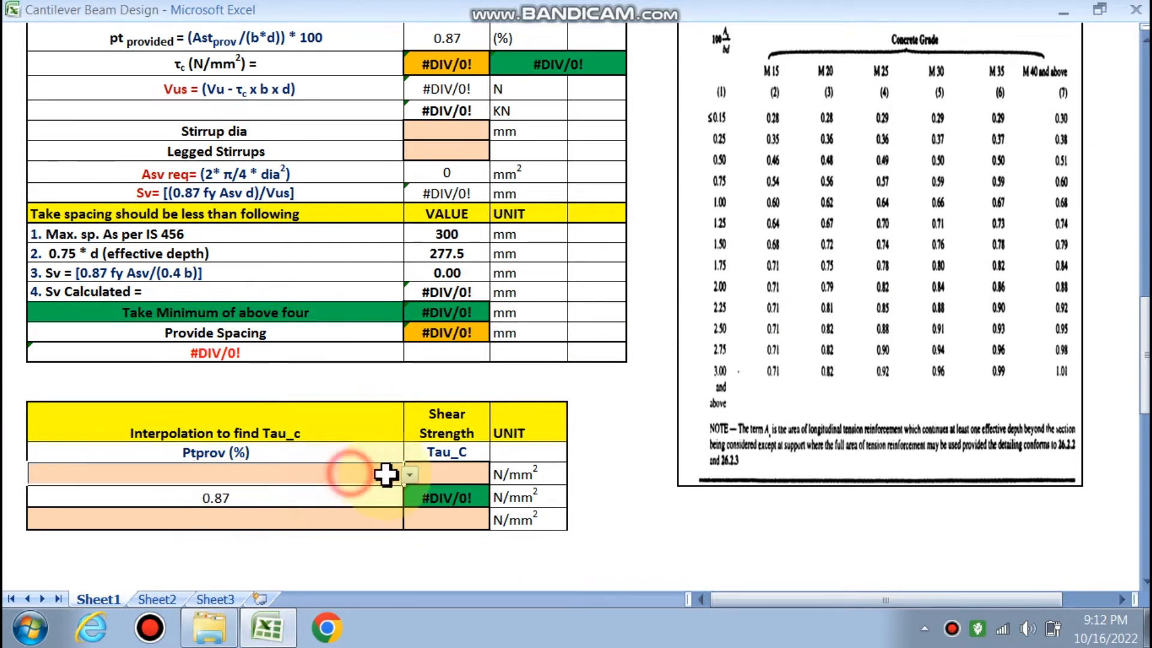
click(408, 474)
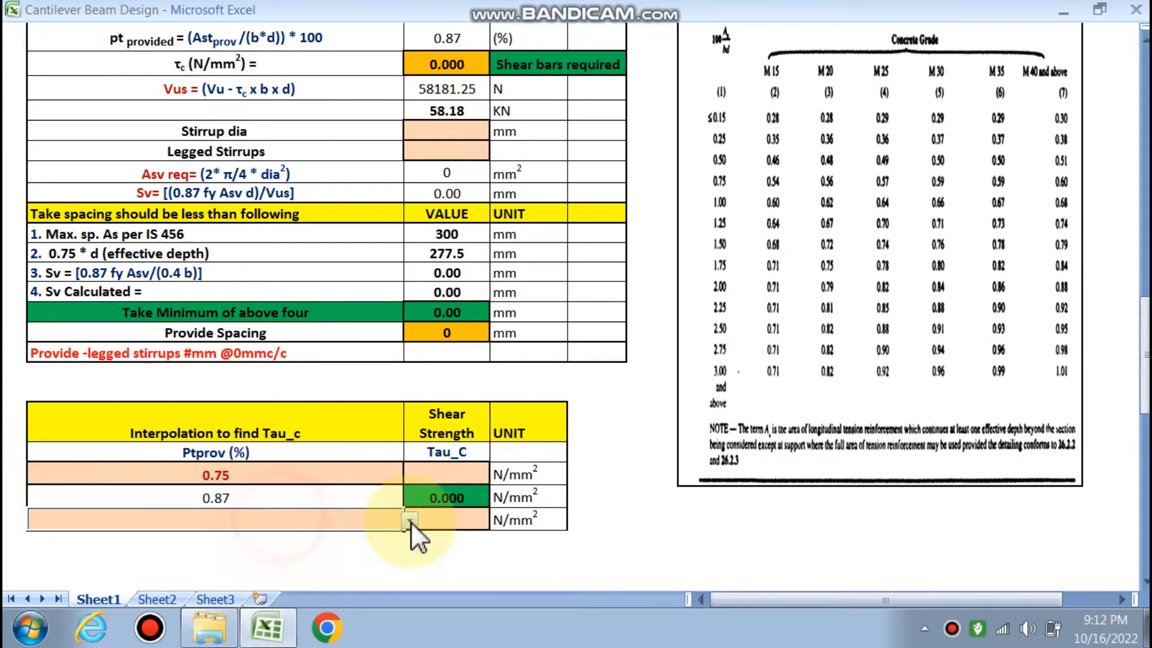
text(1)
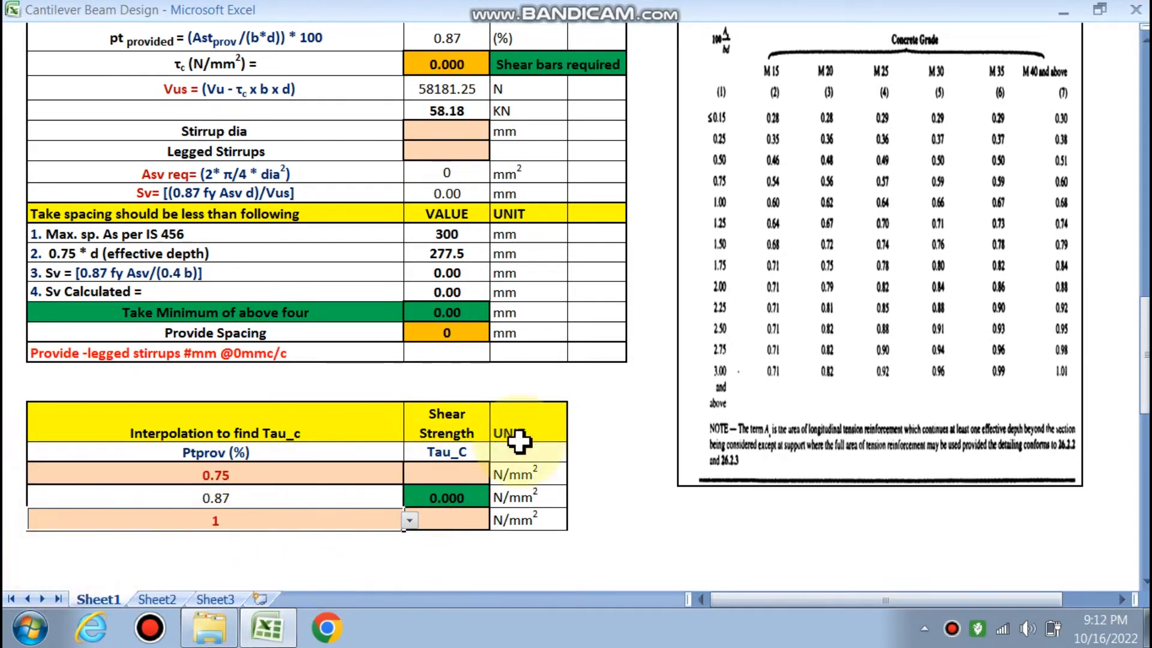
mouse_move(845, 104)
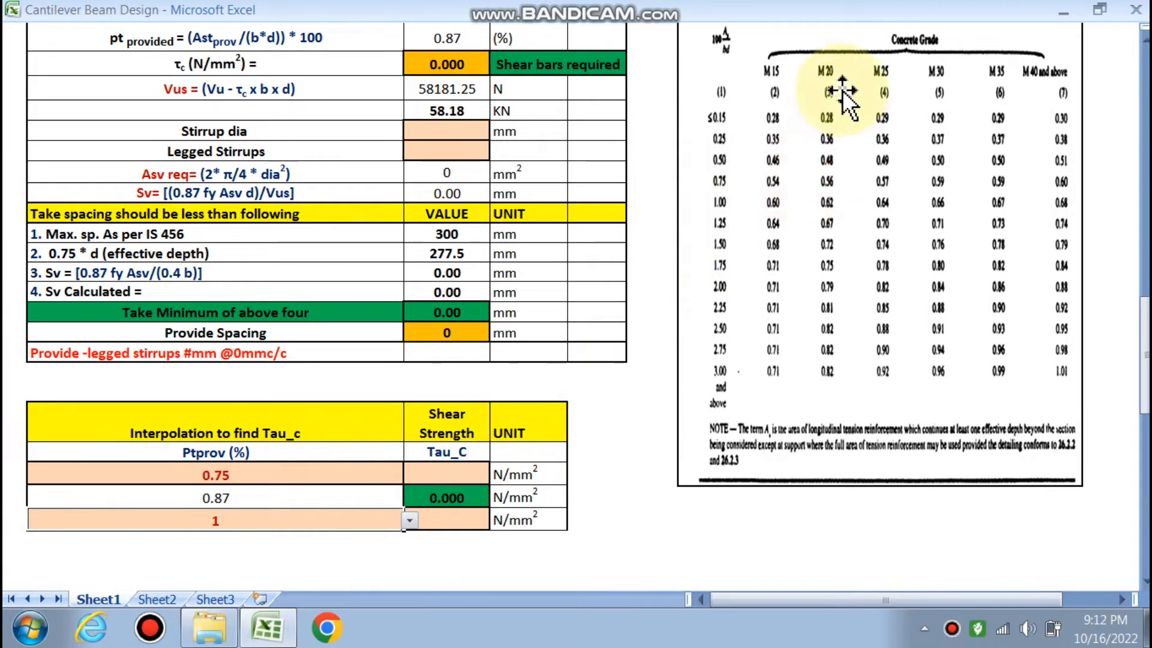
mouse_move(797, 214)
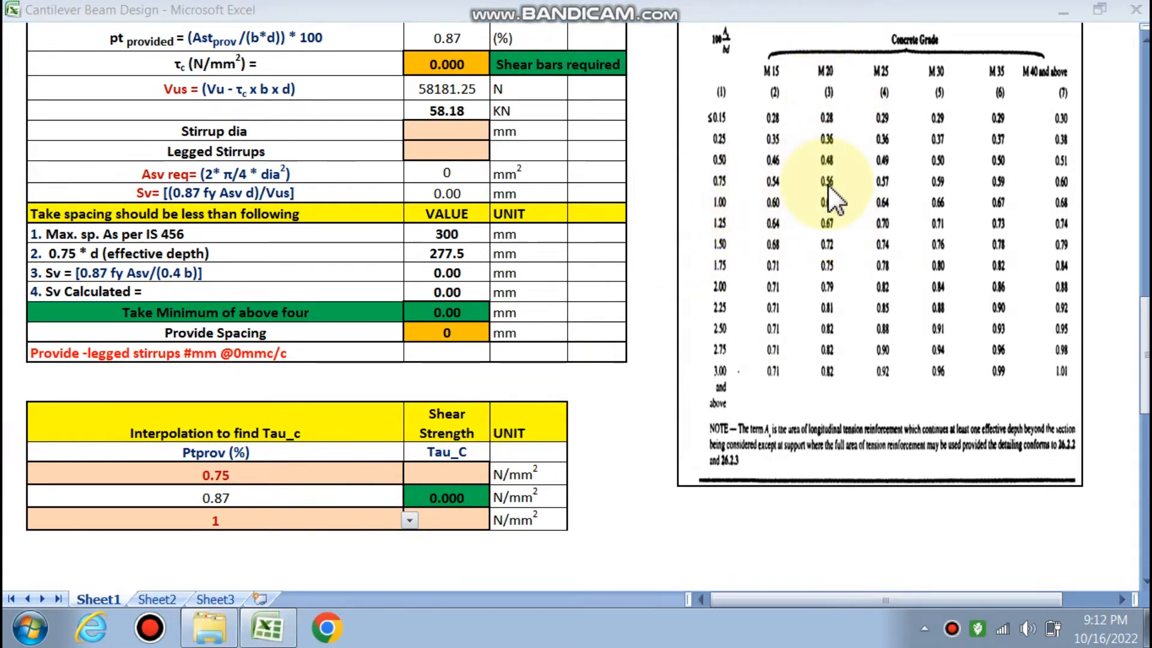
mouse_move(738, 276)
text(0.62)
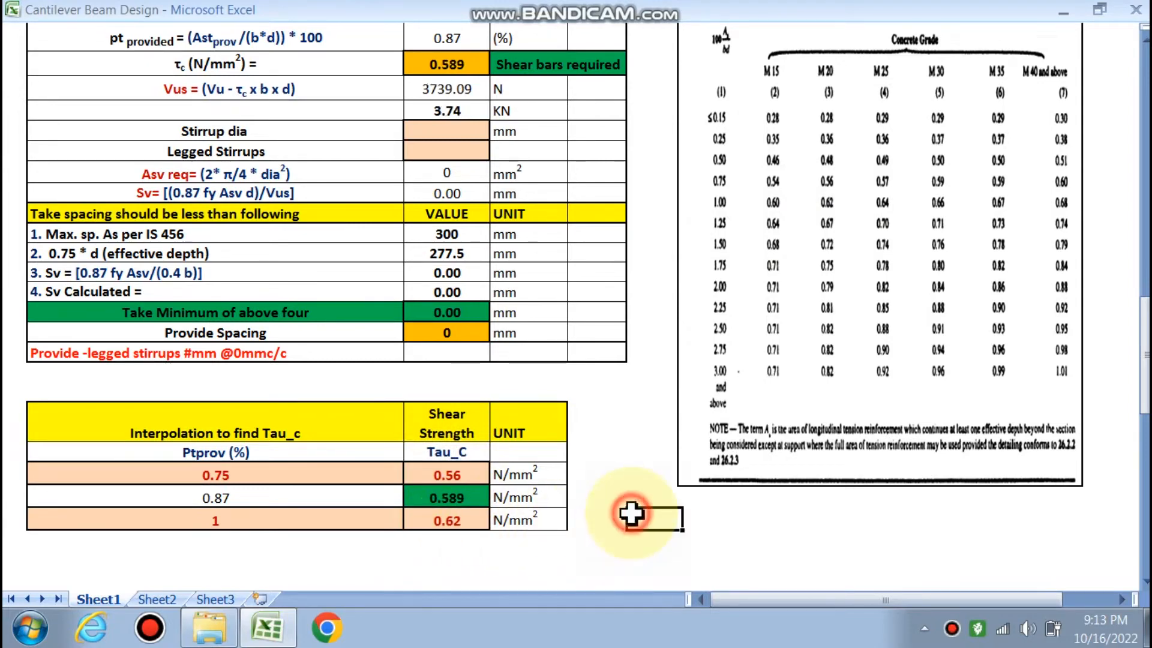
scroll(up, 3)
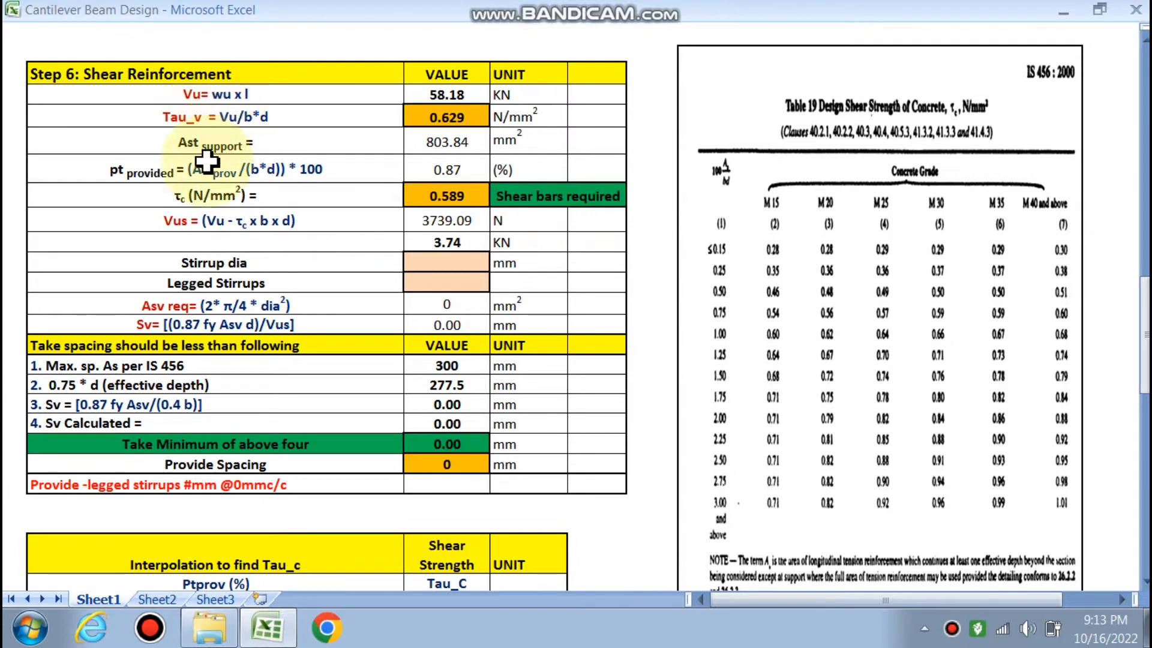
mouse_move(186, 227)
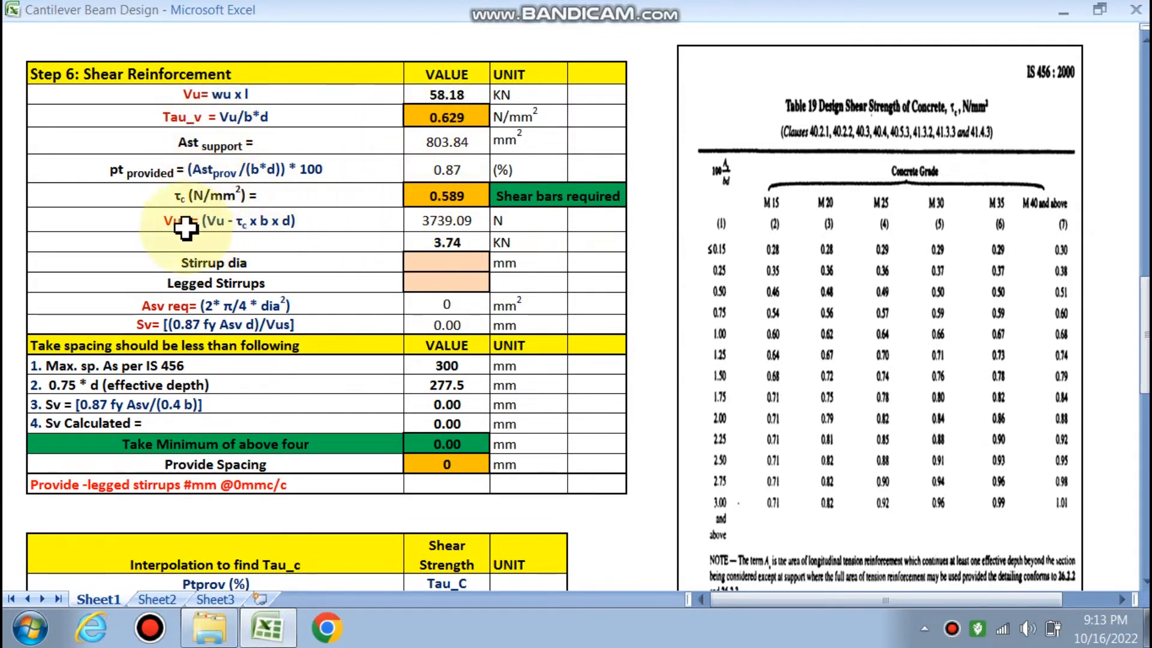
mouse_move(444, 255)
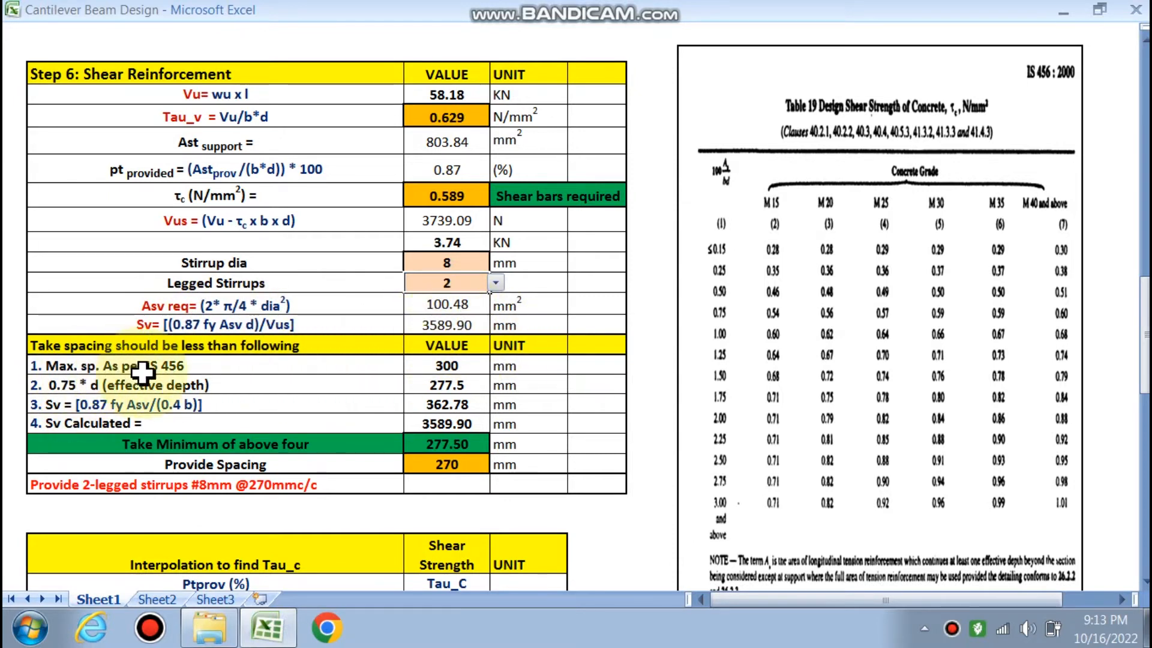
mouse_move(96, 393)
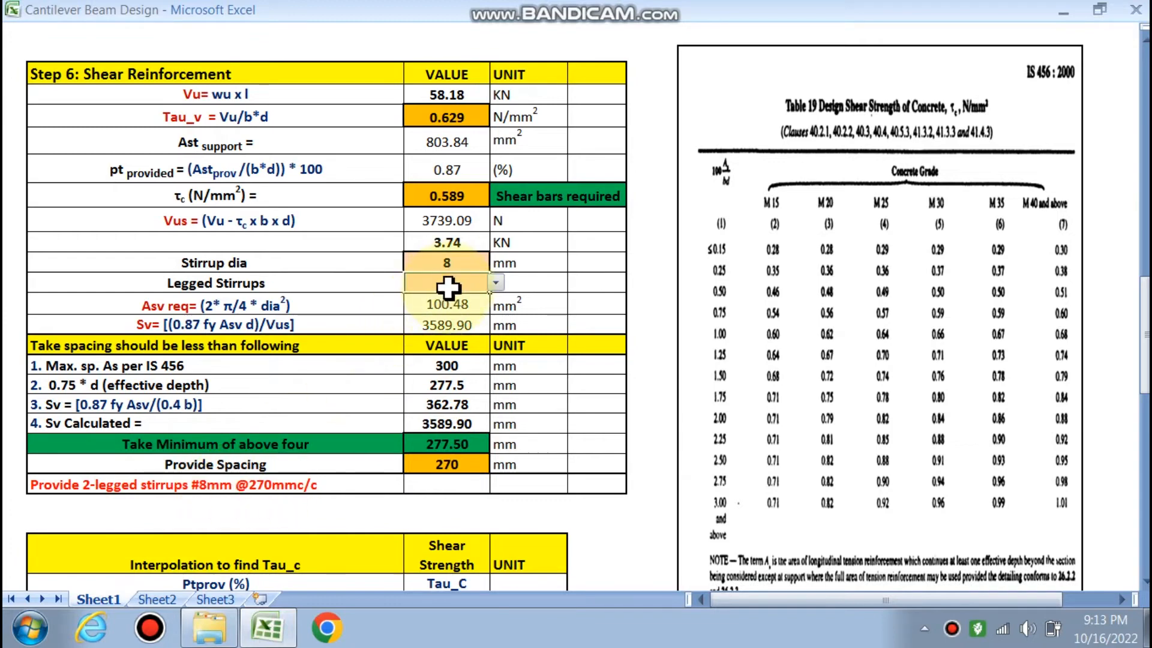
- Choose 2-legged stirrups of 8 mm, giving 270 mm c/c spacing in Step 6
click(447, 283)
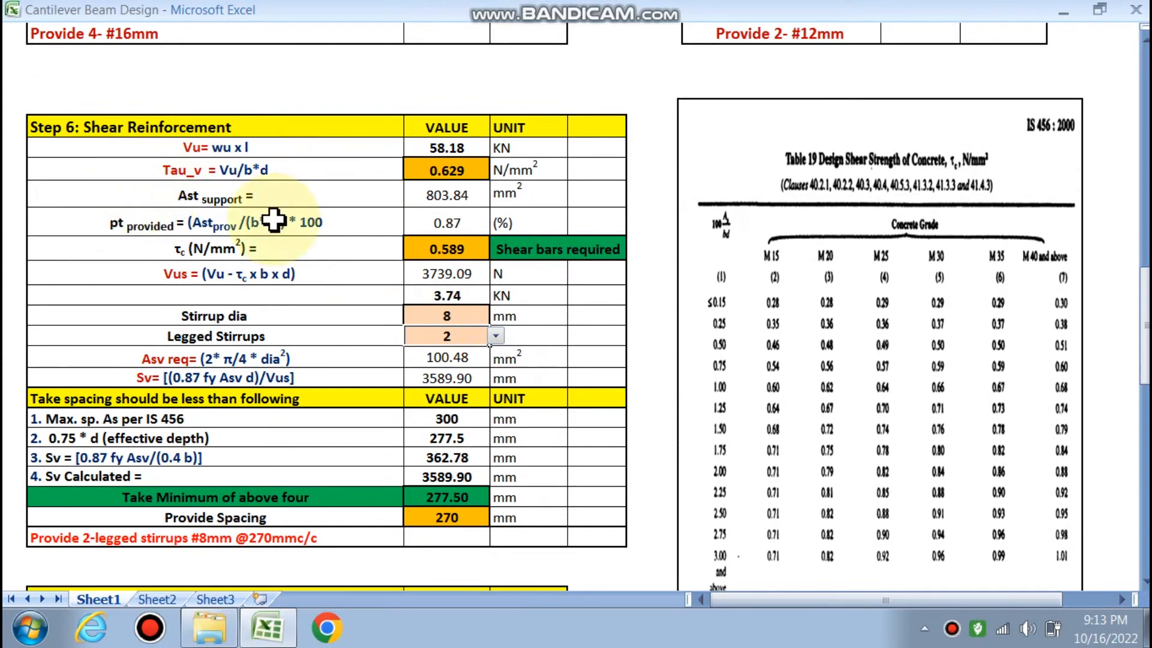
scroll(down, 3)
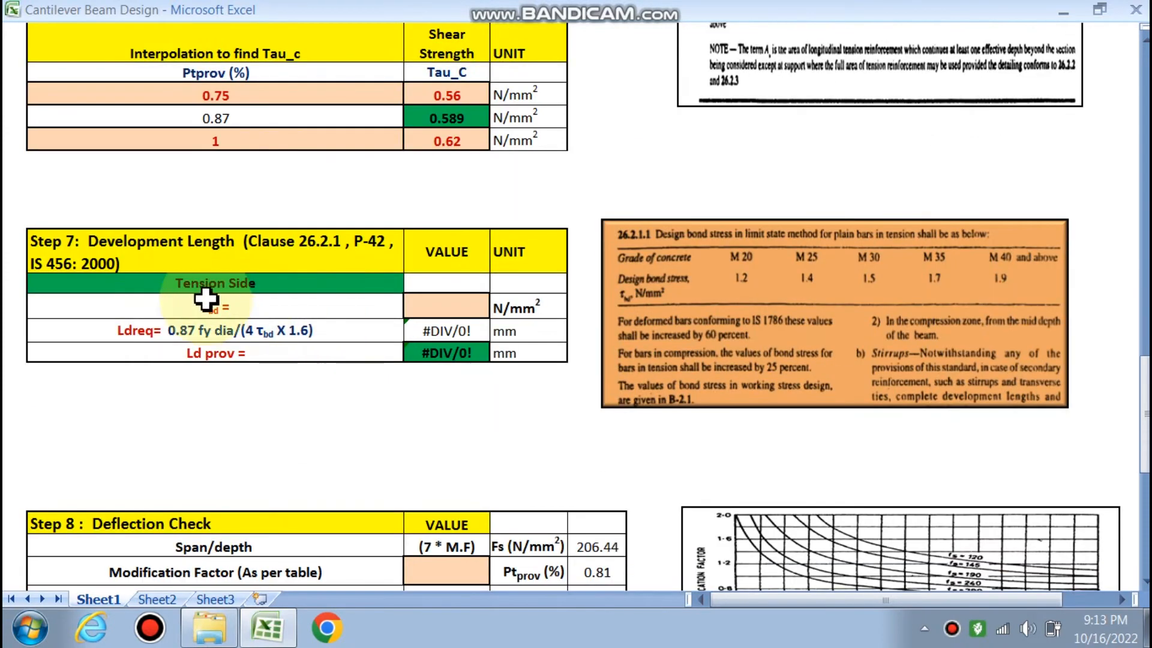
mouse_move(695, 308)
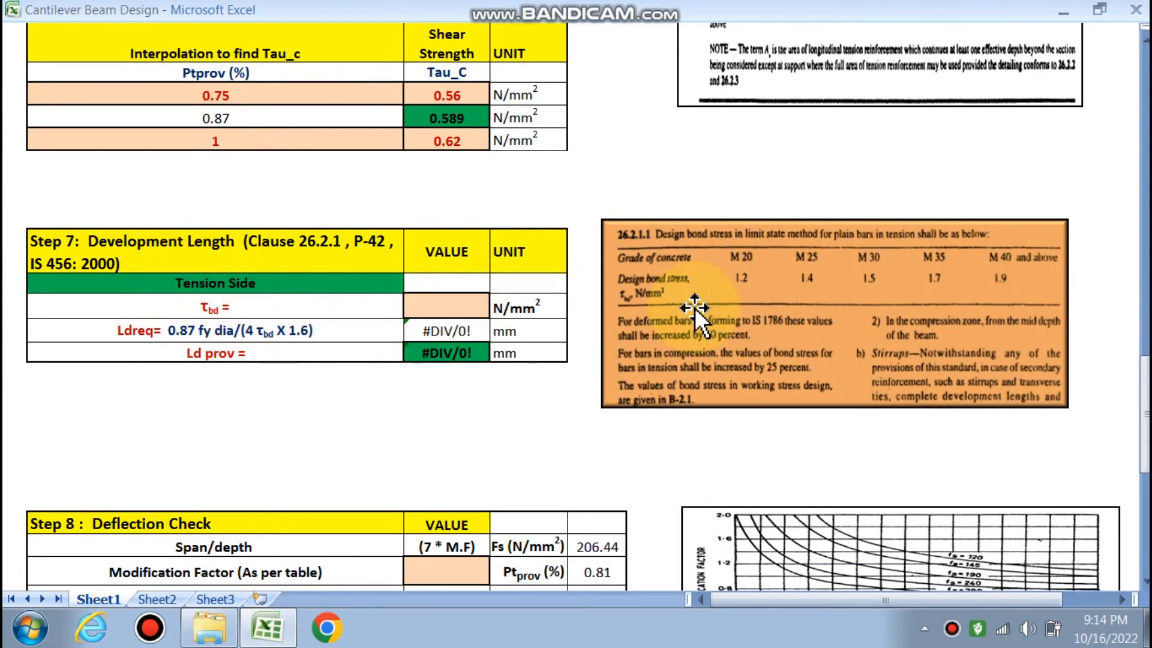
mouse_move(748, 253)
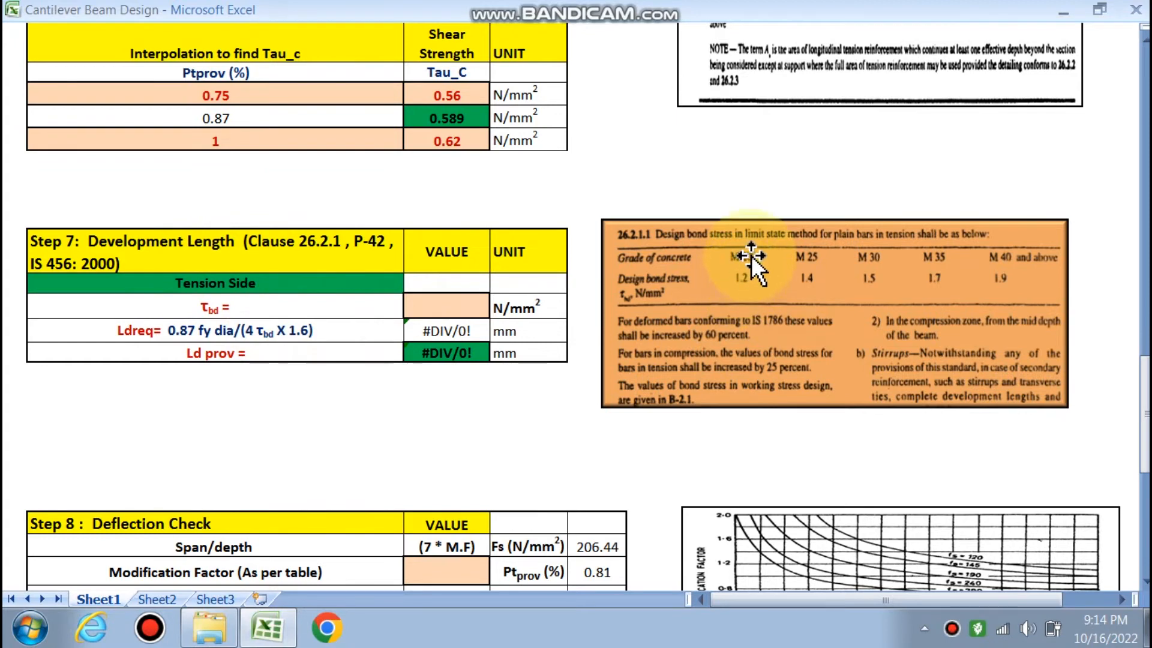
- Select design bond stress 1.2 N/mm² for M20, giving development lengths 752 mm required and 760 mm provided
click(496, 309)
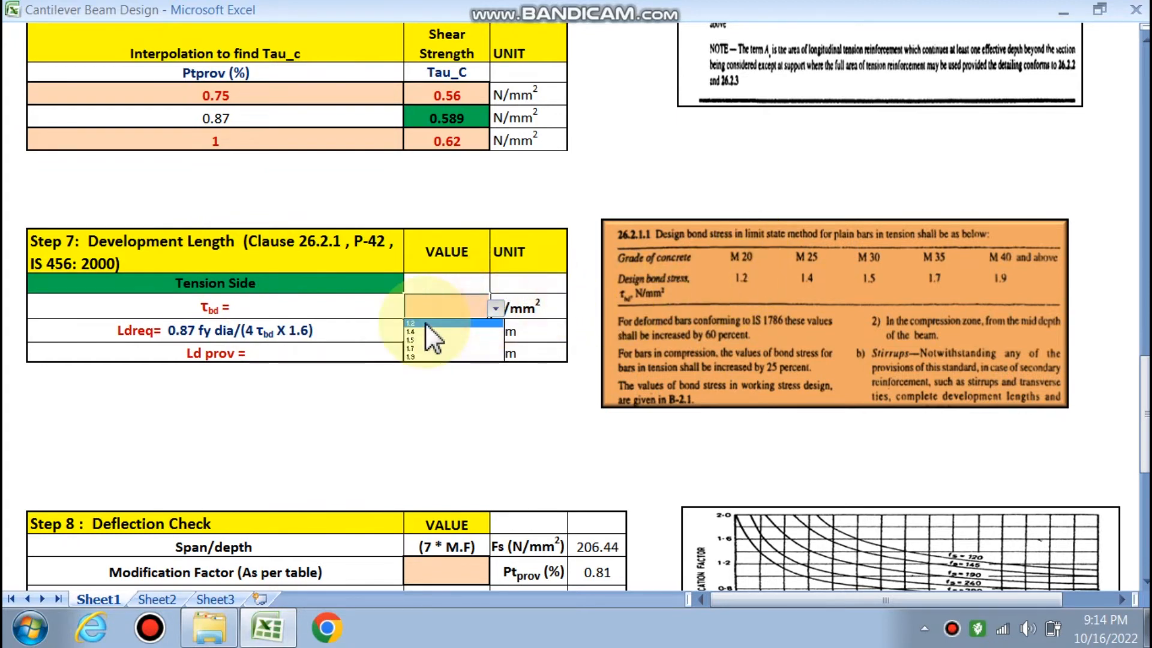
click(410, 323)
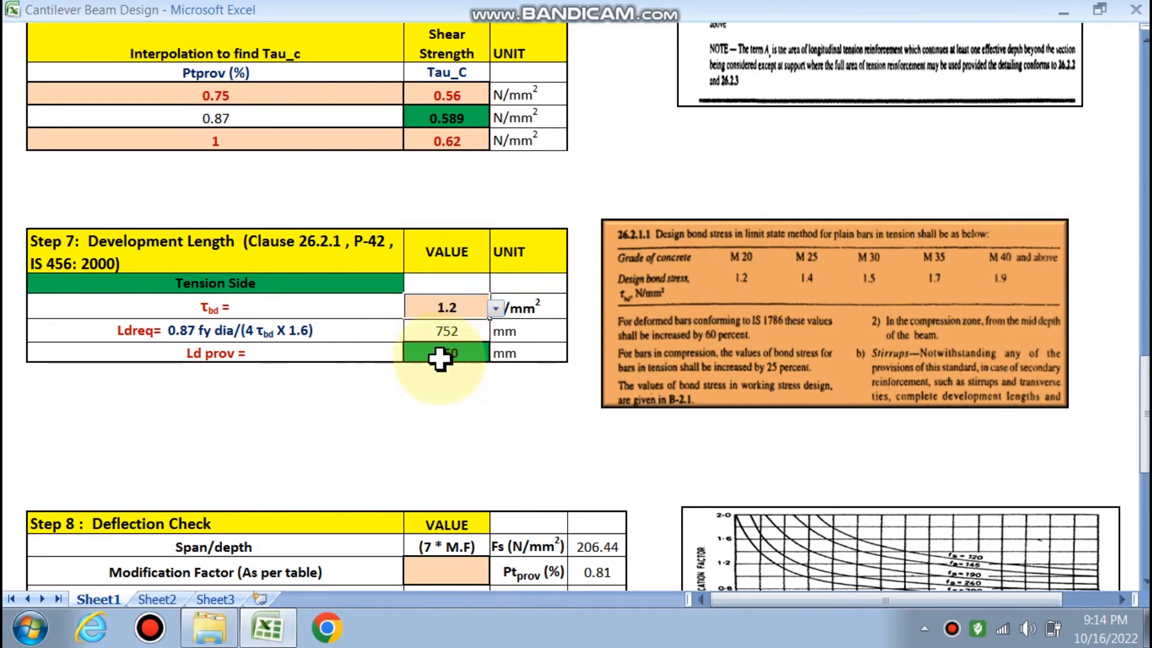
scroll(down, 3)
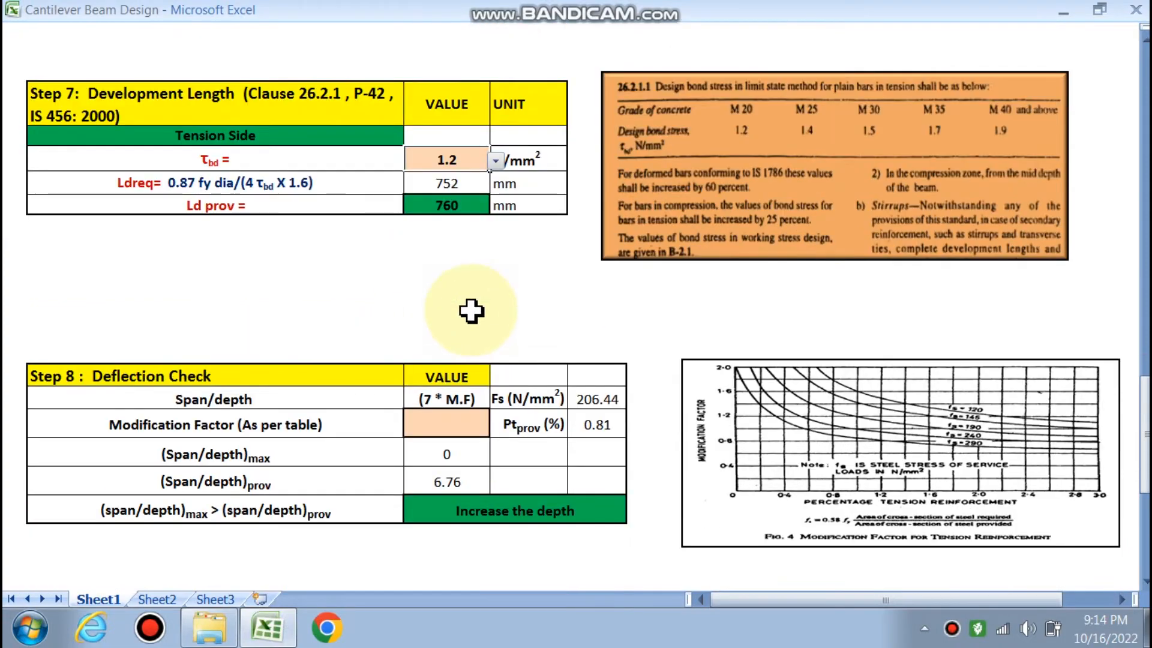
scroll(down, 3)
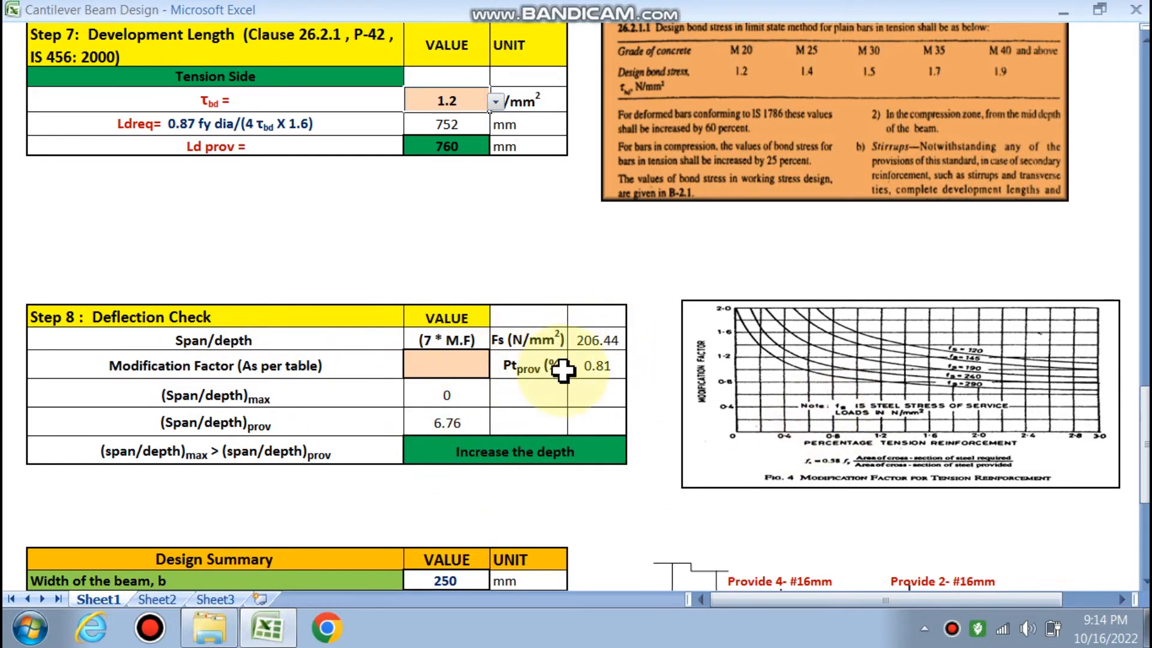
mouse_move(816, 440)
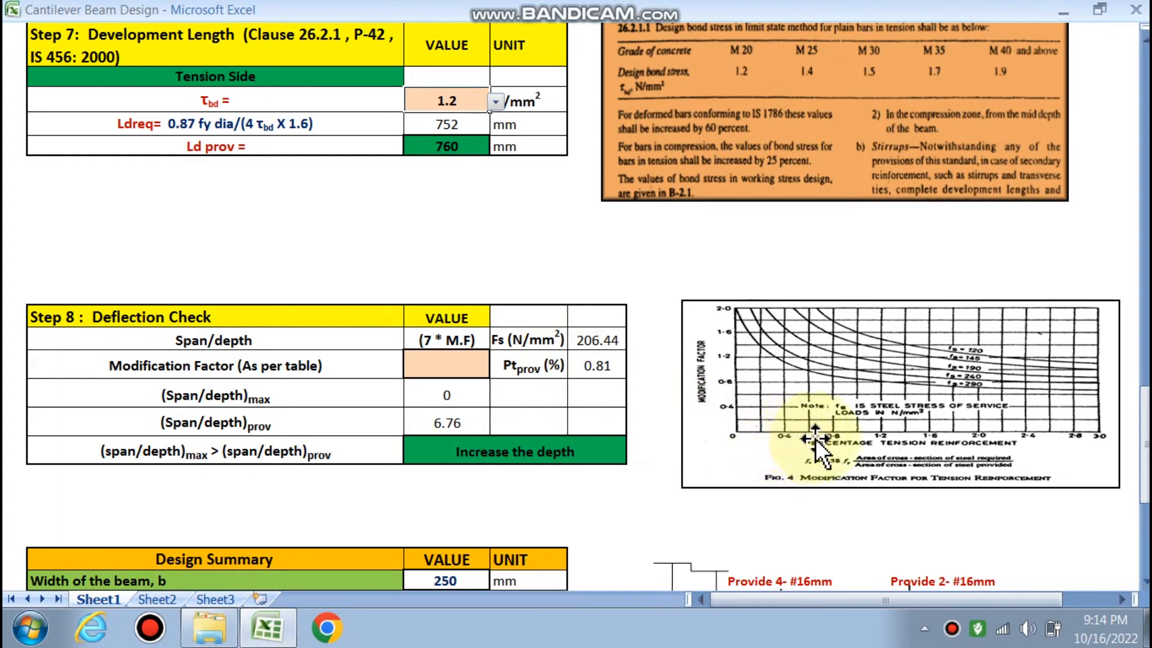
mouse_move(830, 368)
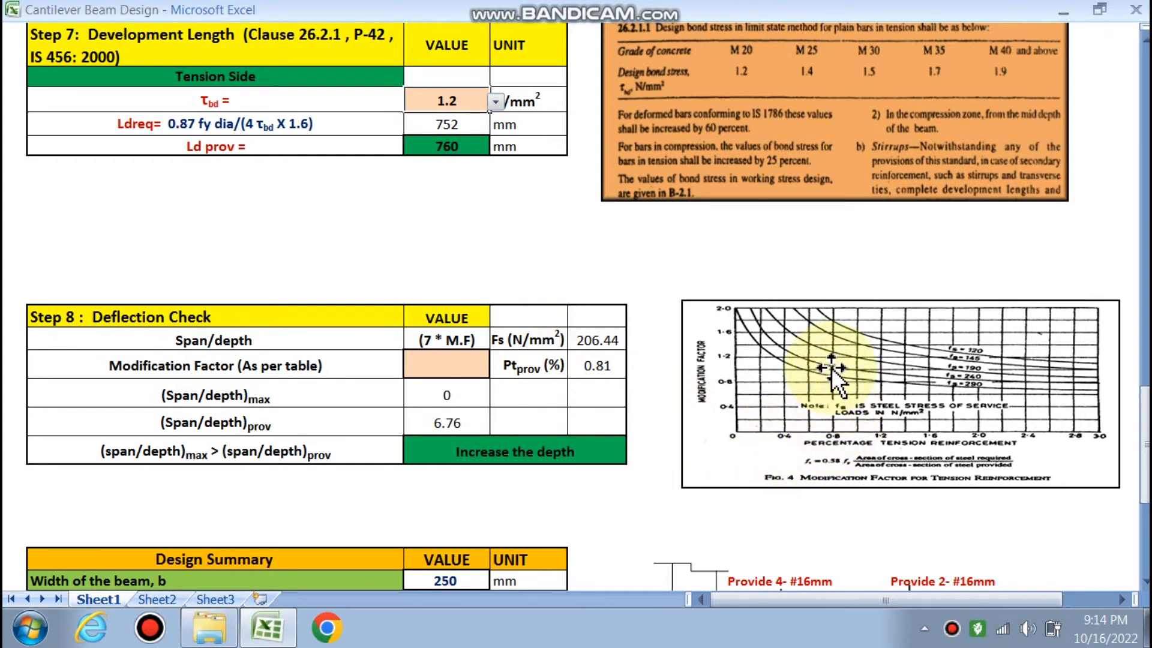
mouse_move(830, 367)
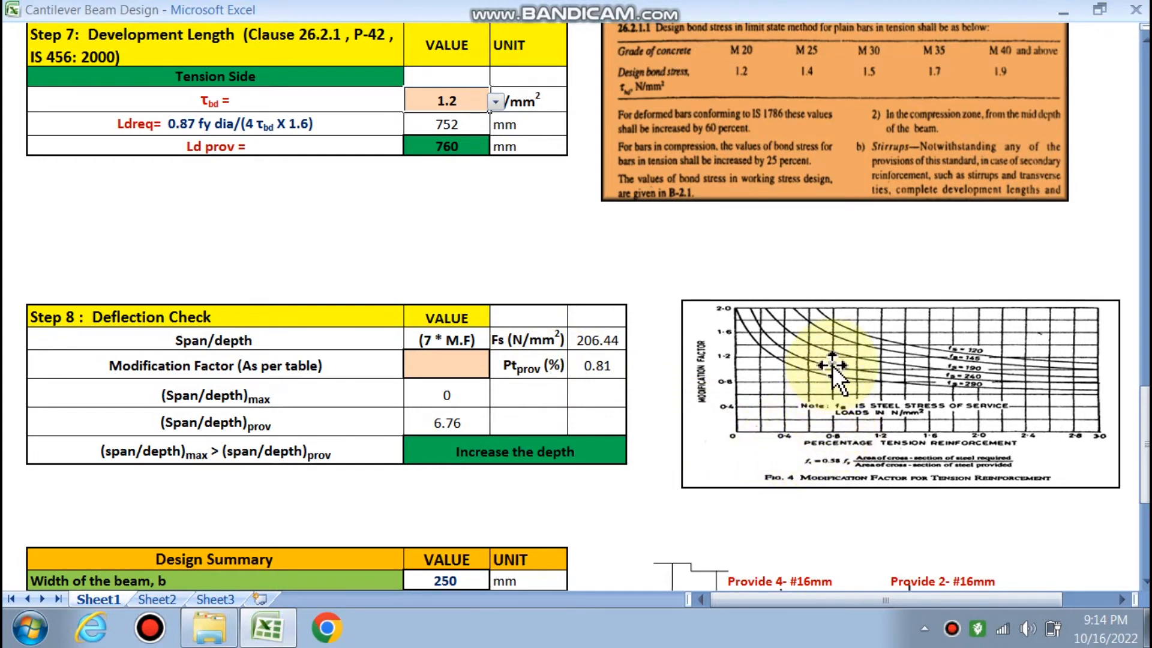
mouse_move(783, 374)
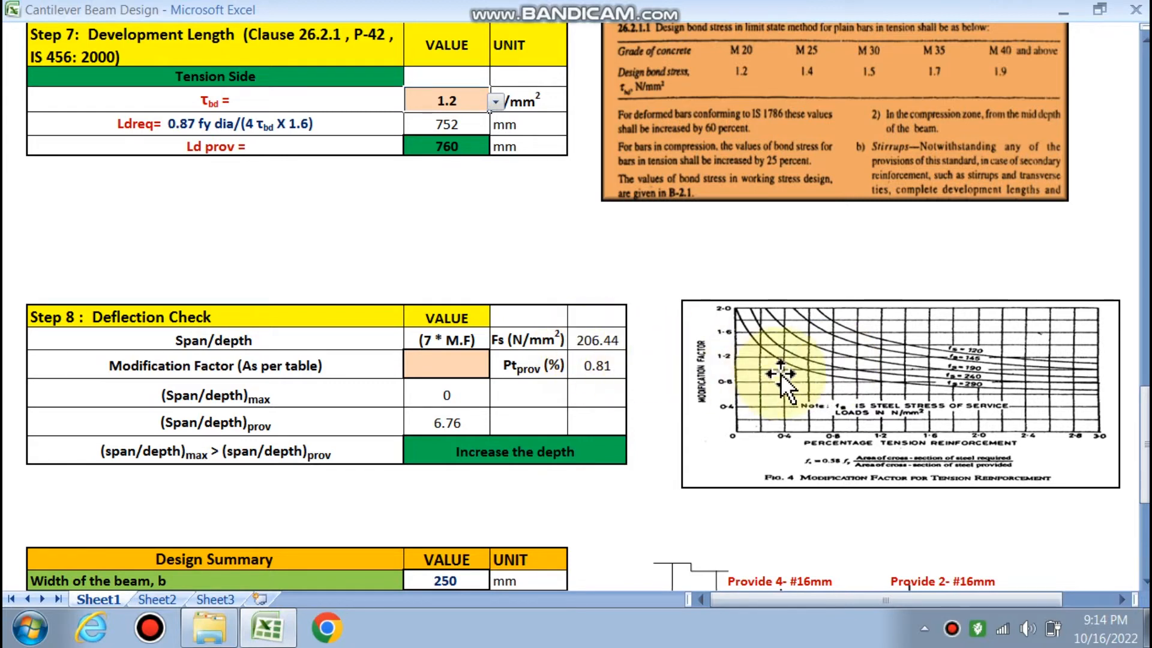
mouse_move(757, 371)
text(1.1)
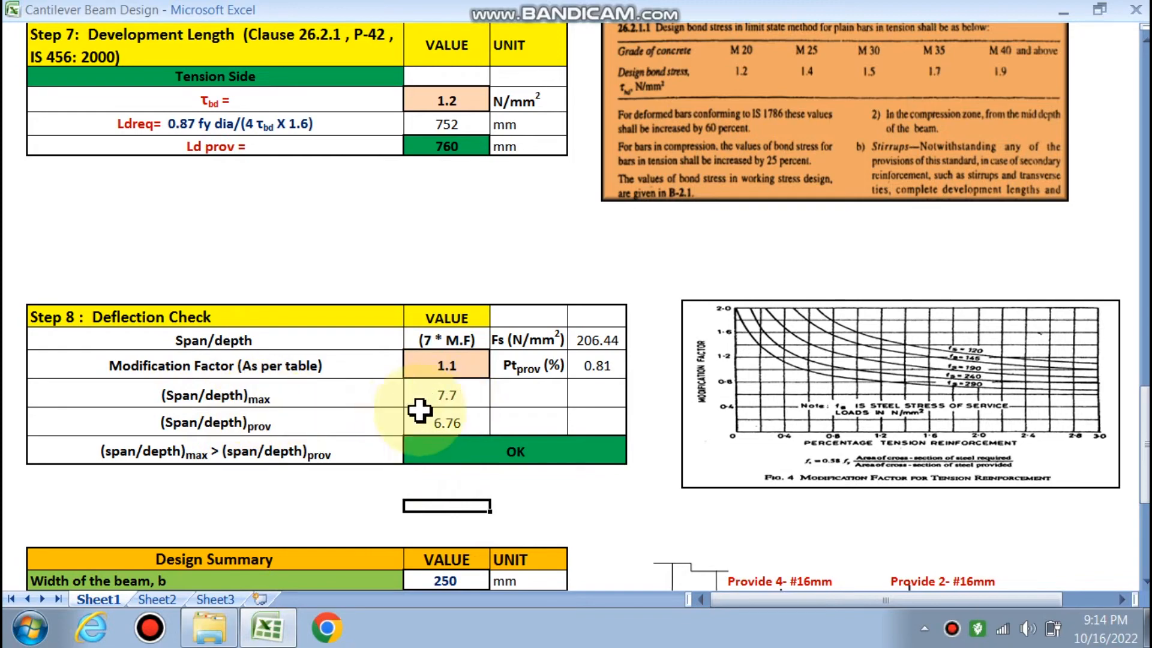
mouse_move(448, 432)
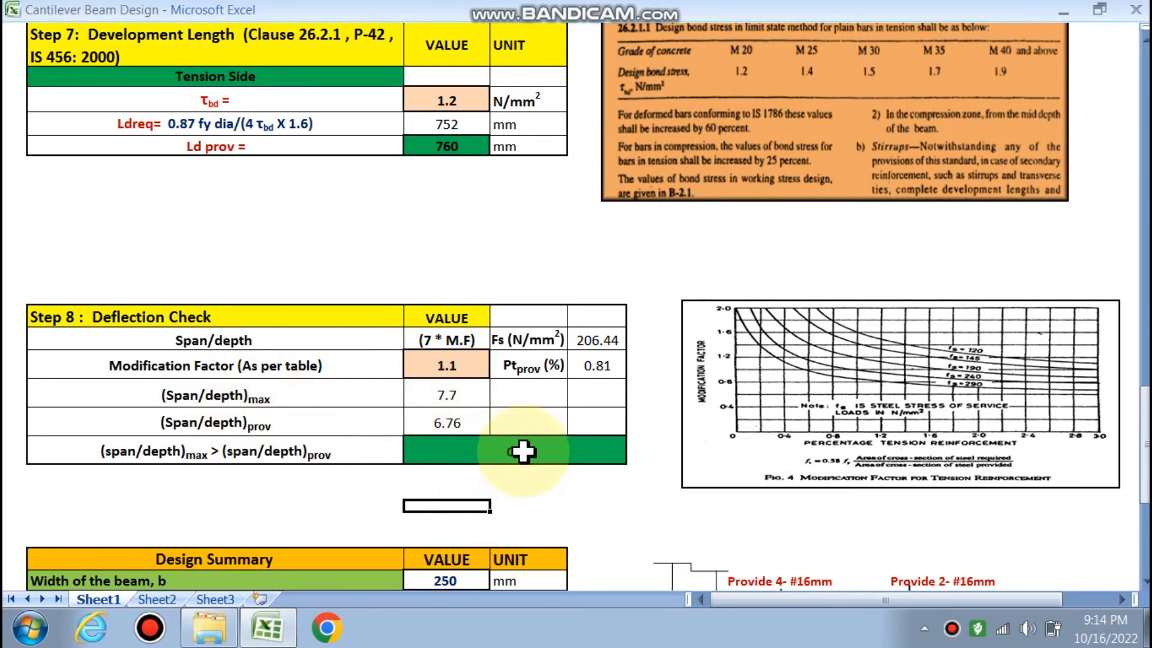
- Enter modification factor 1.1 so (span/depth)max 7.7 exceeds 6.76 and deflection reads OK
scroll(down, 3)
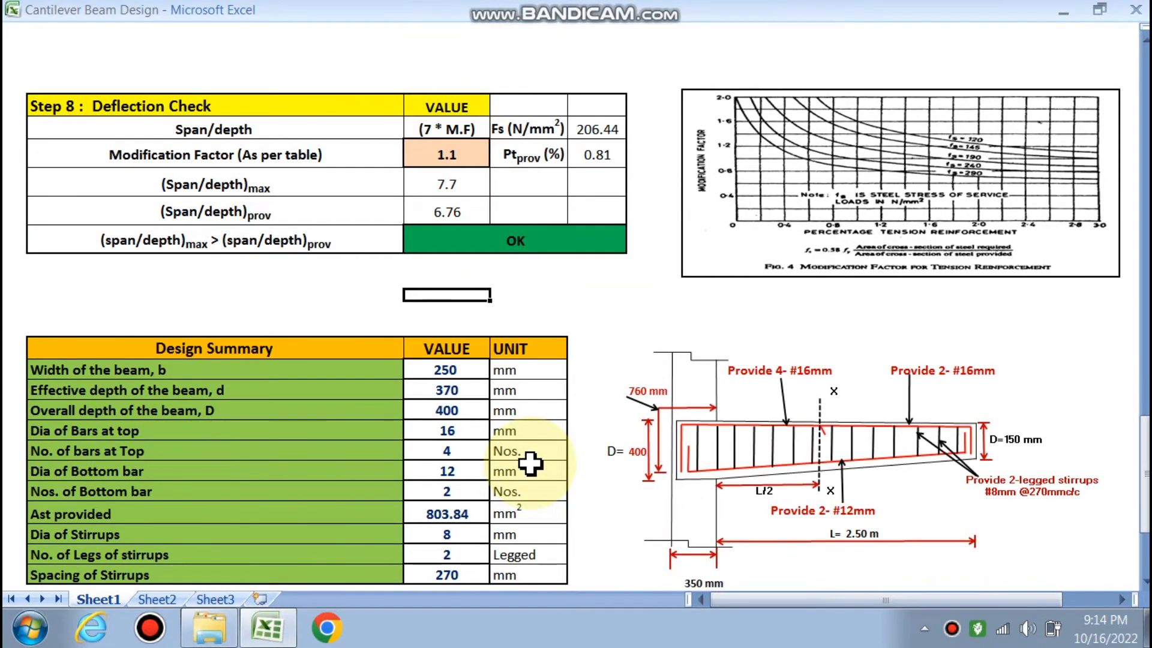
scroll(down, 3)
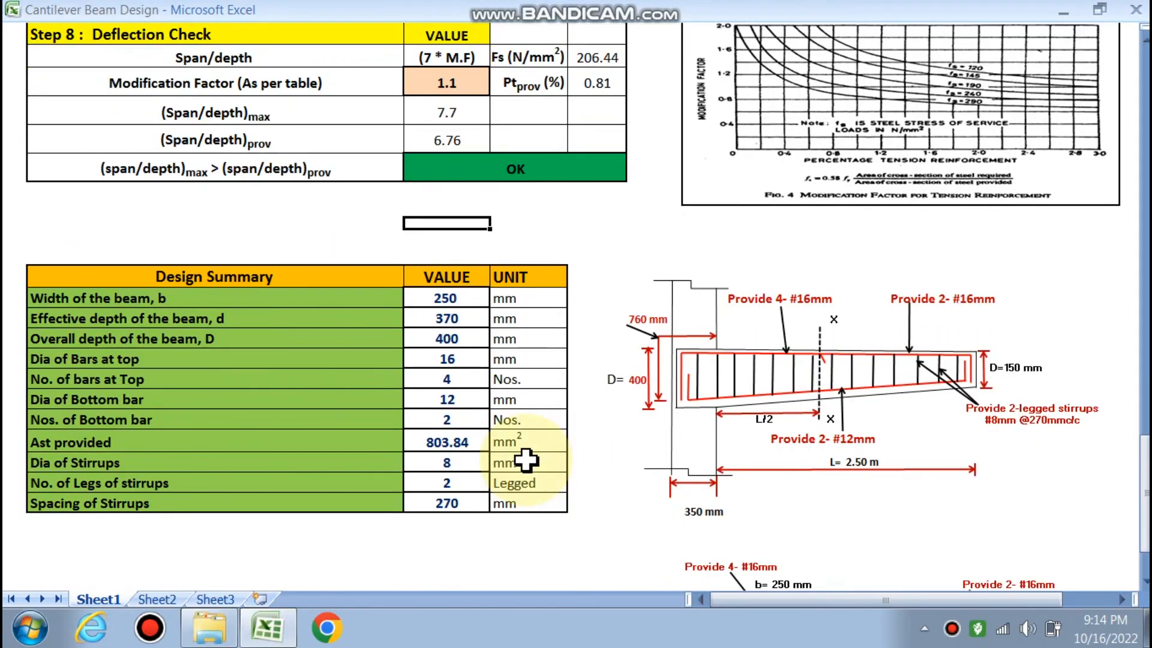
scroll(down, 3)
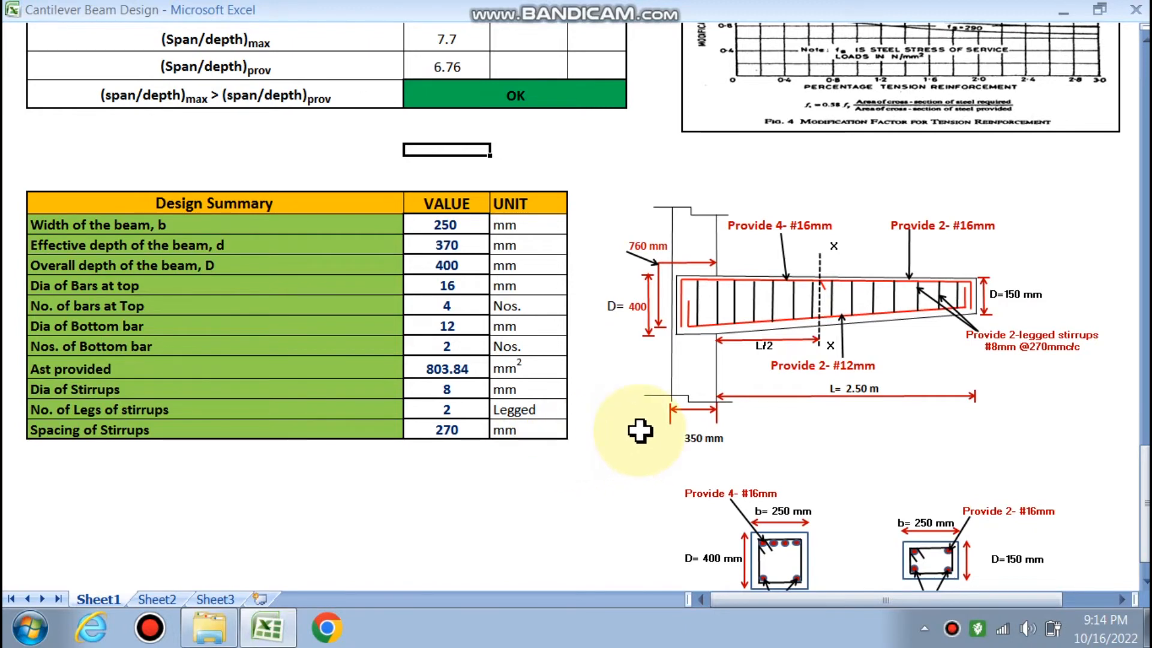
scroll(down, 3)
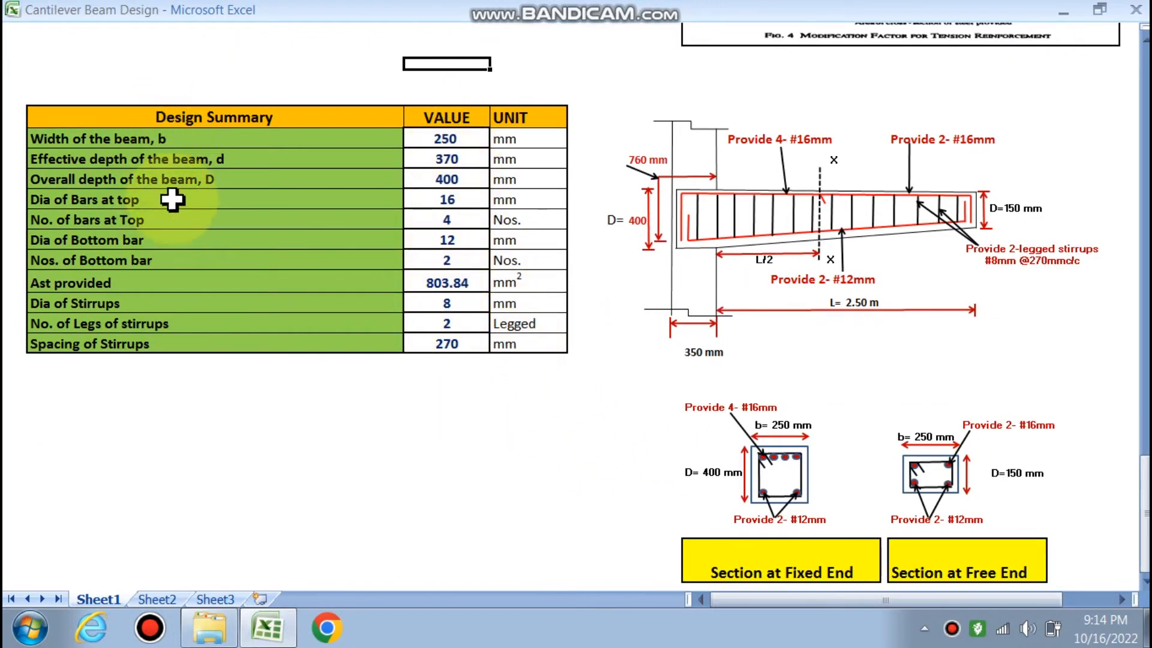
mouse_move(340, 183)
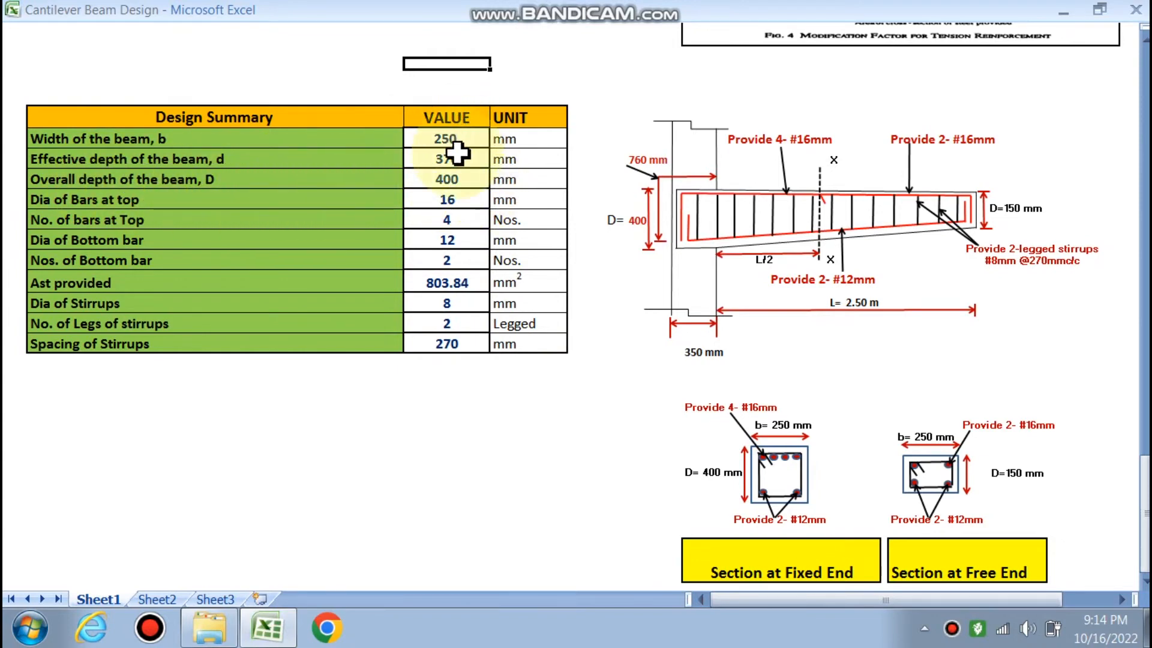
mouse_move(684, 263)
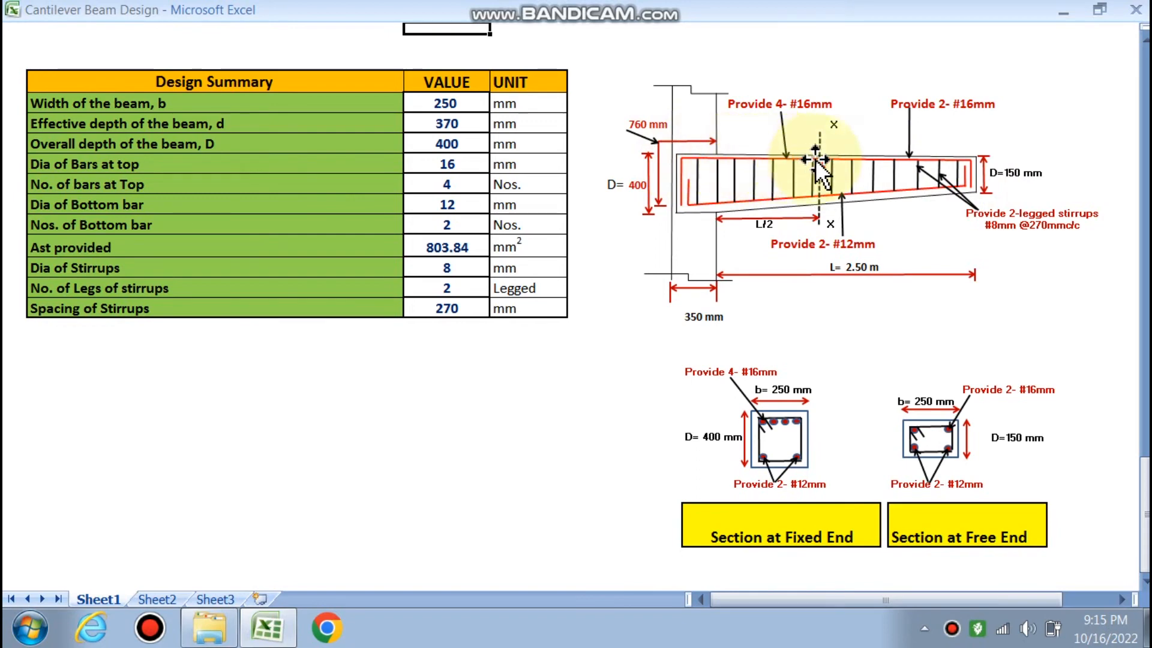
mouse_move(691, 165)
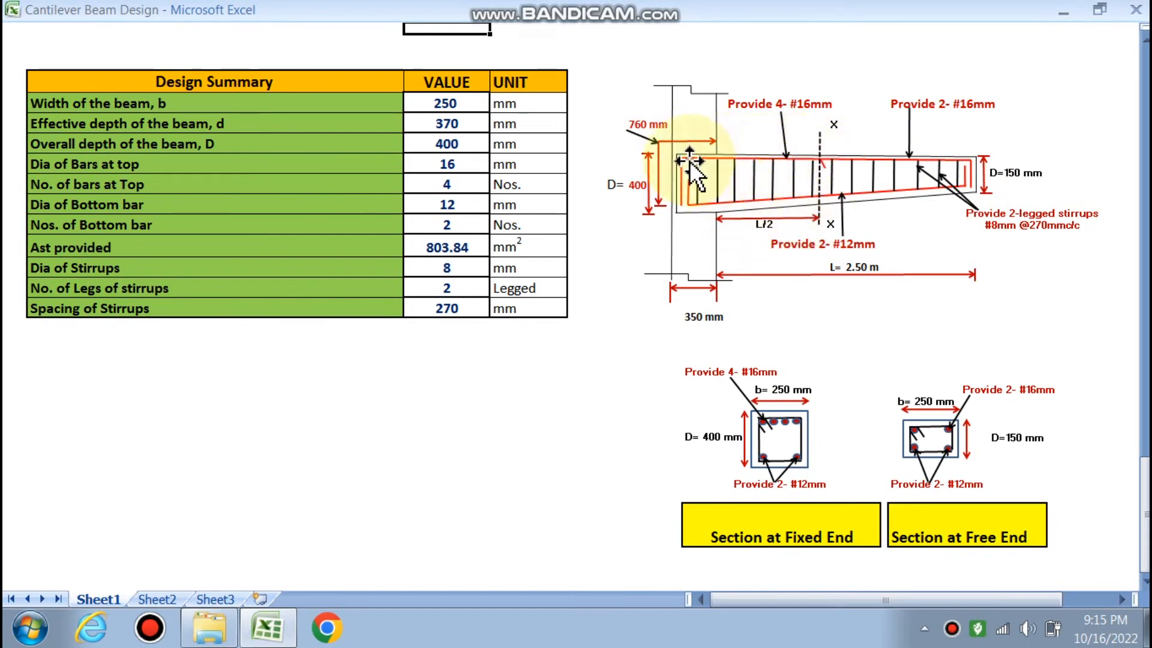
mouse_move(813, 110)
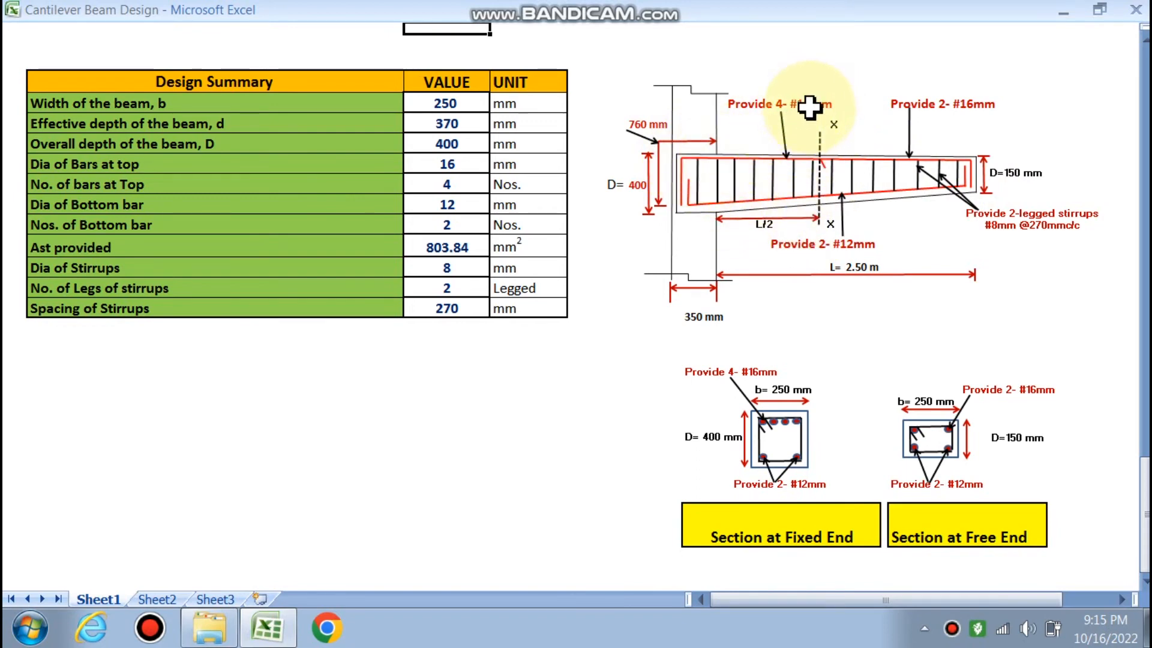
mouse_move(816, 169)
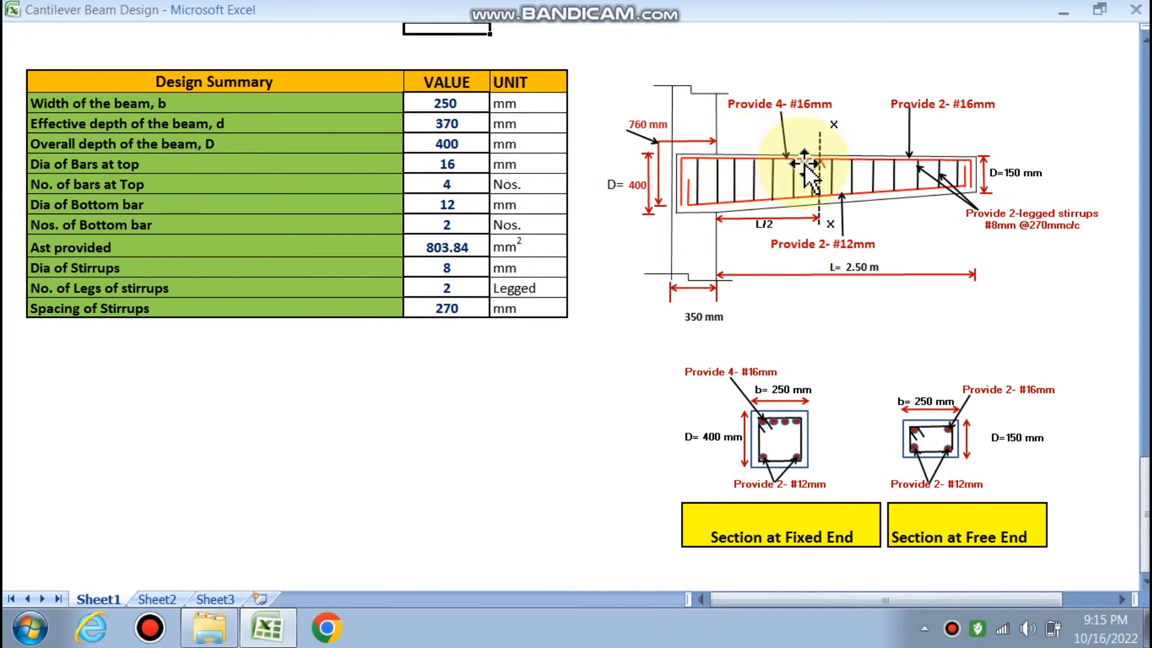
mouse_move(970, 165)
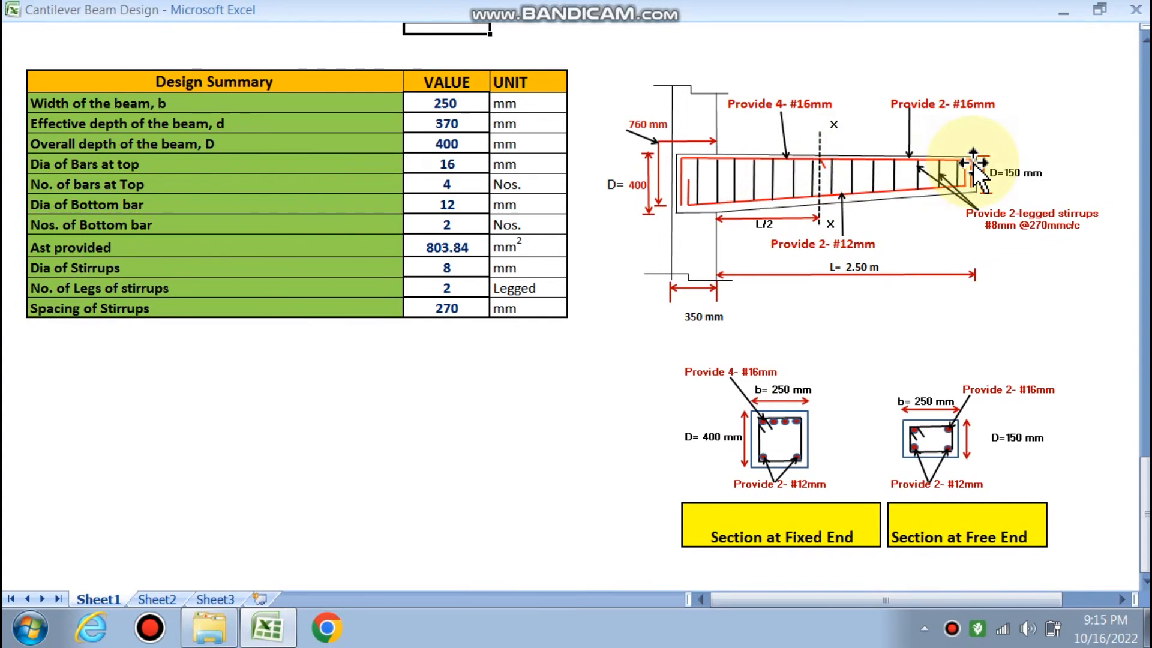
mouse_move(691, 226)
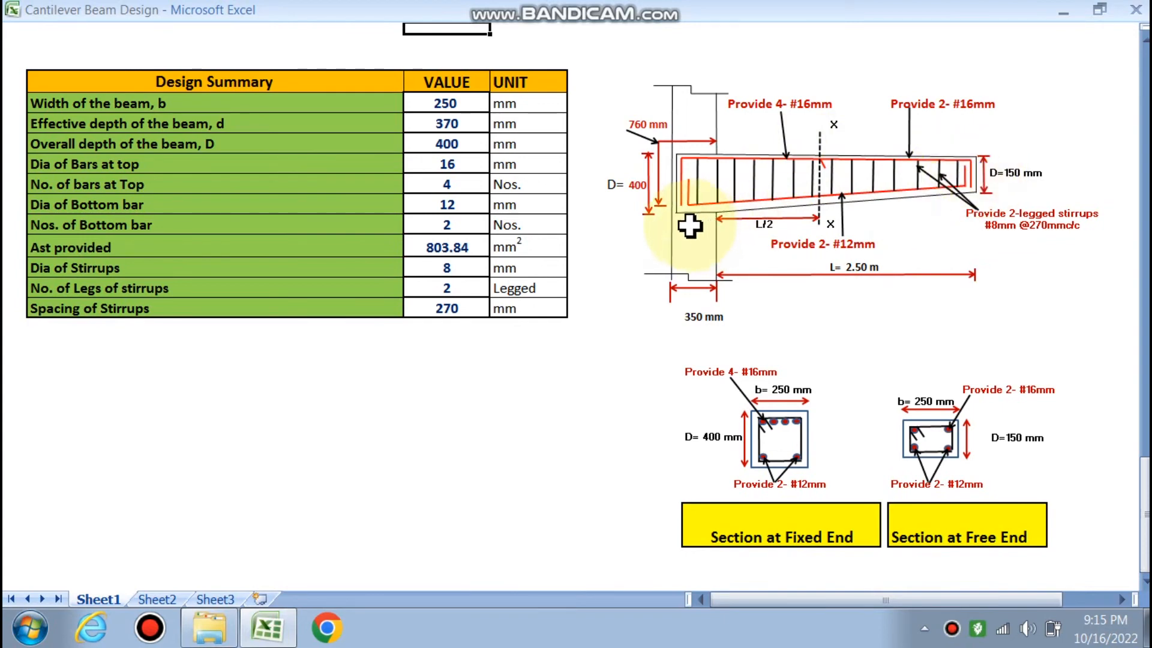
mouse_move(970, 191)
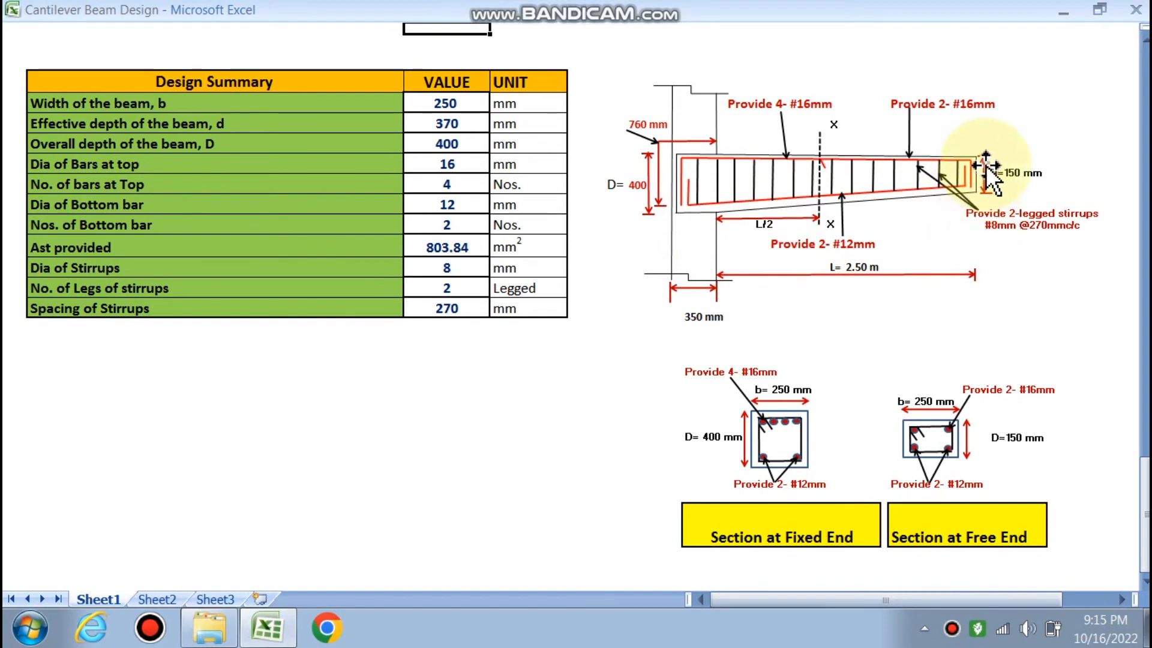
mouse_move(987, 187)
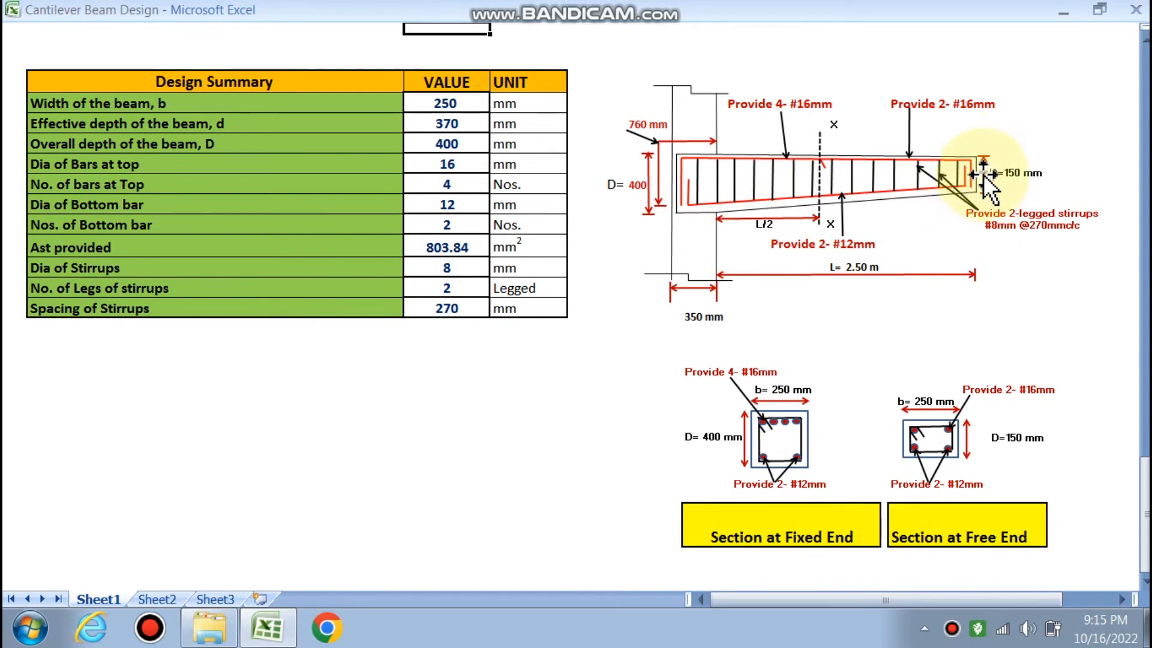
mouse_move(1014, 177)
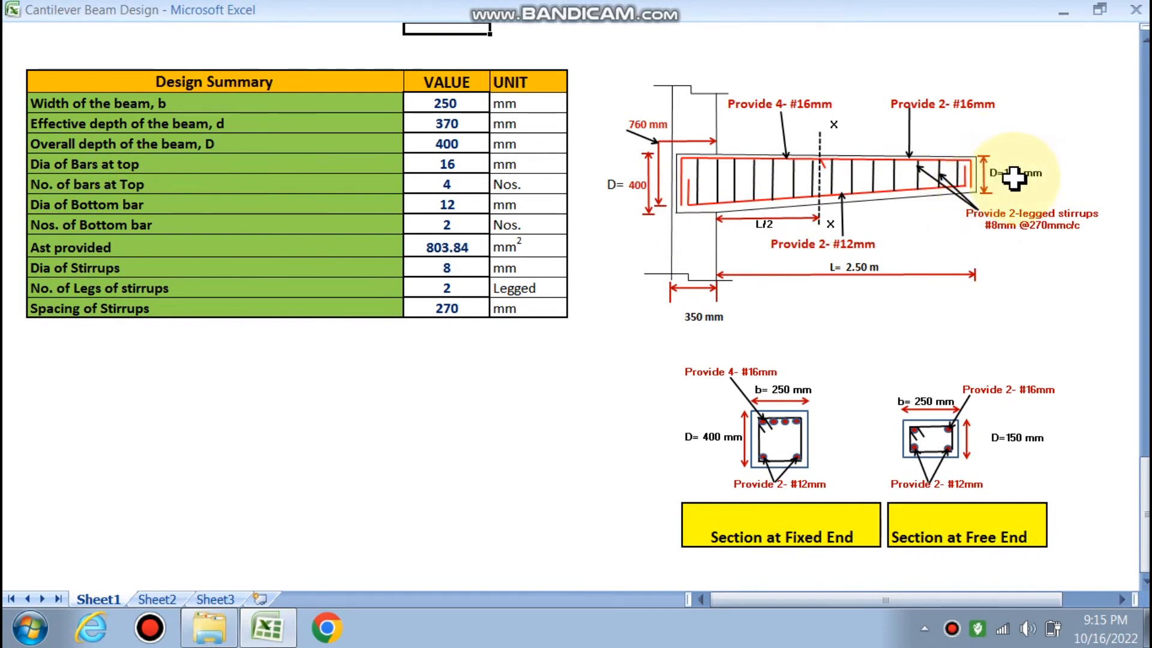
mouse_move(694, 221)
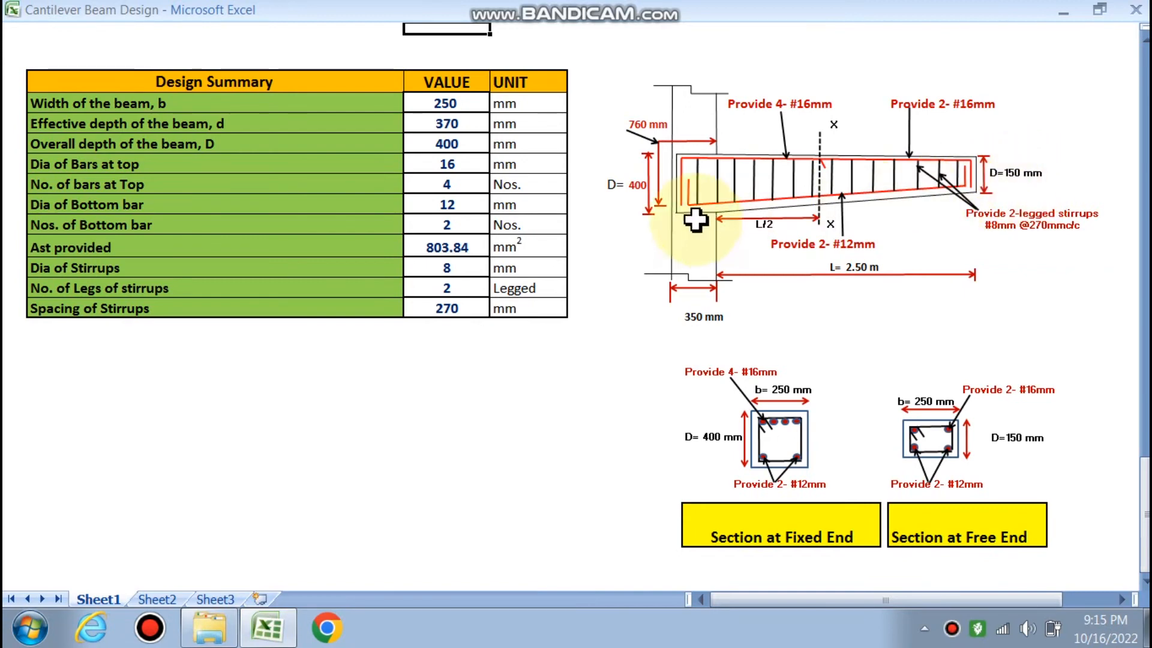
mouse_move(658, 167)
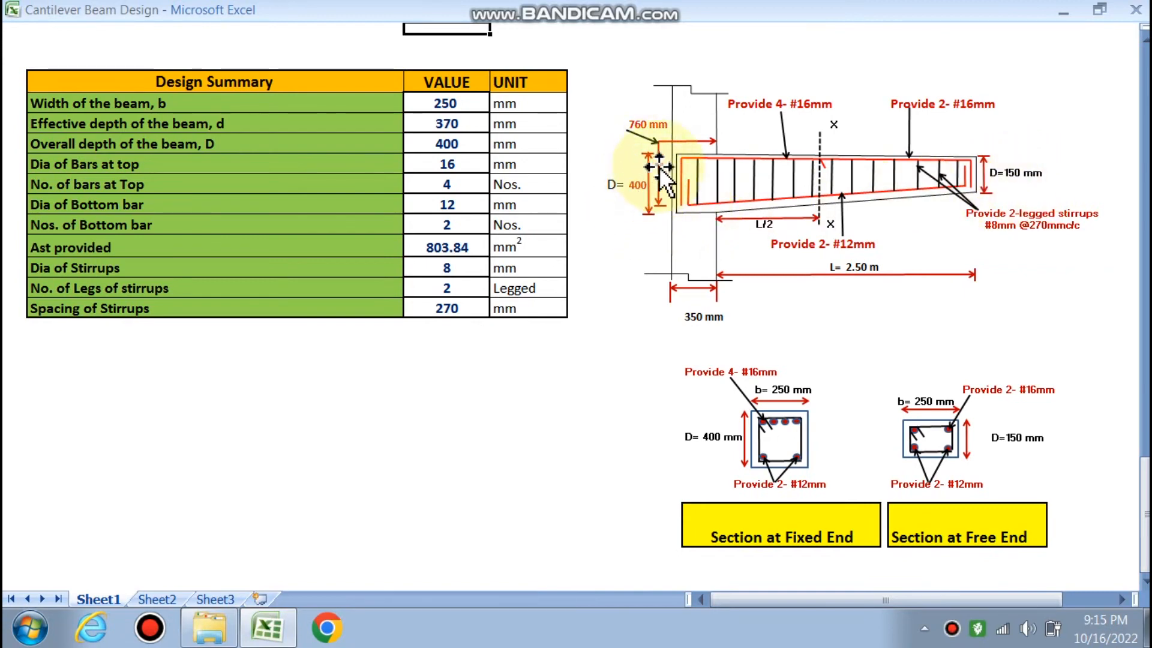
mouse_move(687, 217)
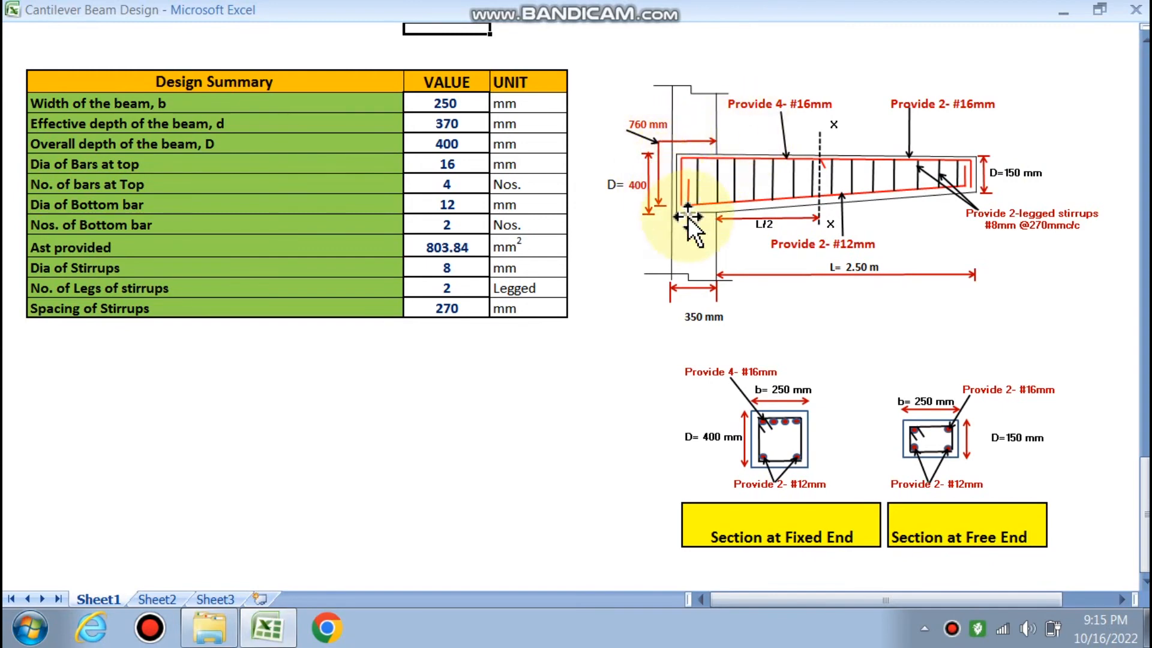
scroll(down, 3)
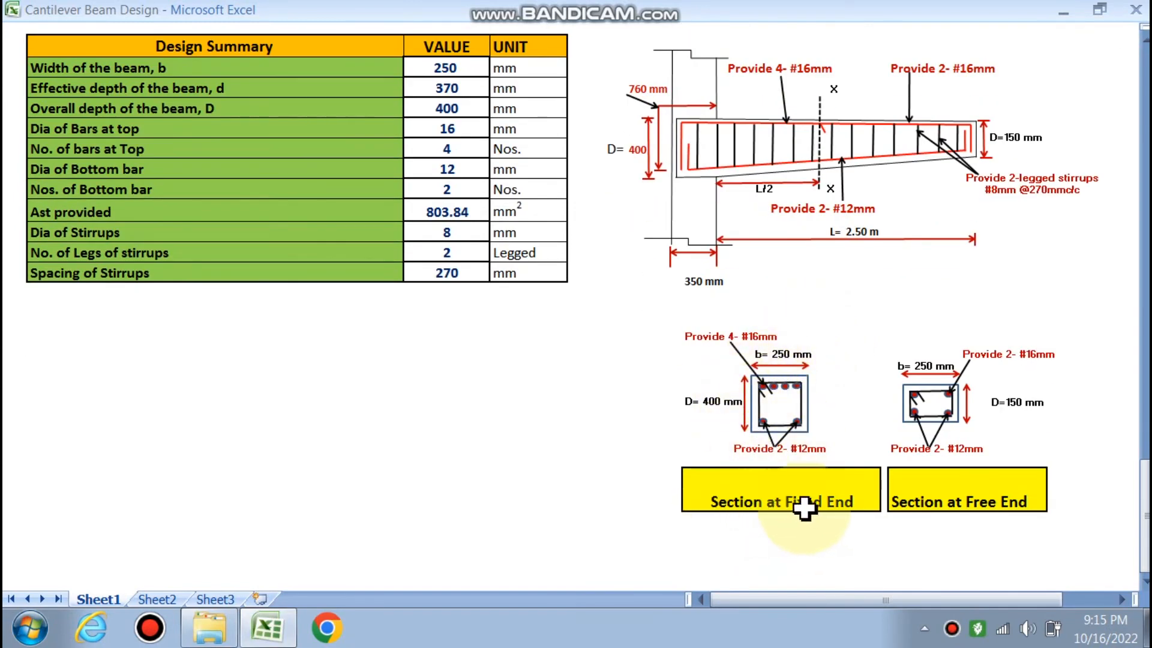
mouse_move(710, 111)
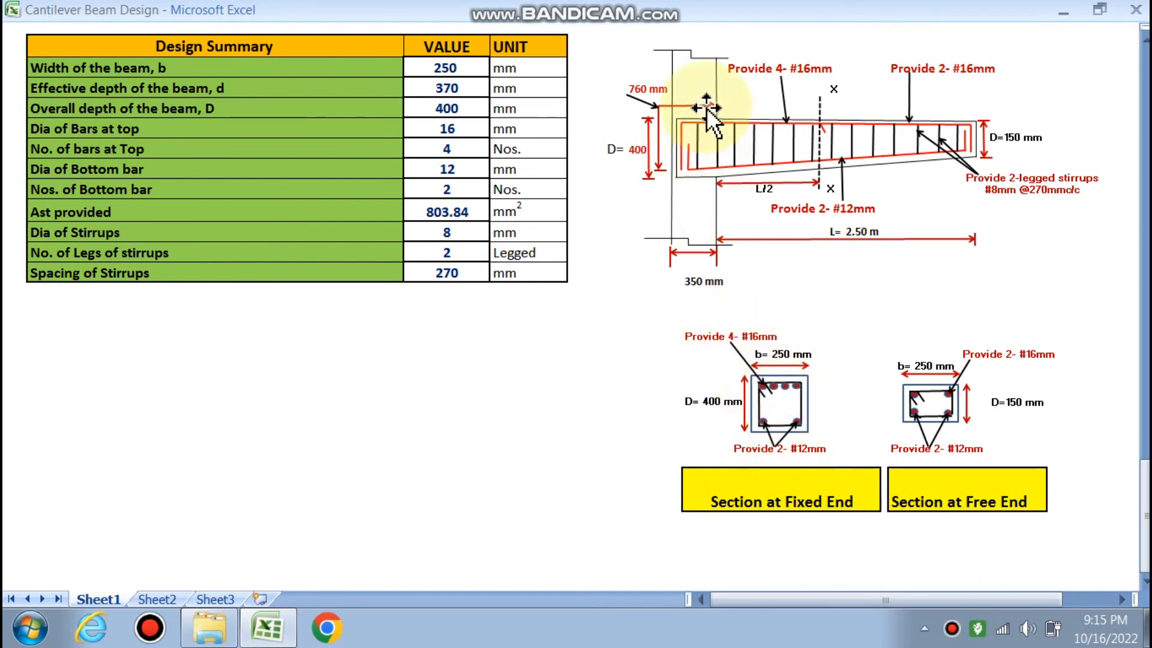
mouse_move(755, 336)
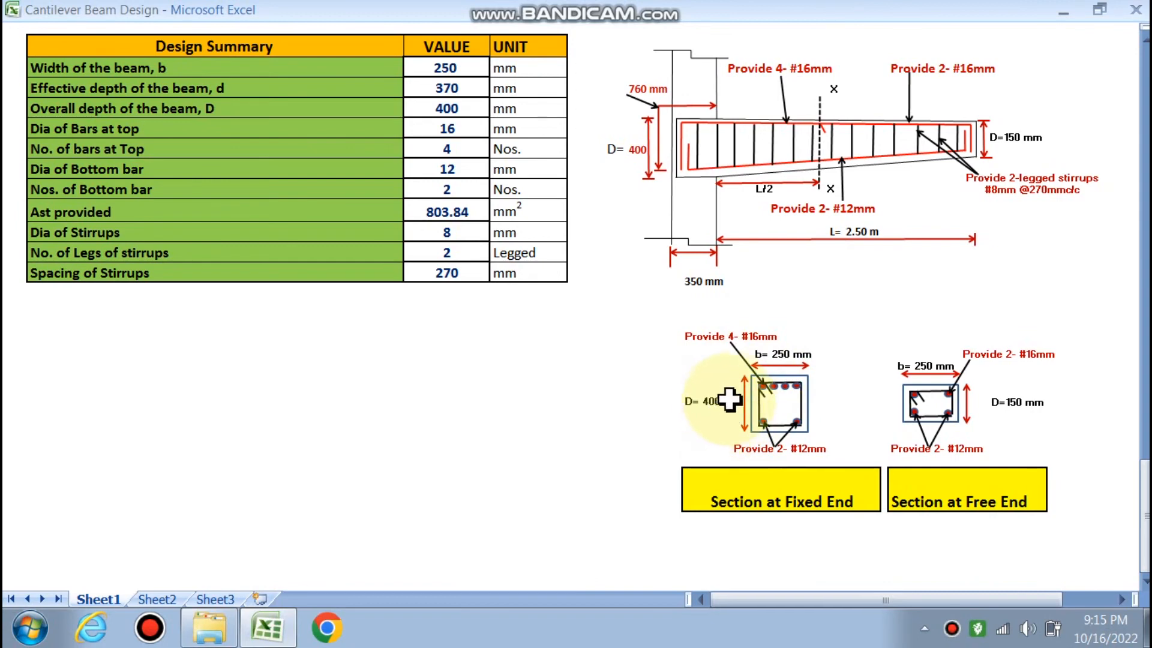
mouse_move(808, 456)
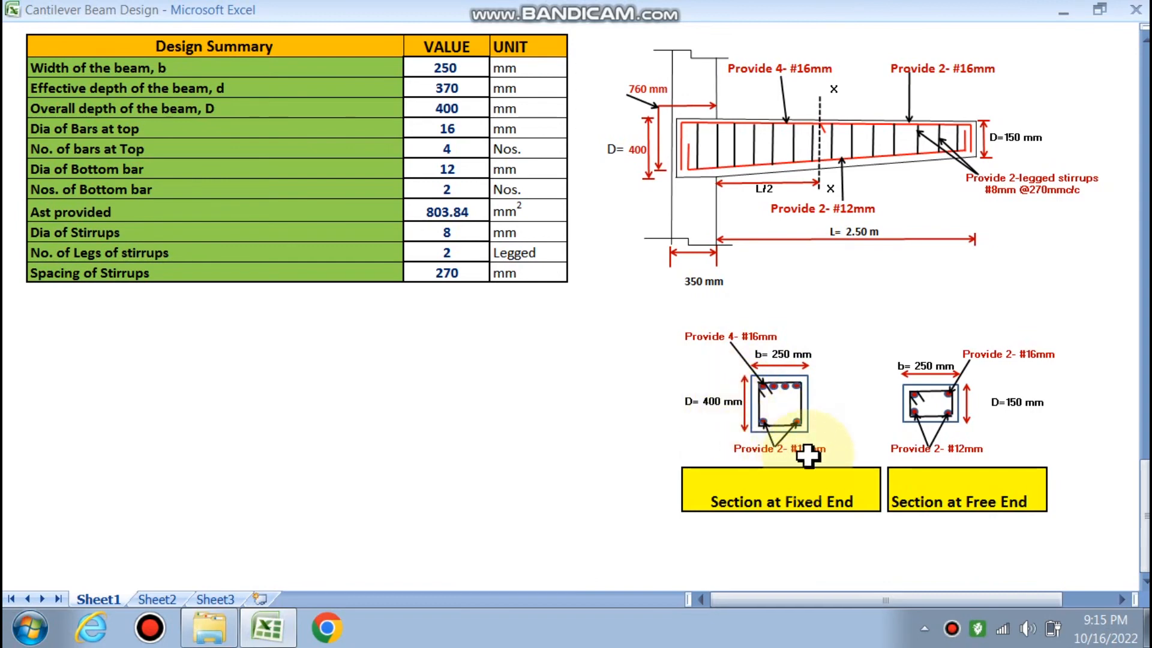
mouse_move(964, 460)
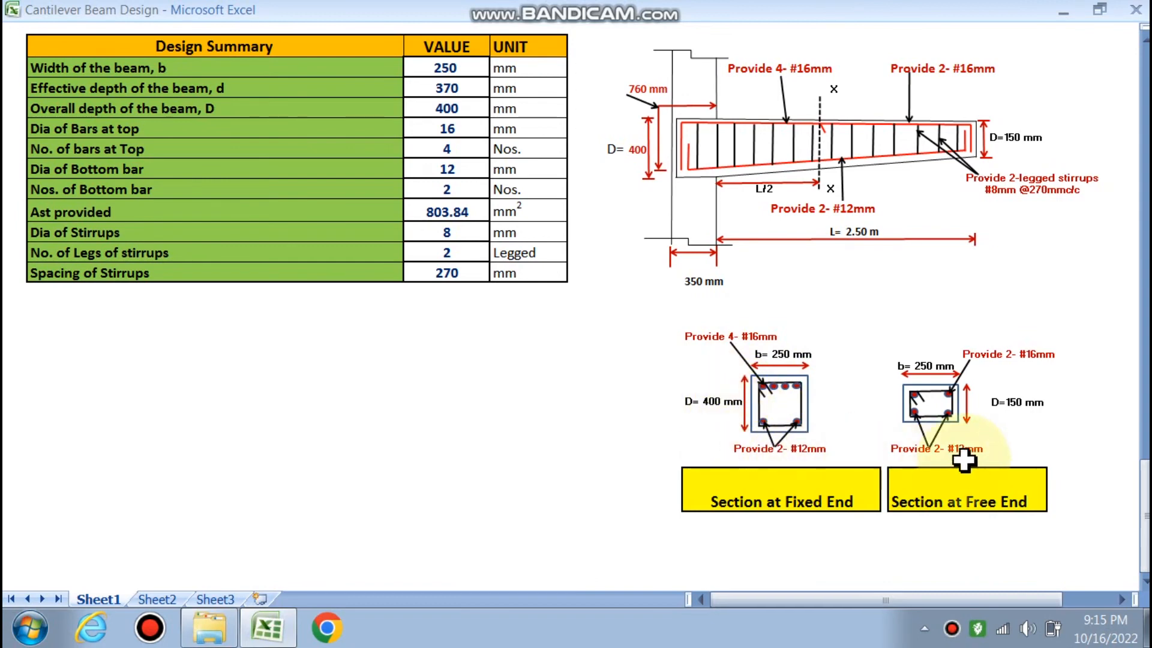
mouse_move(911, 408)
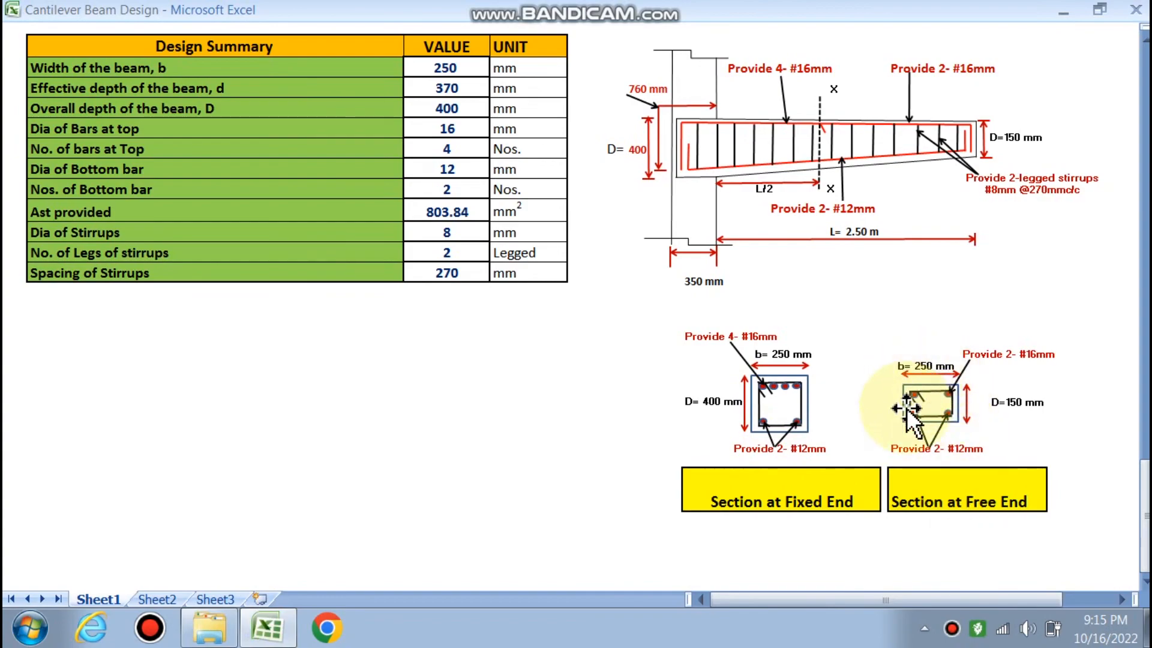
scroll(up, 3)
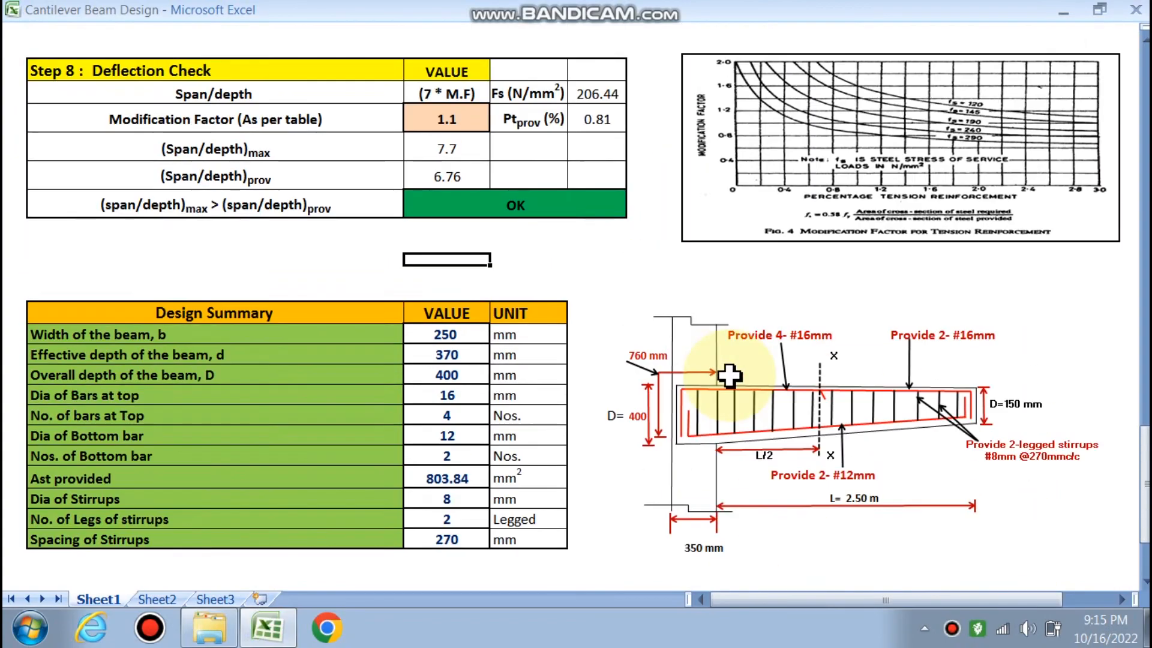
- Change the provided effective depth in Step 1 from 370 to 410 mm
scroll(up, 3)
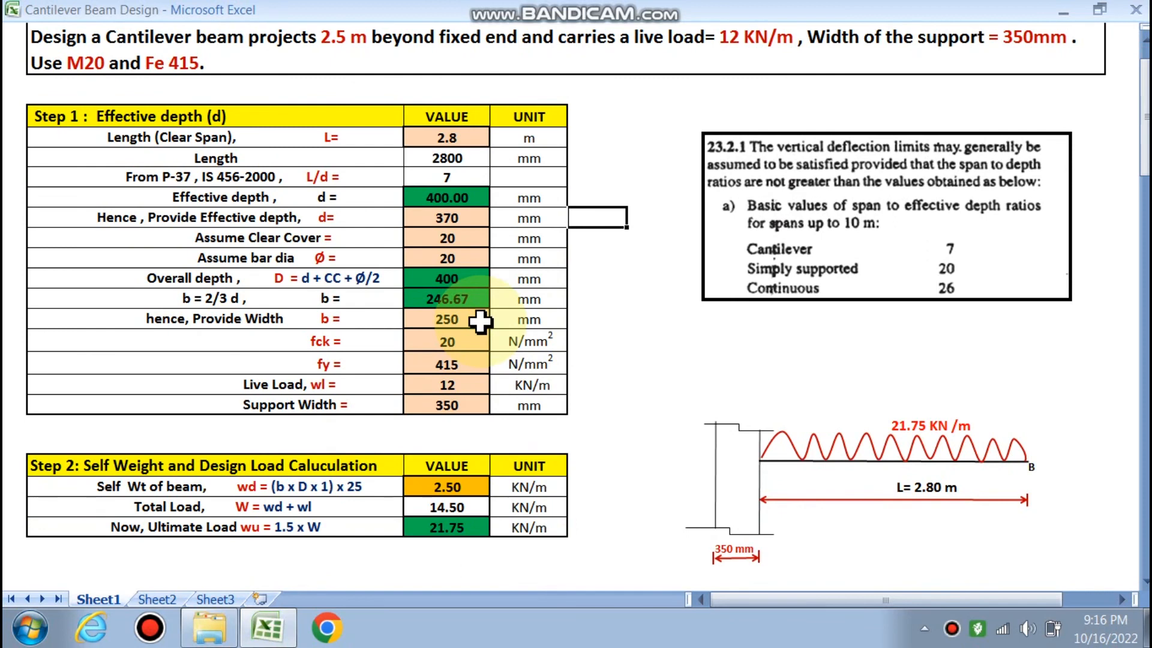
click(447, 197)
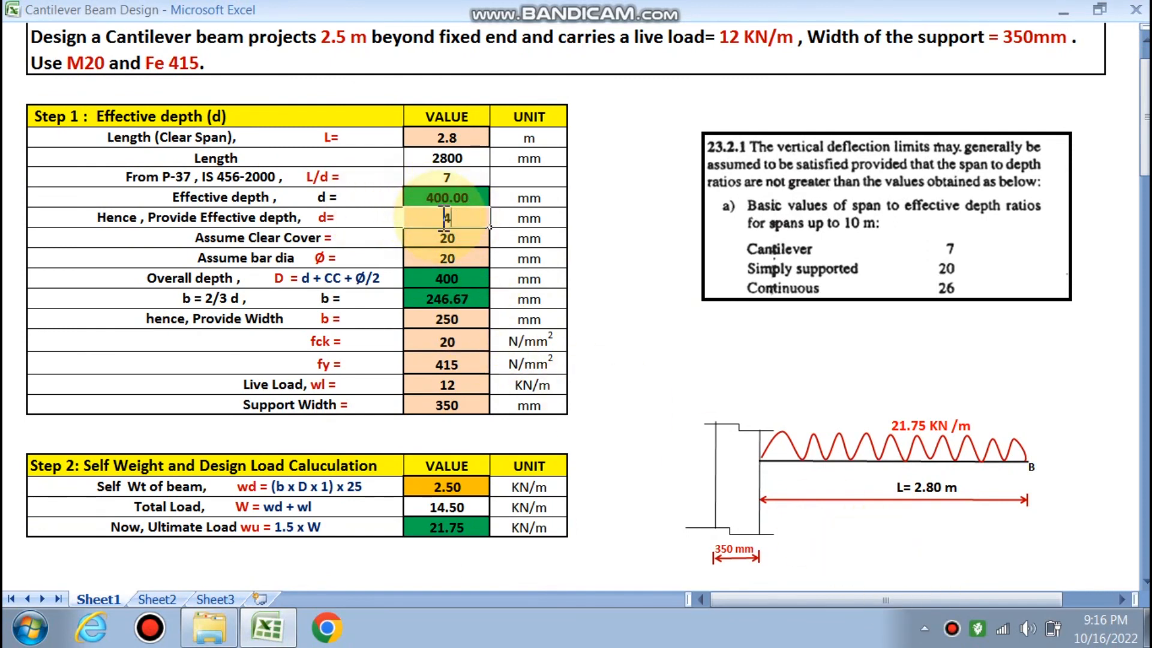
text(410)
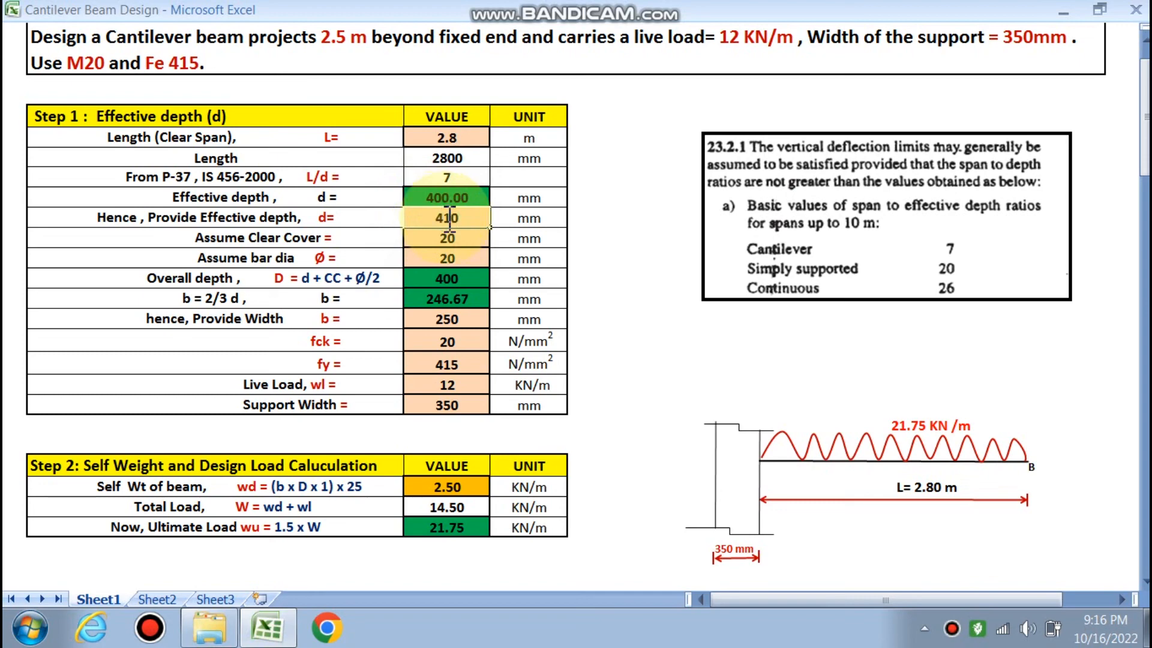
scroll(down, 3)
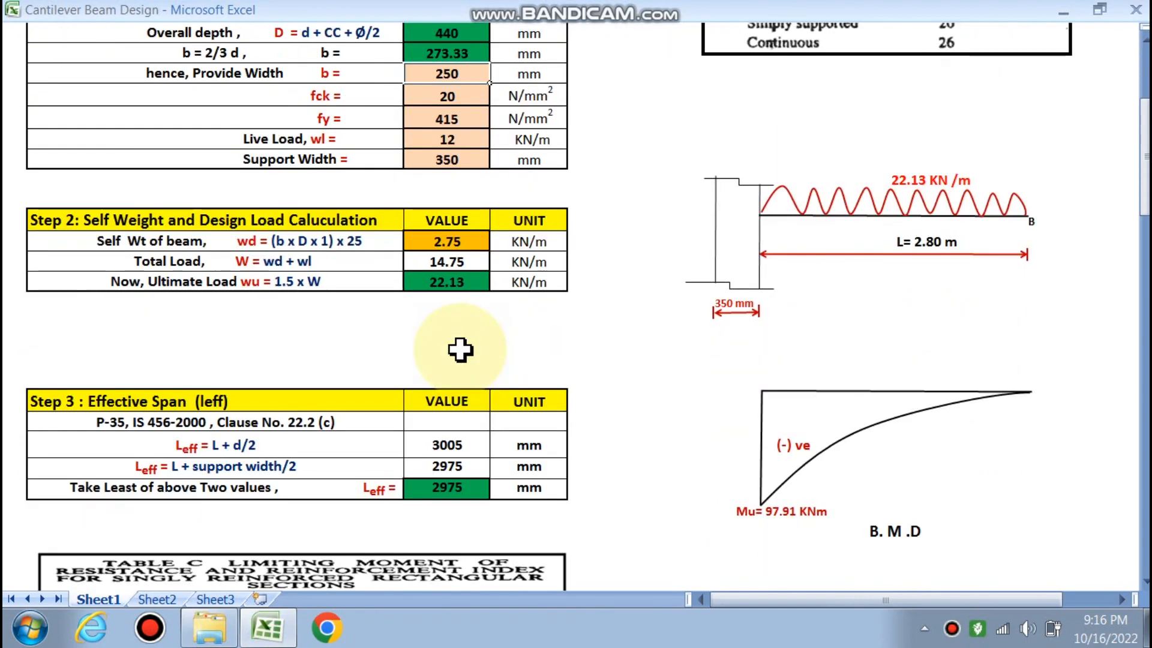
scroll(down, 3)
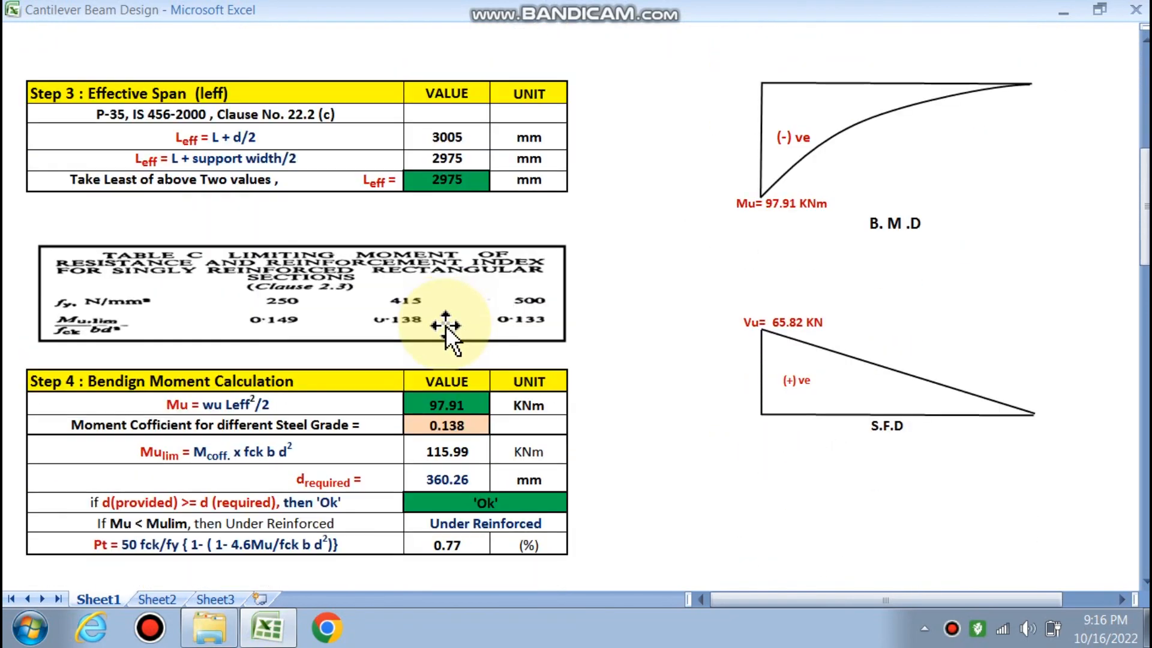
scroll(down, 3)
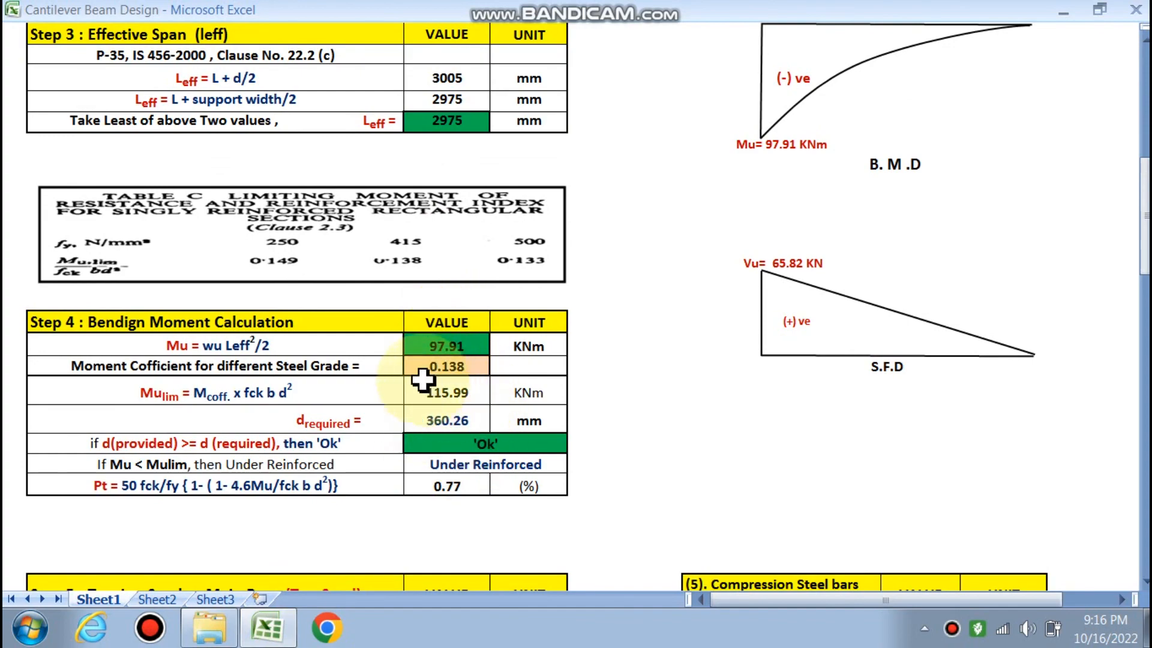
mouse_move(771, 276)
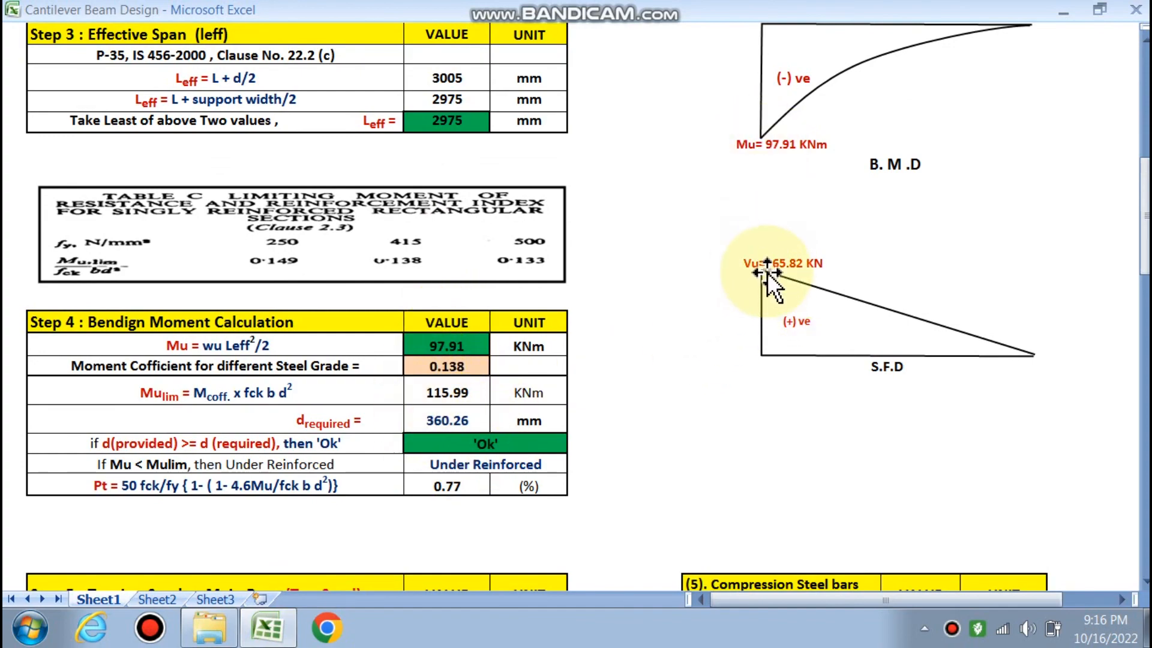
scroll(down, 3)
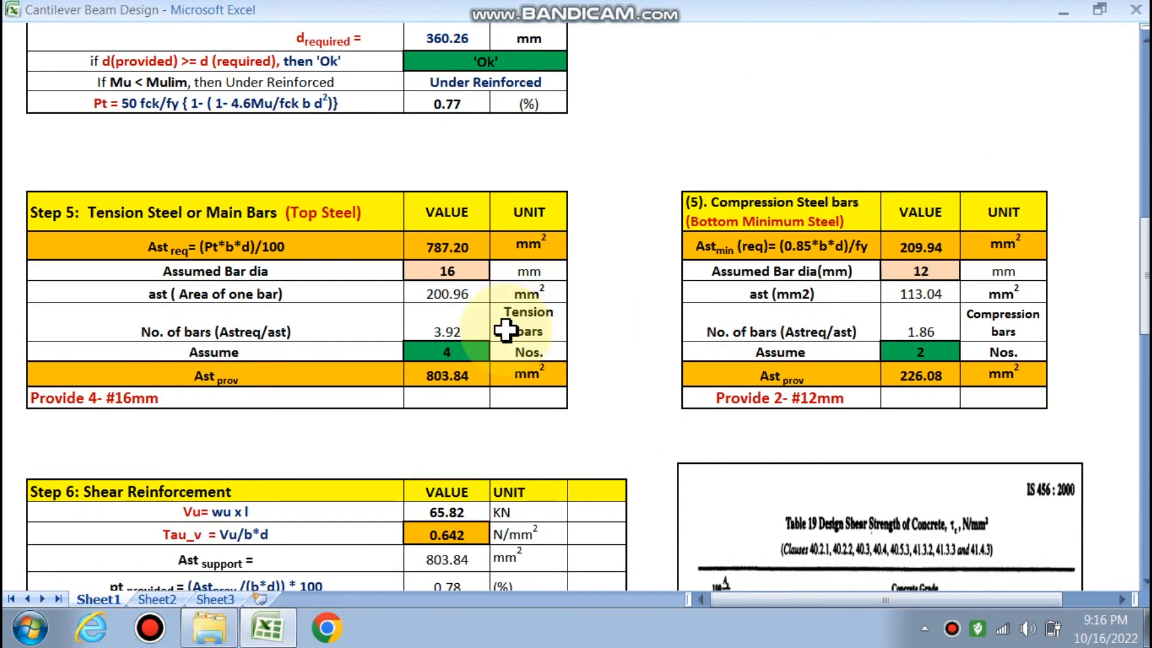
scroll(down, 3)
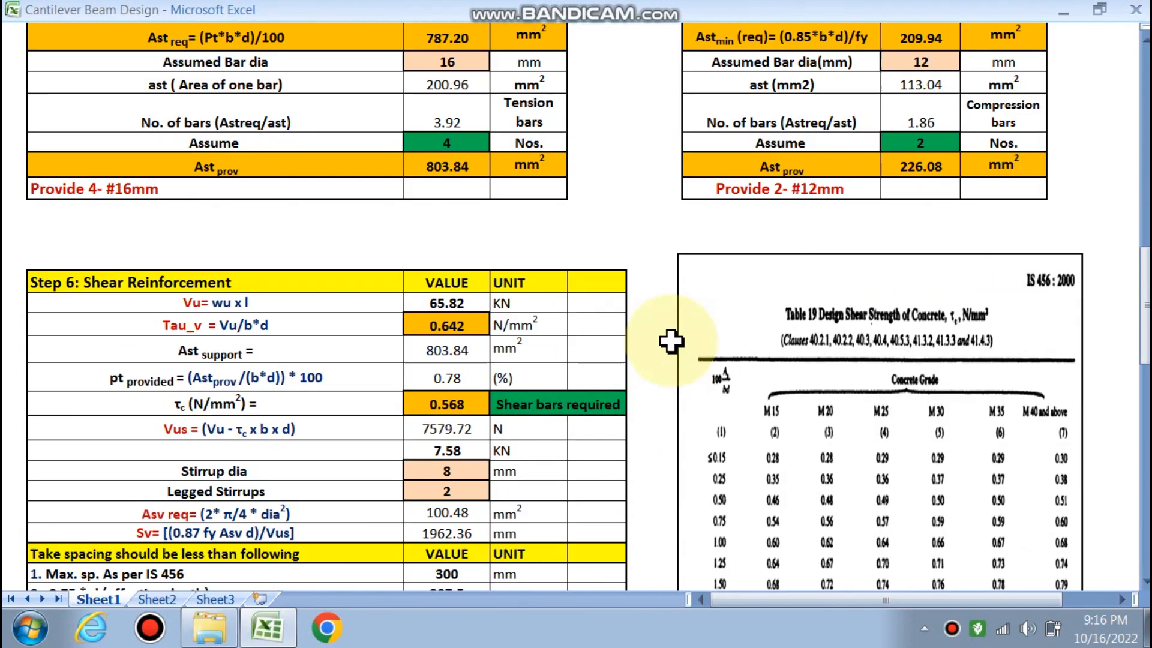
scroll(down, 3)
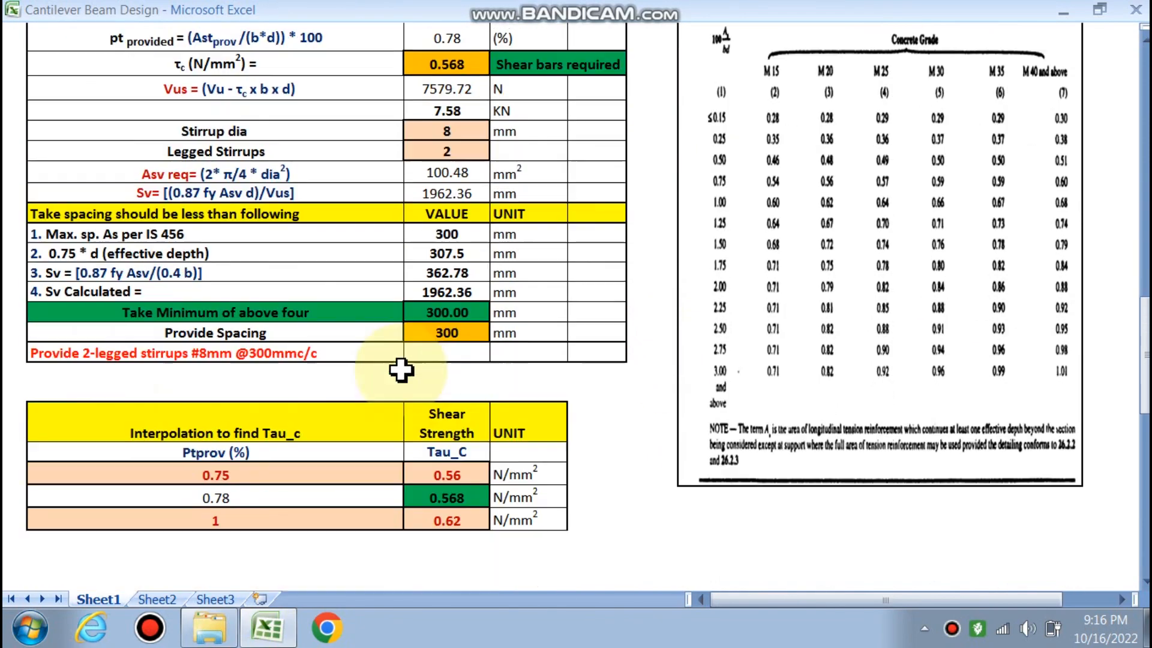
scroll(down, 3)
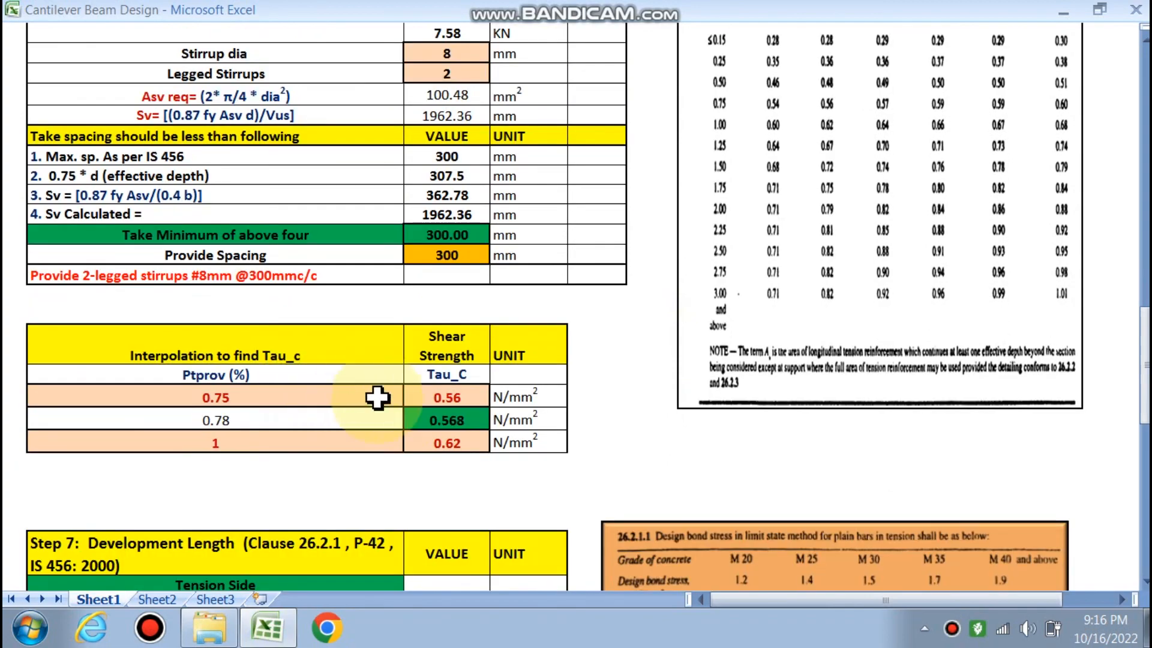
scroll(down, 3)
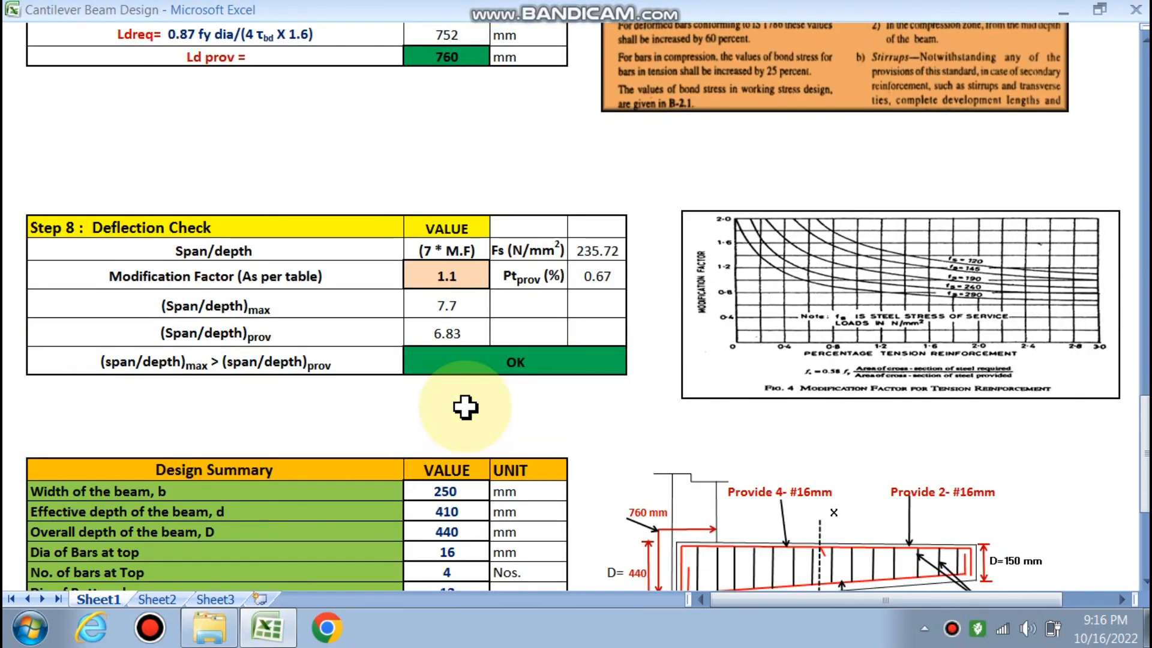
scroll(down, 3)
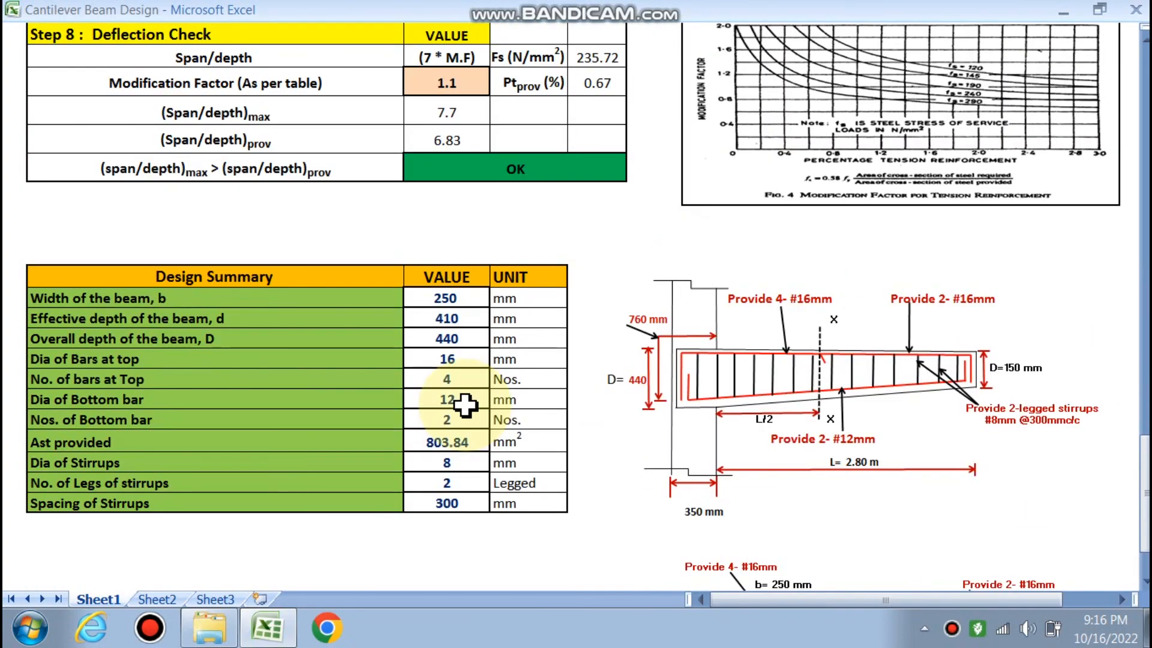
scroll(up, 3)
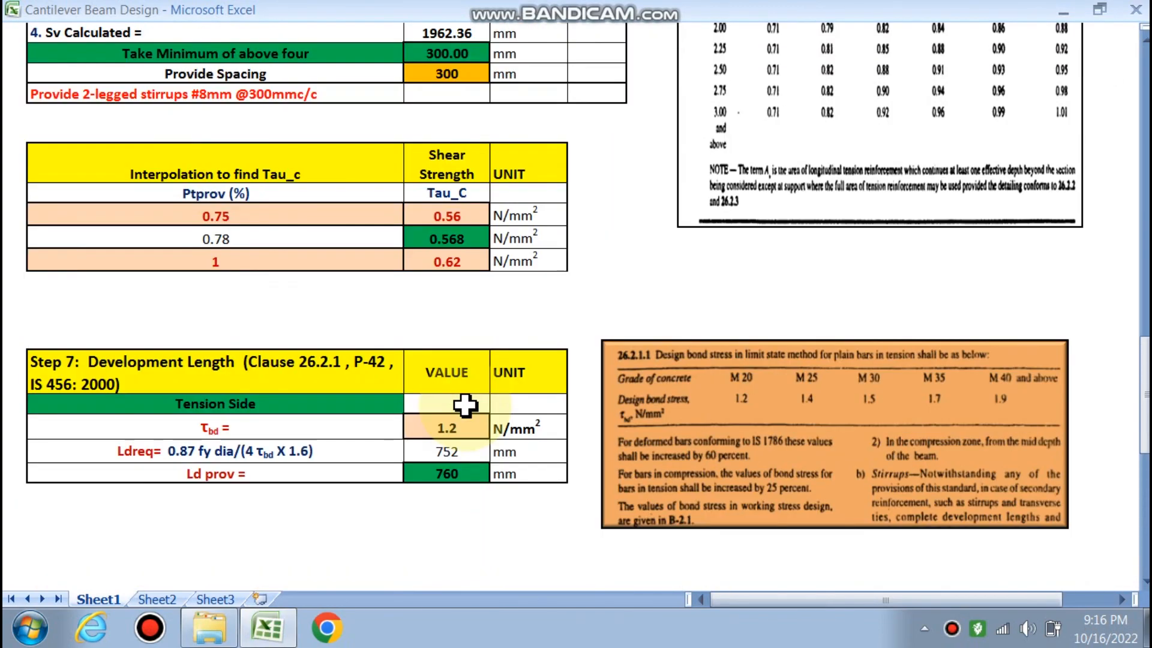
scroll(up, 3)
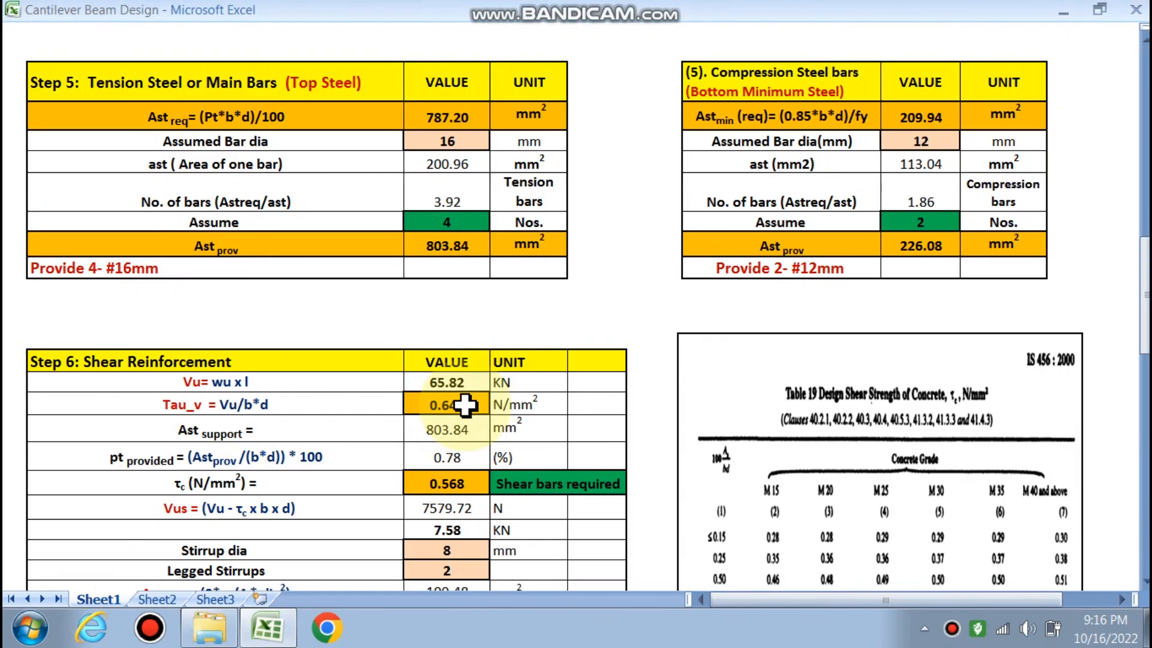
scroll(up, 3)
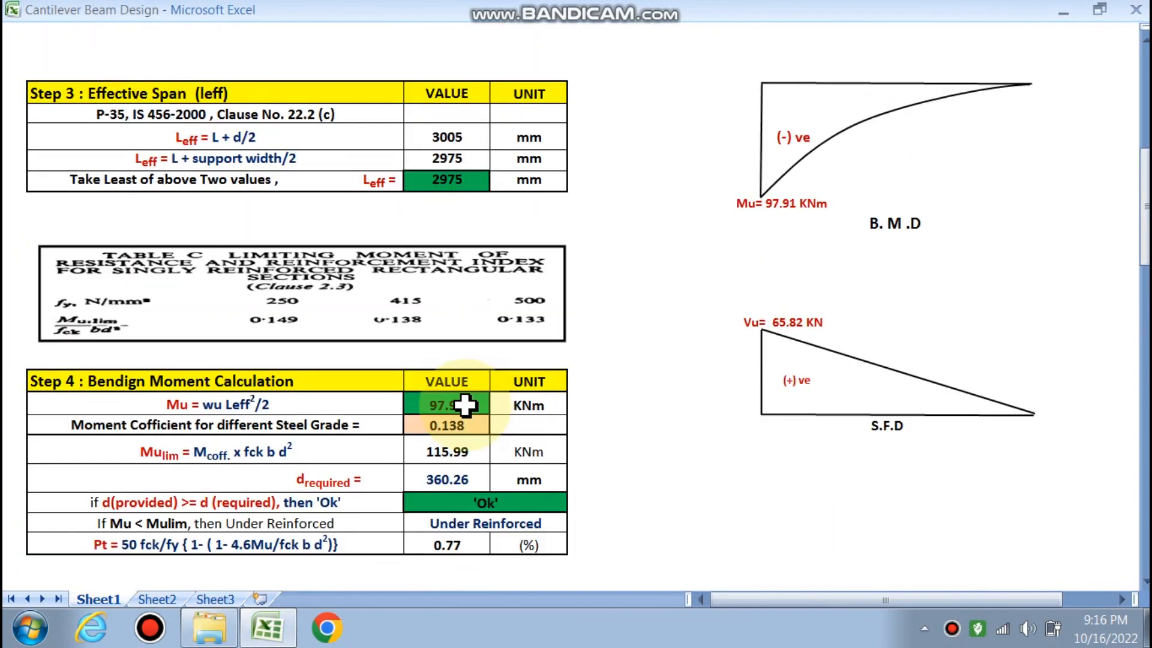
scroll(up, 3)
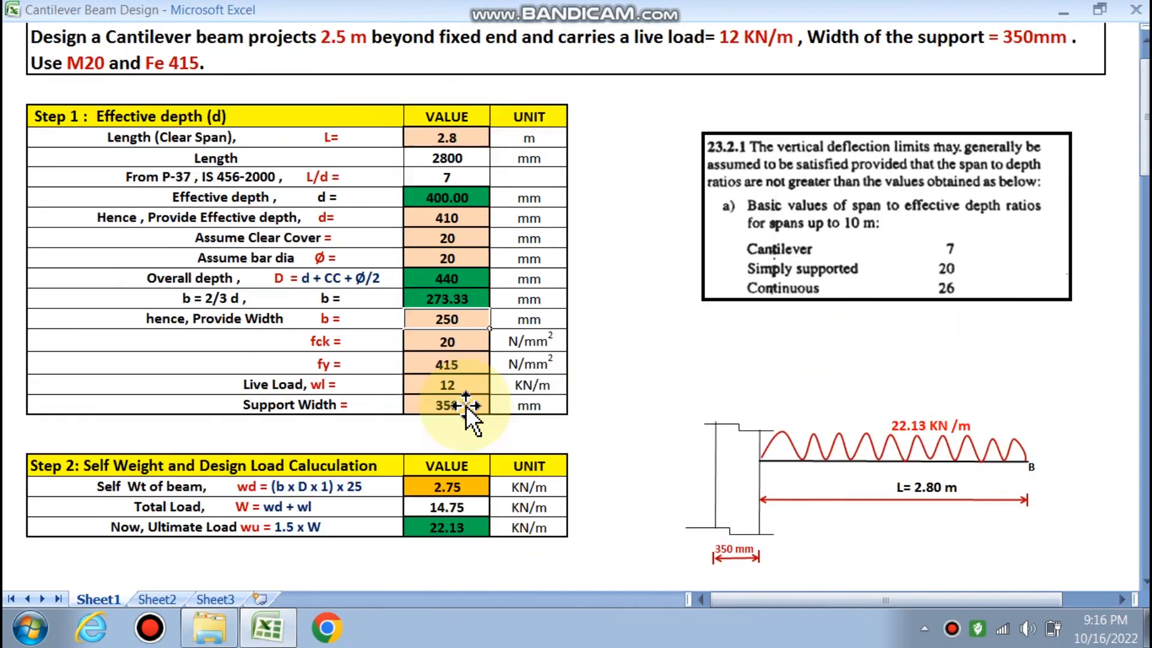
scroll(up, 3)
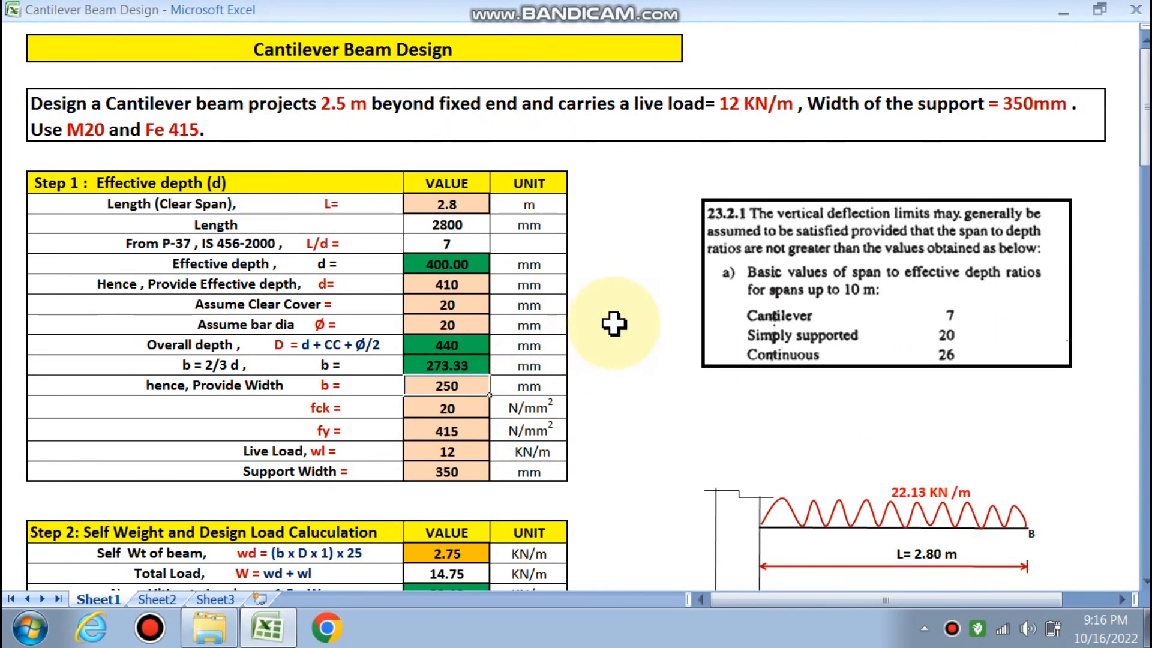